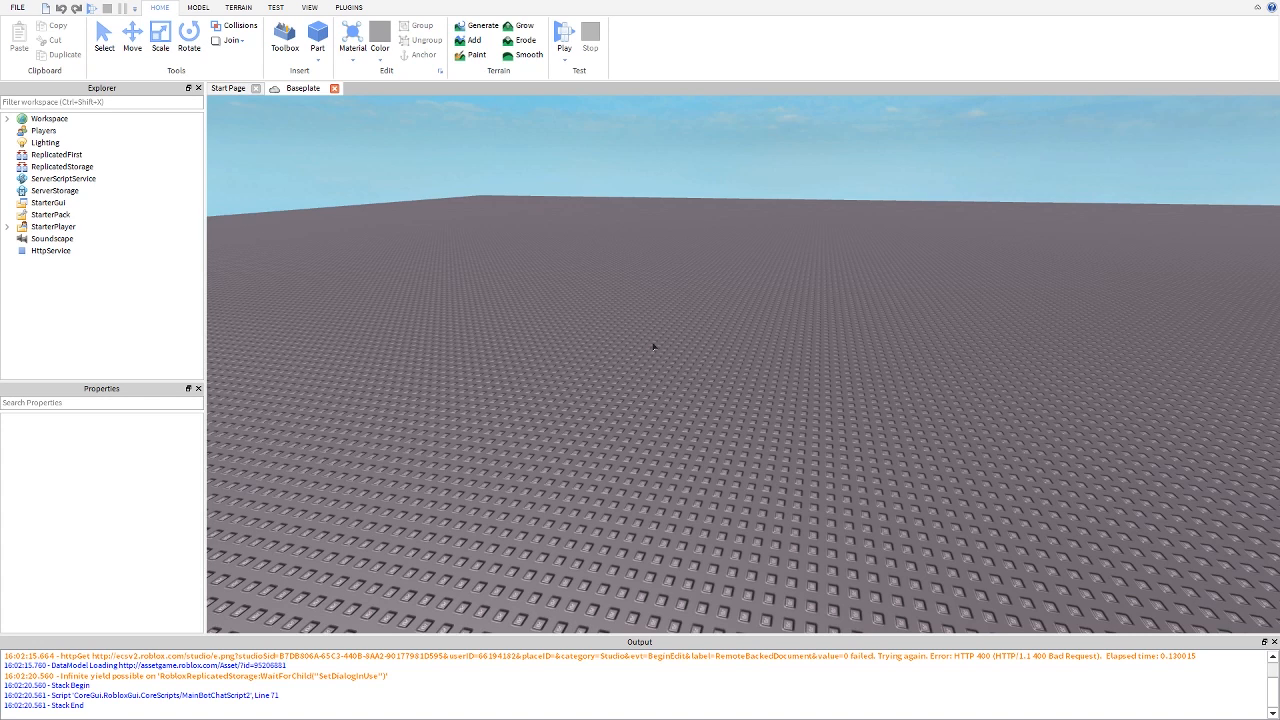
- Insert a Script into ServerScriptService and rename it Main
left_click(63, 178)
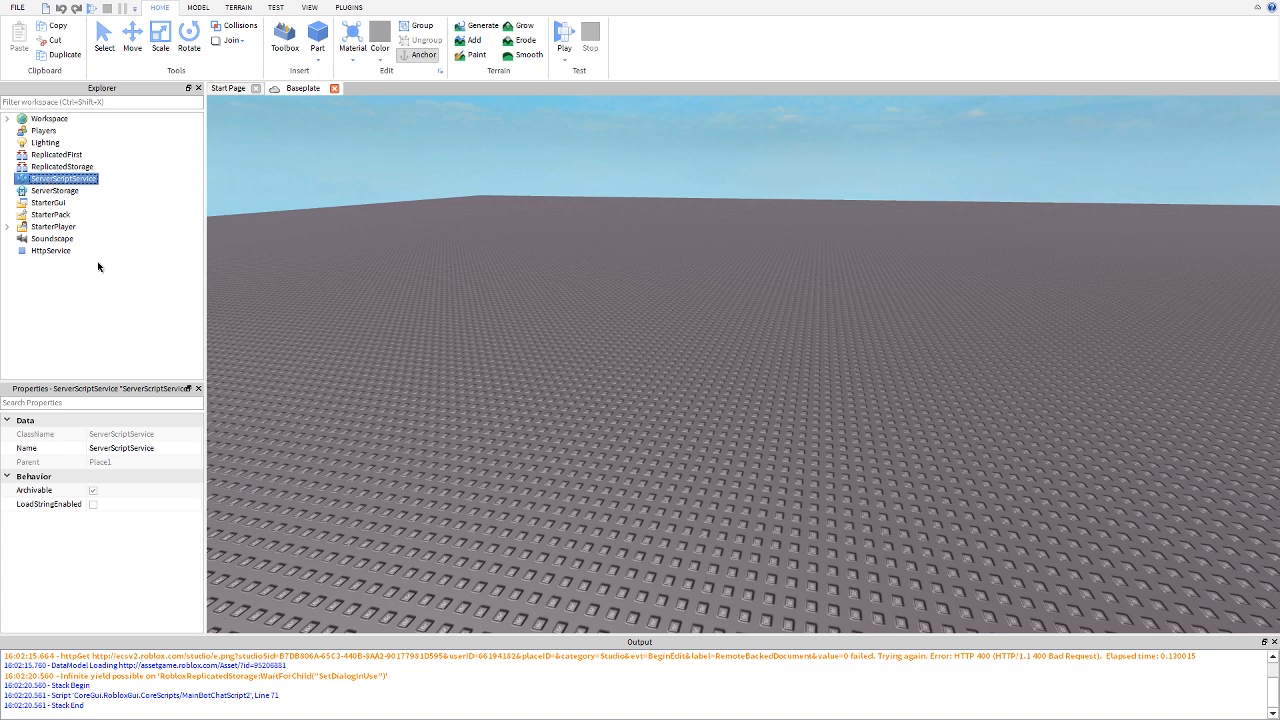
mouse_move(240, 408)
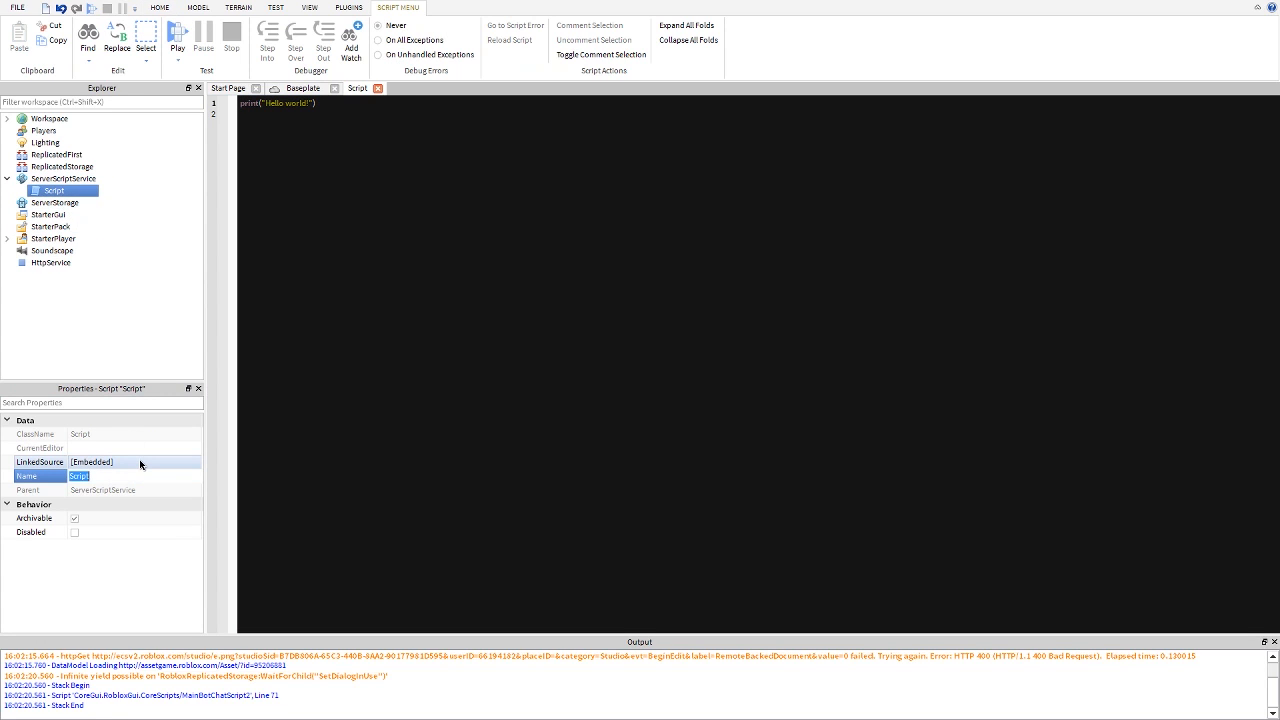
type("Main")
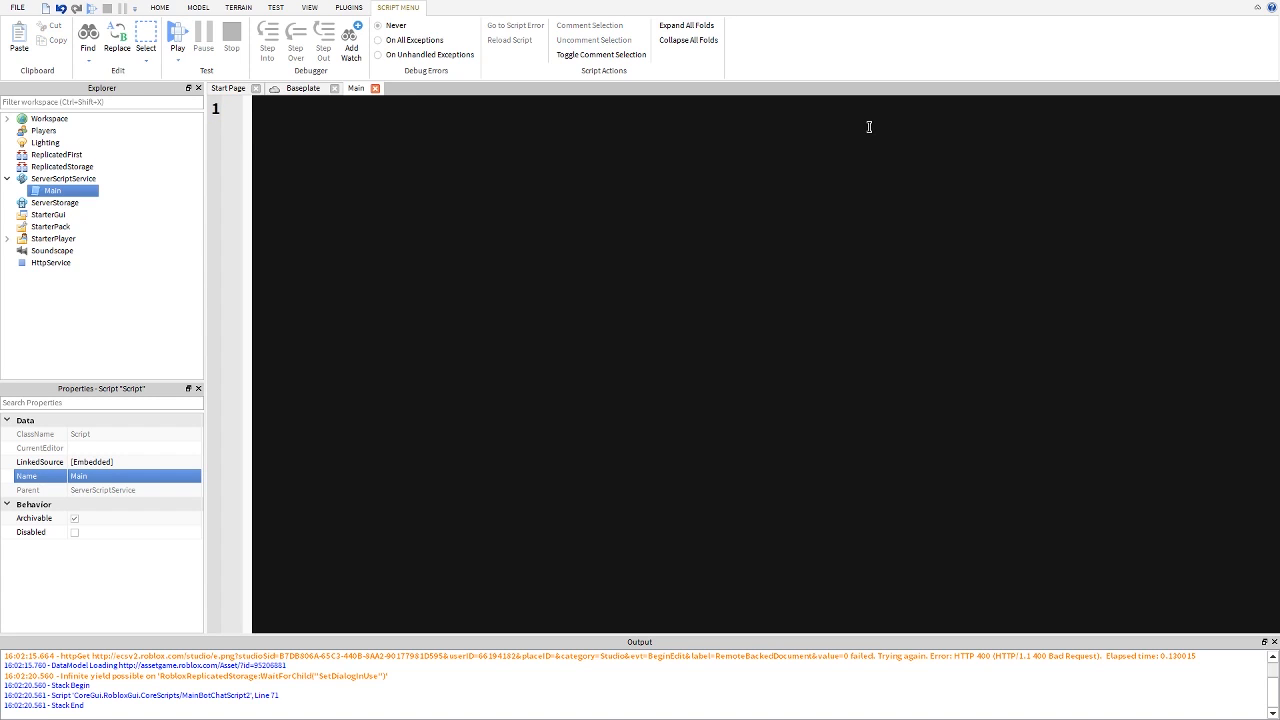
- Write '--Round Variables' and 'local timeint = 60 --numbers read as seconds', then begin '--Round Objects'
type("--Round Variables")
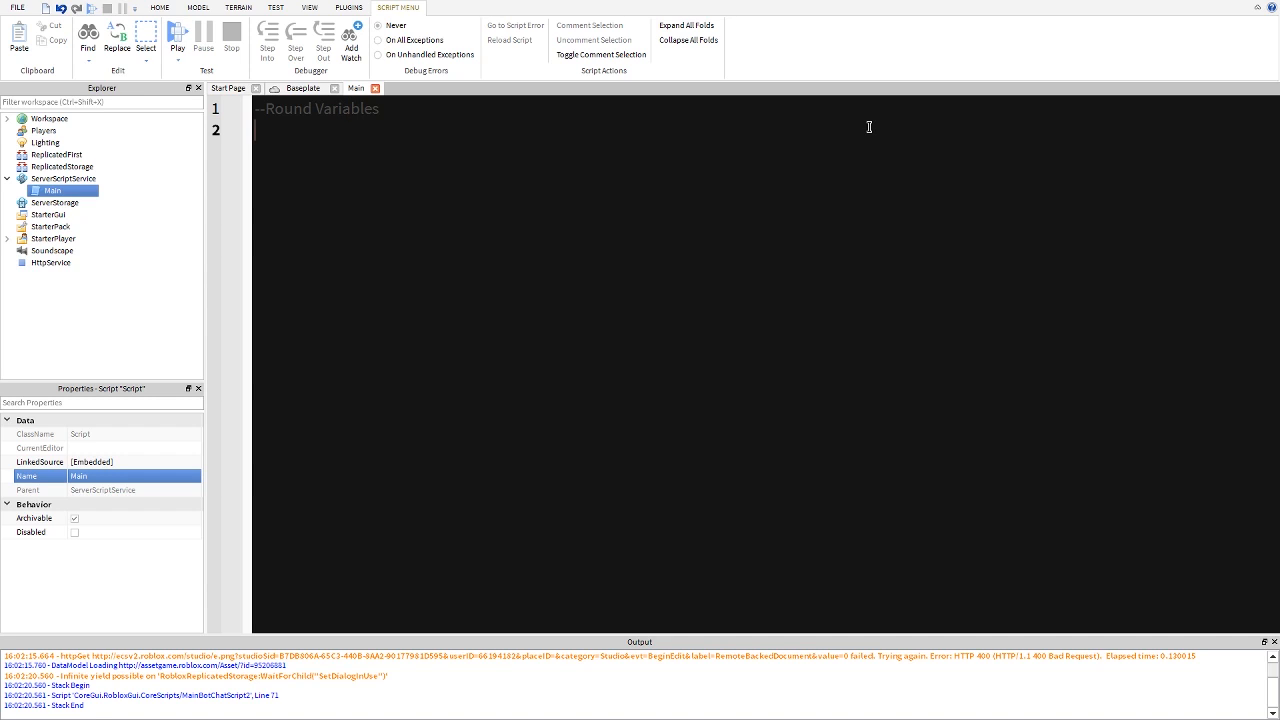
type("local timer")
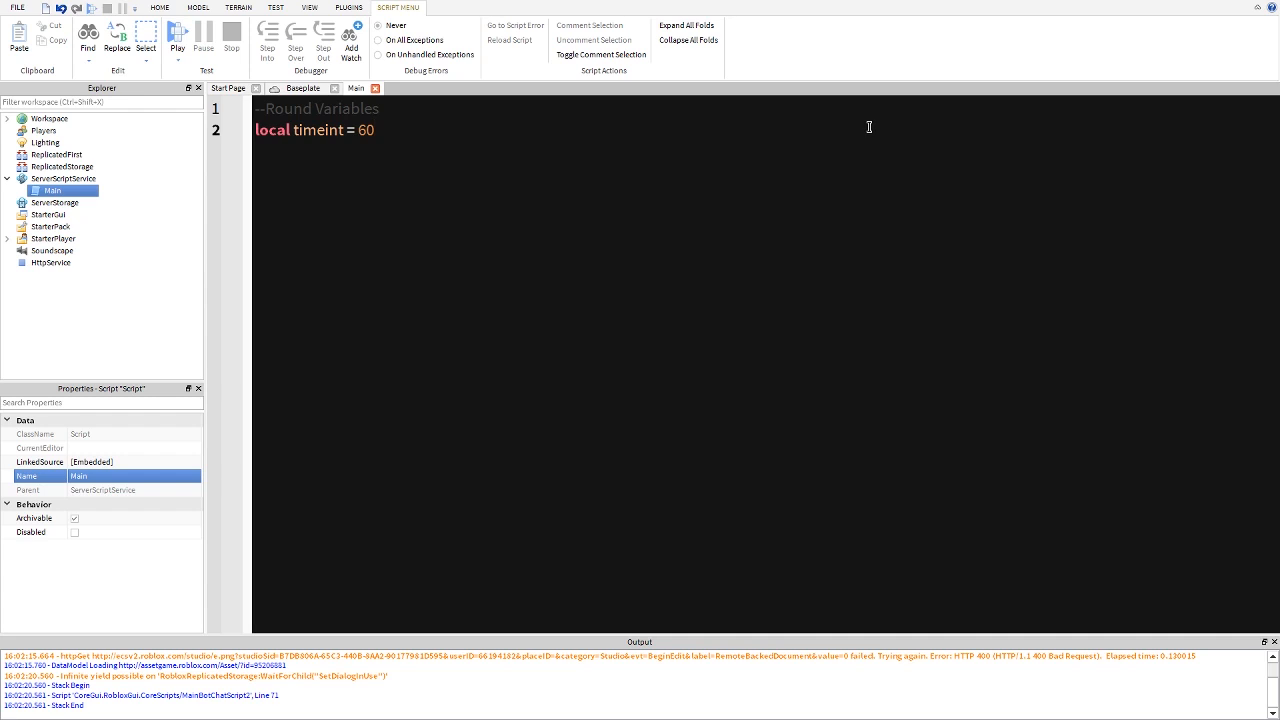
type("--number")
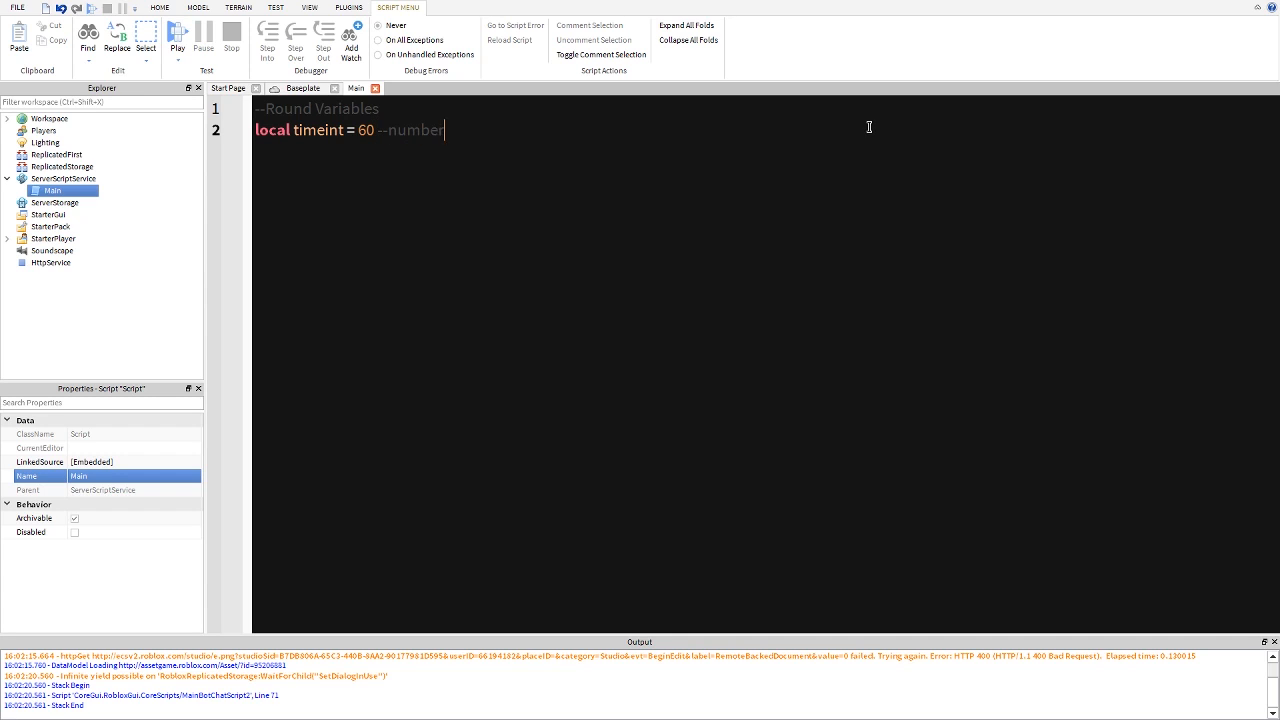
type("s")
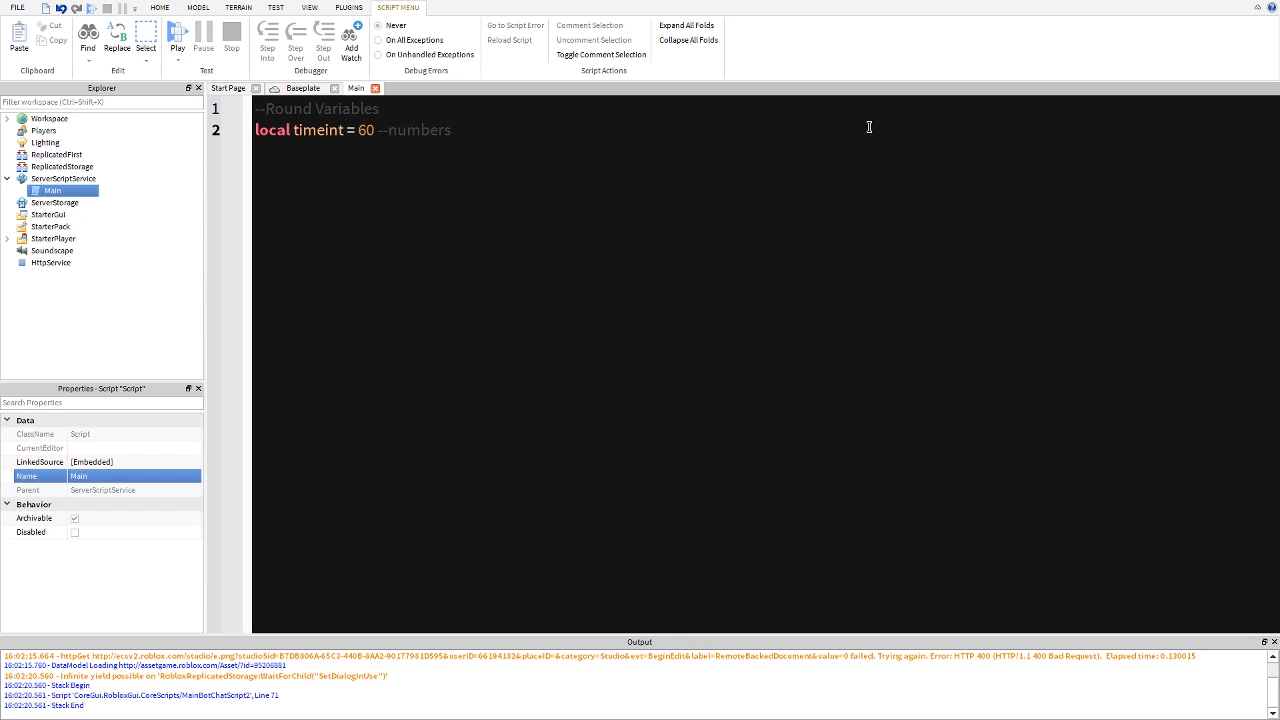
type("read as seconds")
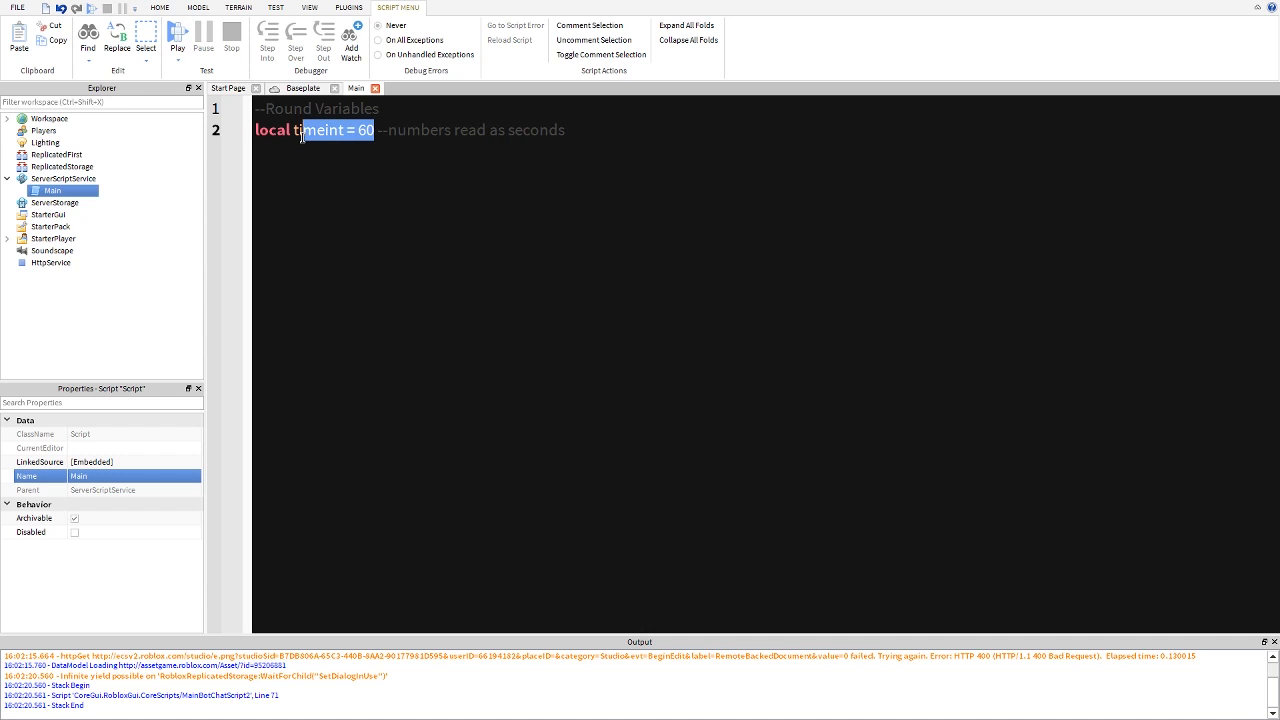
left_click(372, 130)
type("--Round")
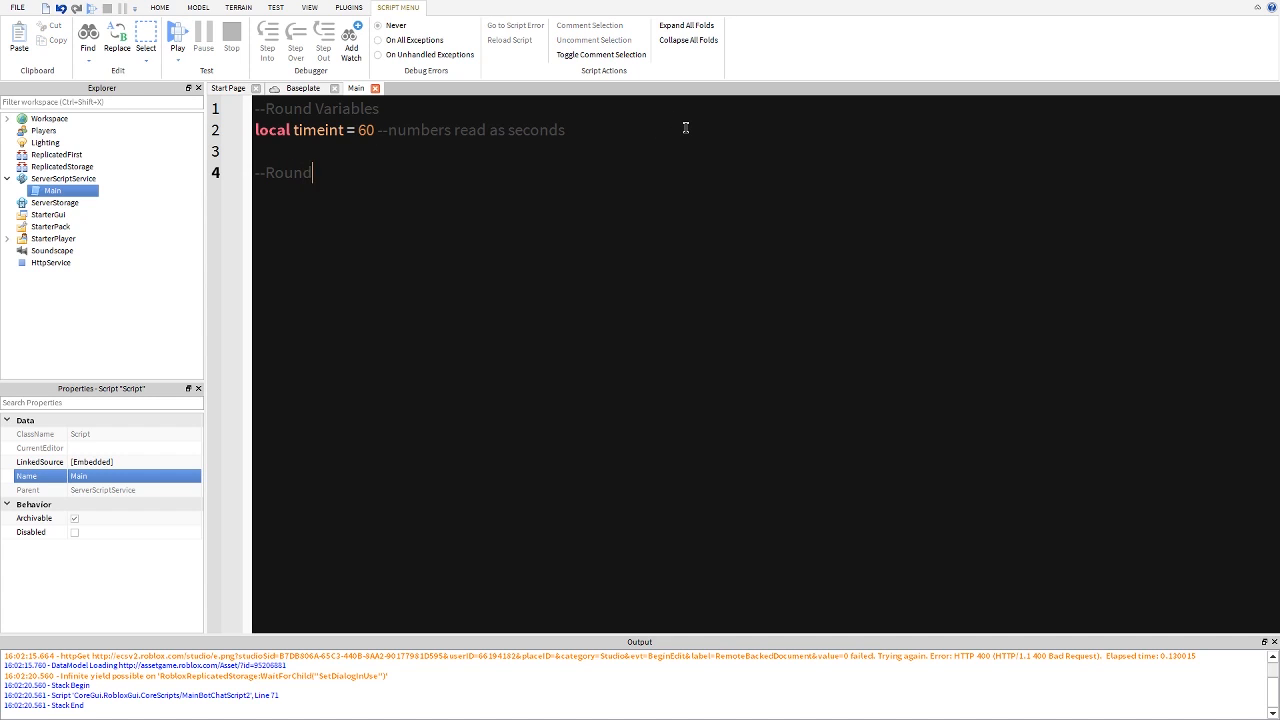
type("Objec")
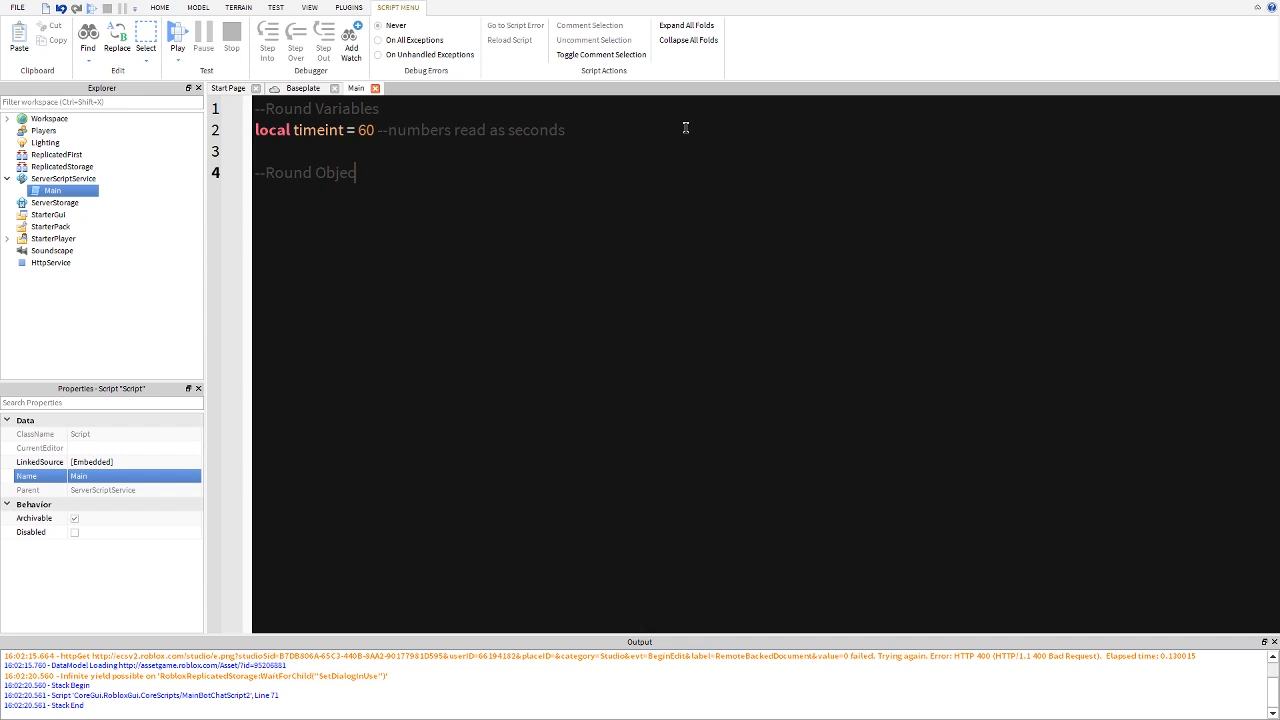
- Create a Status StringValue in ReplicatedStorage and write 'local status = game.ReplicatedStorage.Status'
left_click(63, 178)
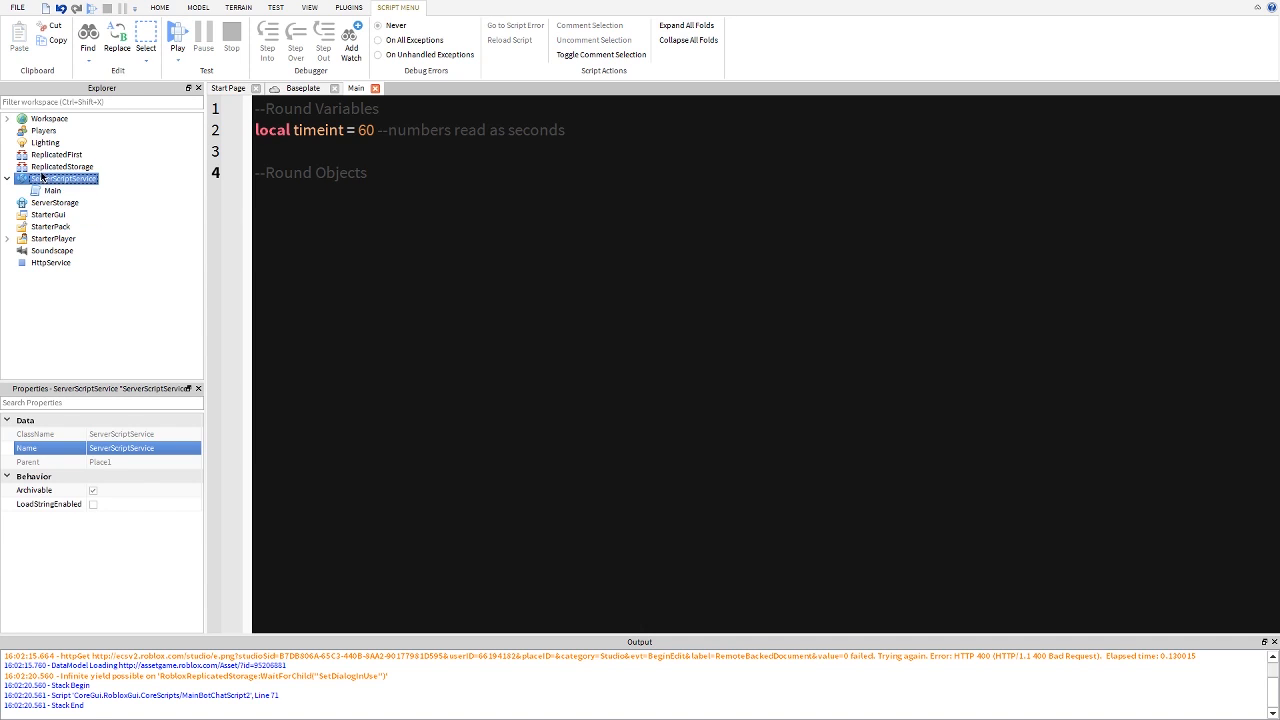
left_click(61, 166)
type("Status")
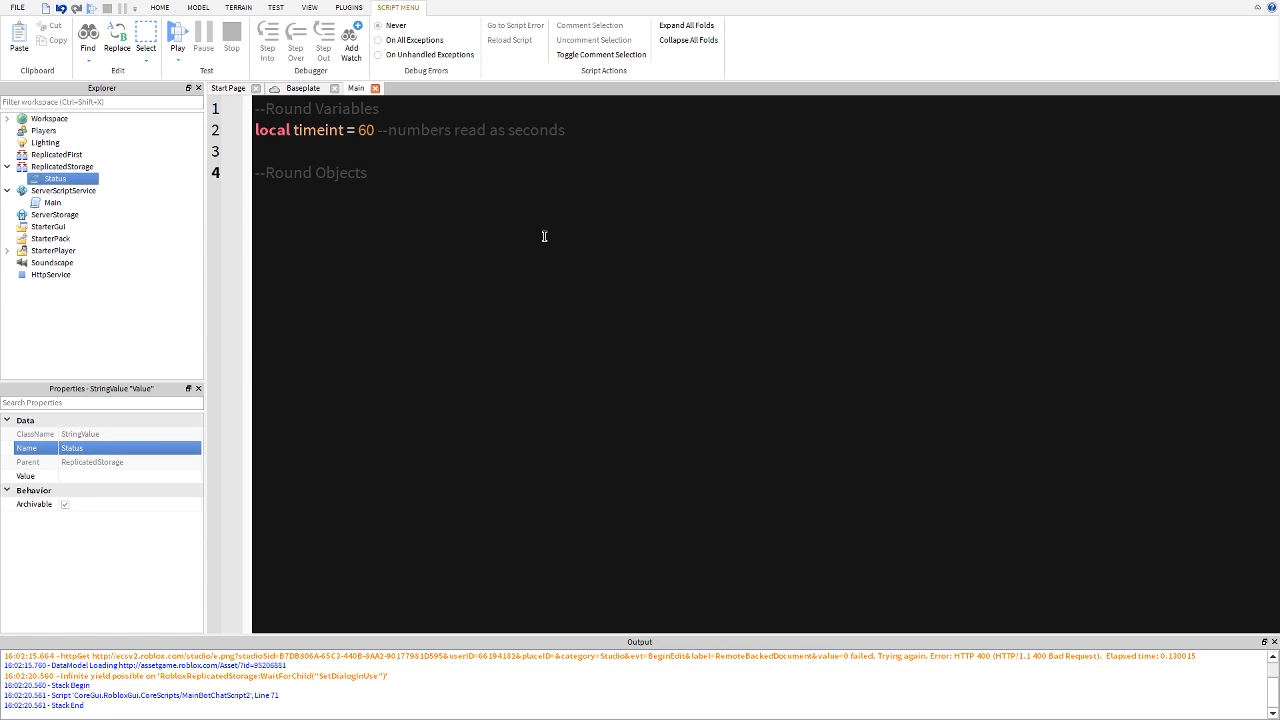
type("local sta")
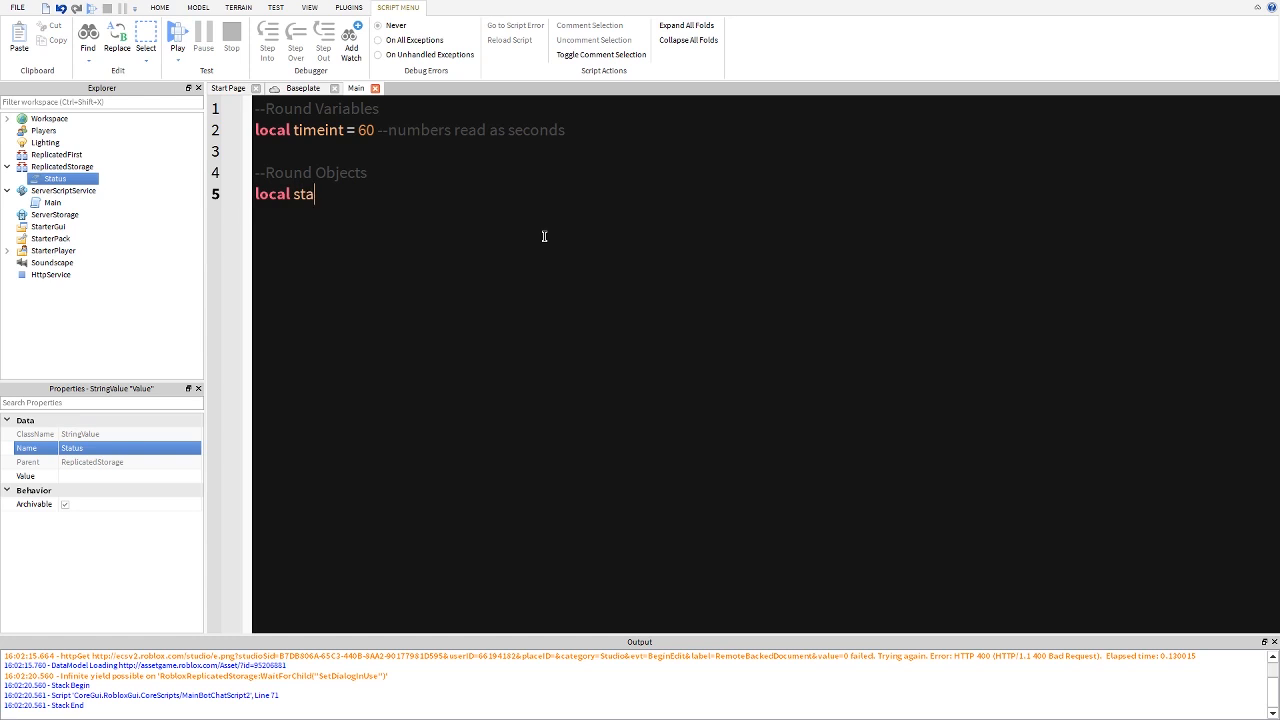
type("tus =")
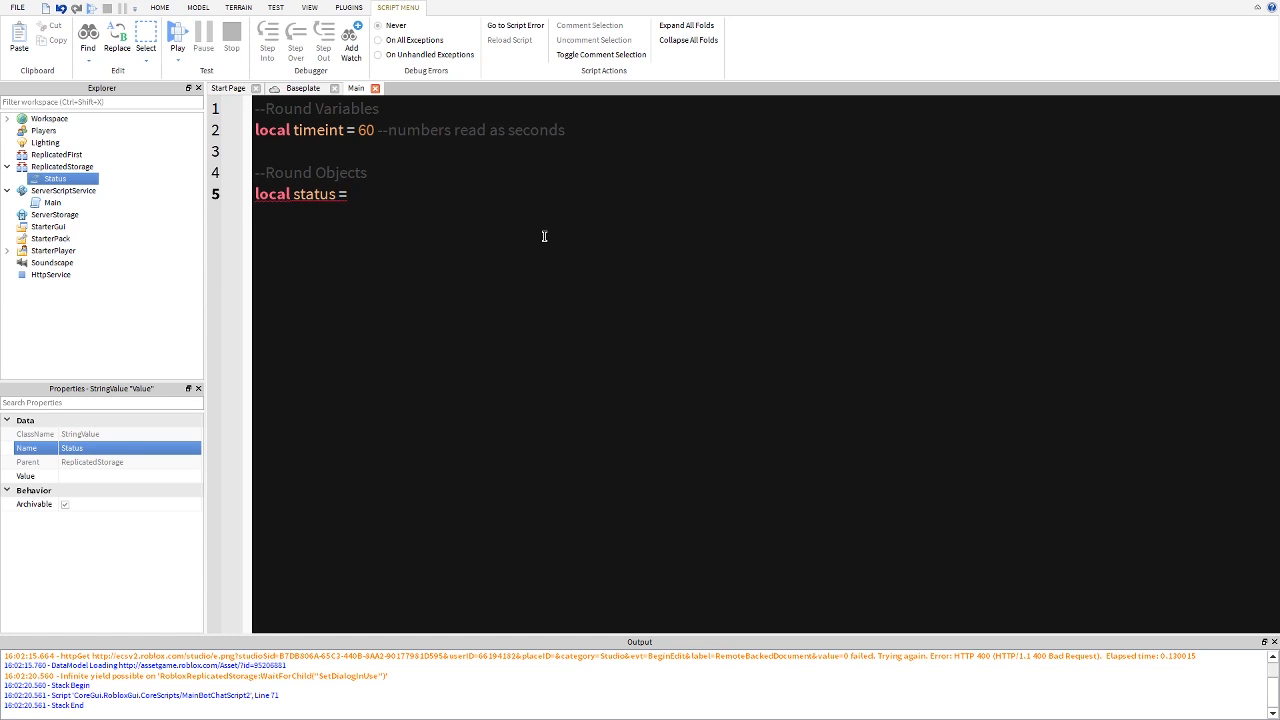
type("game.ReplicatedStorage")
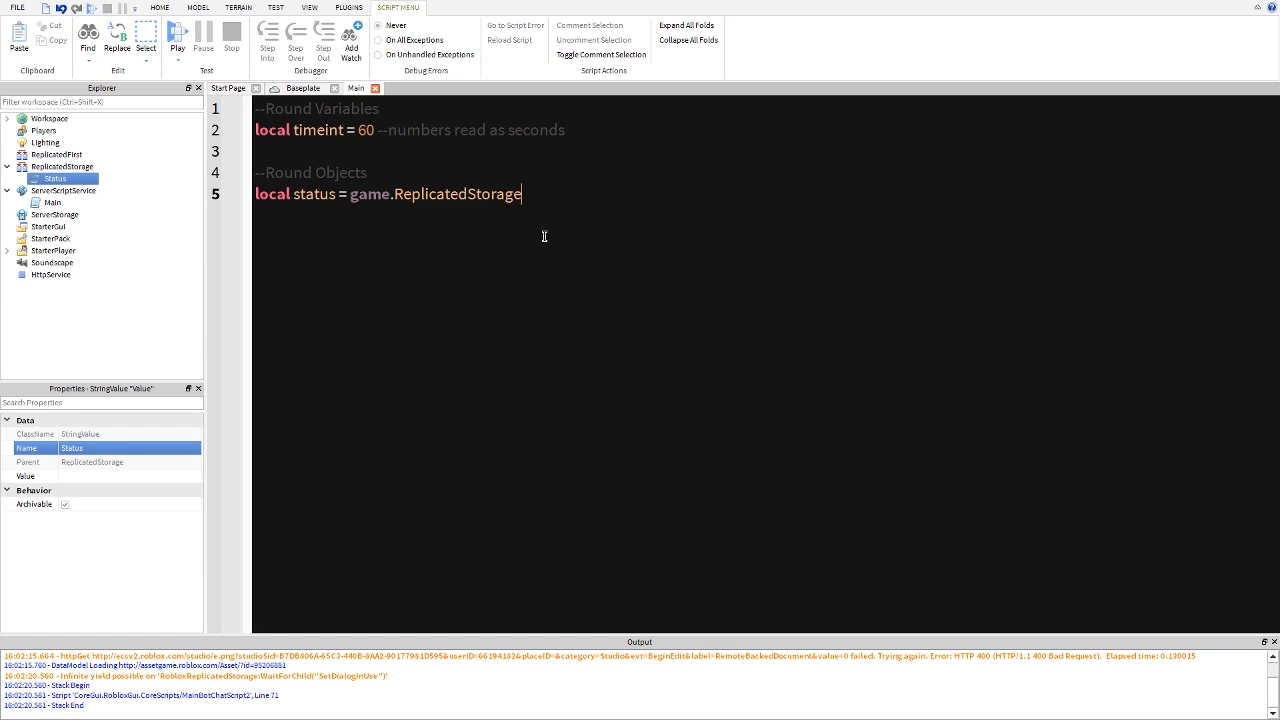
type(".Status")
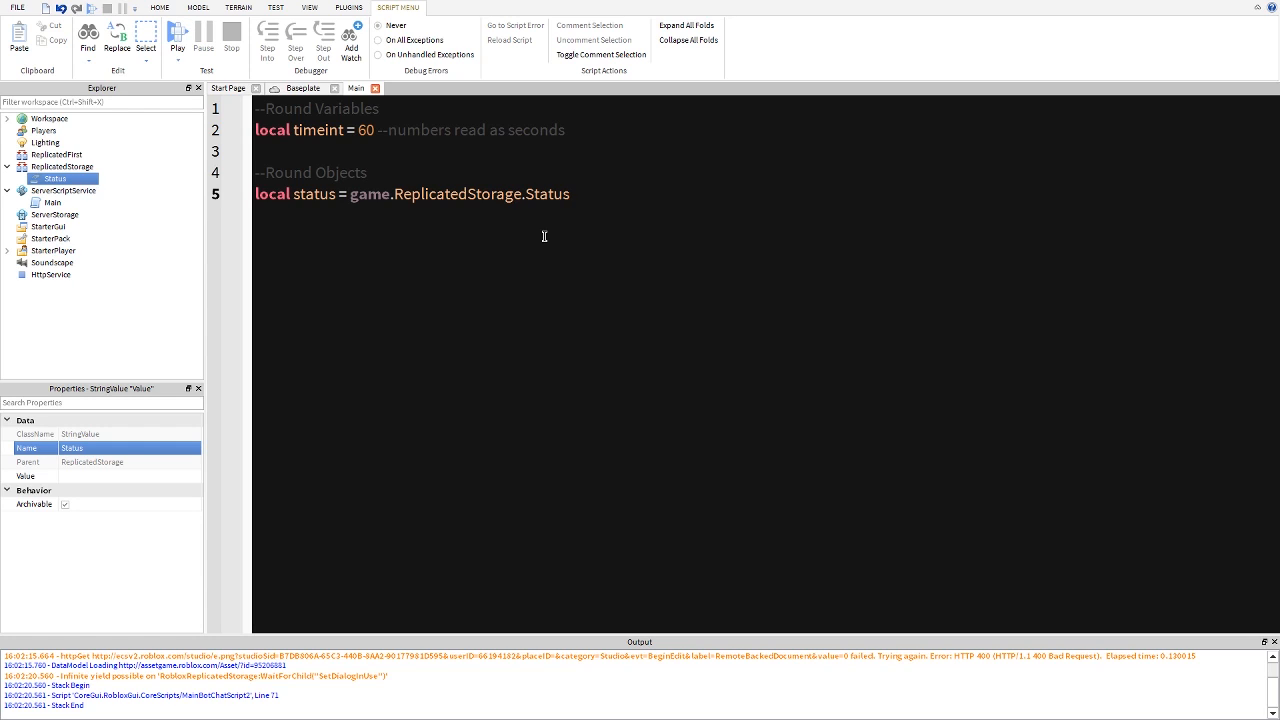
mouse_move(494, 214)
type("w")
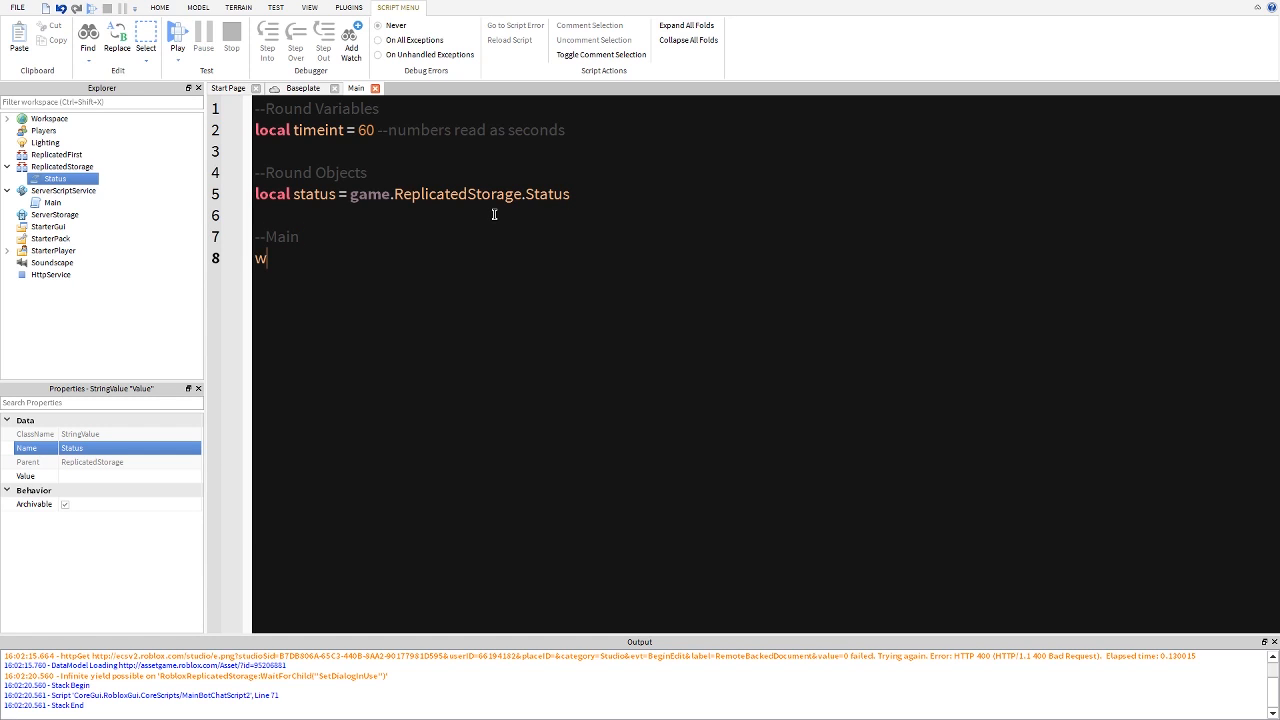
- Write a 'while wait() do' loop containing a 'for i=timeint,1,' countdown loop
type("hile wait() d")
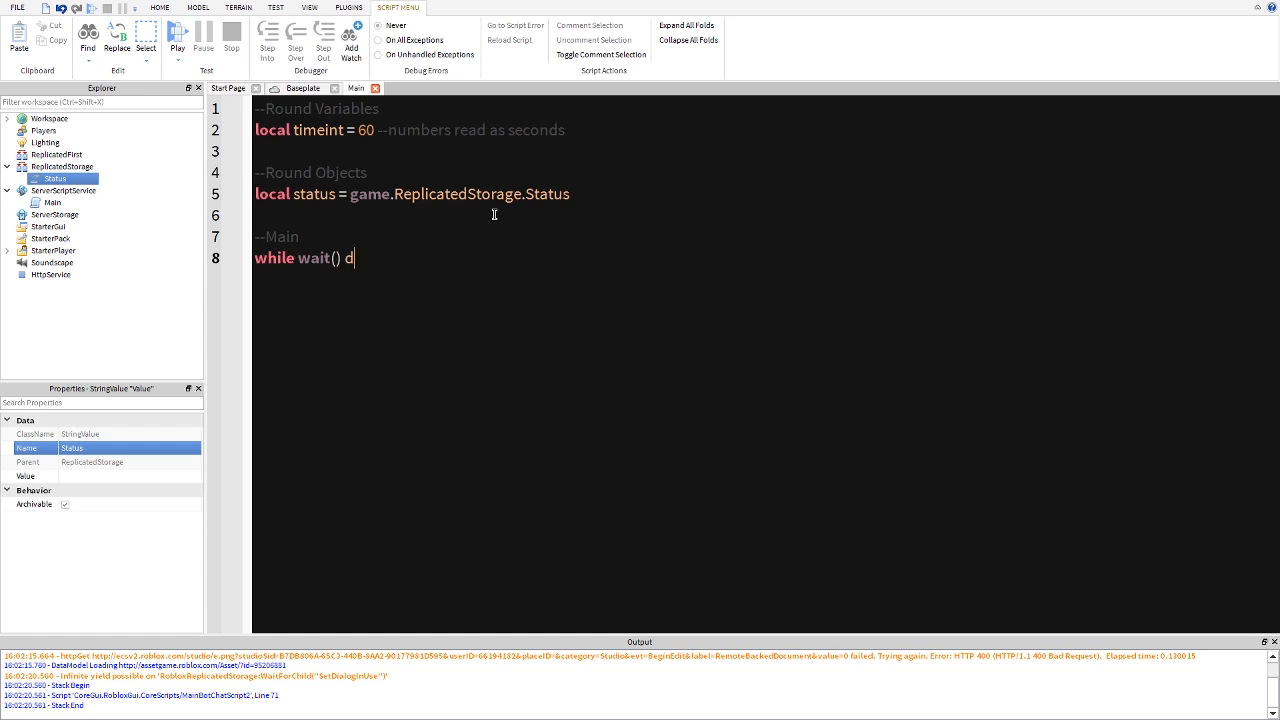
type("o")
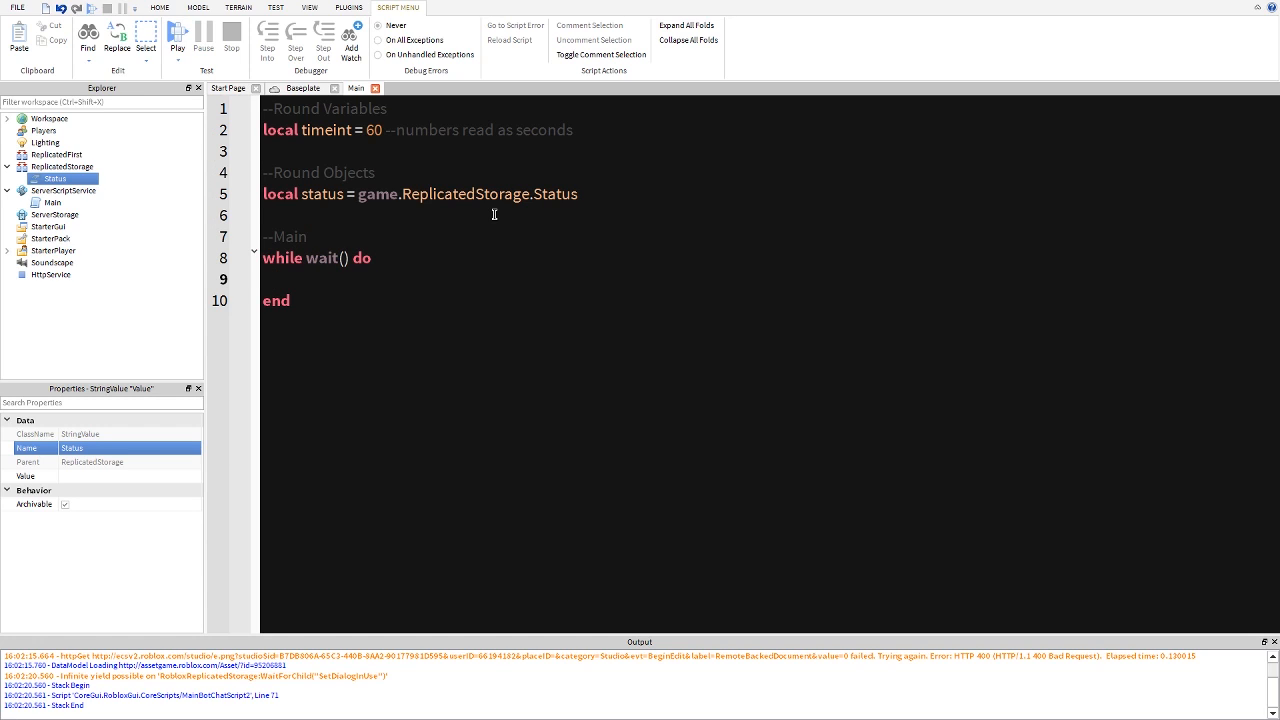
type("for i=")
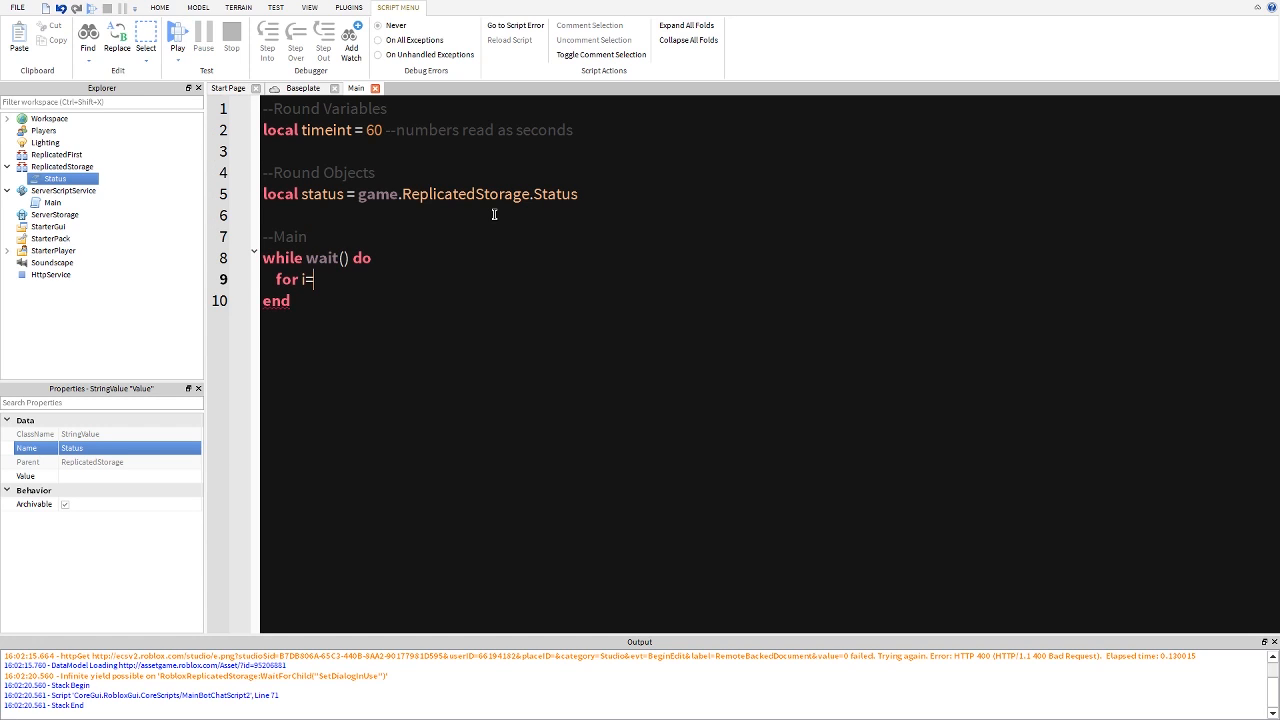
type("timeint")
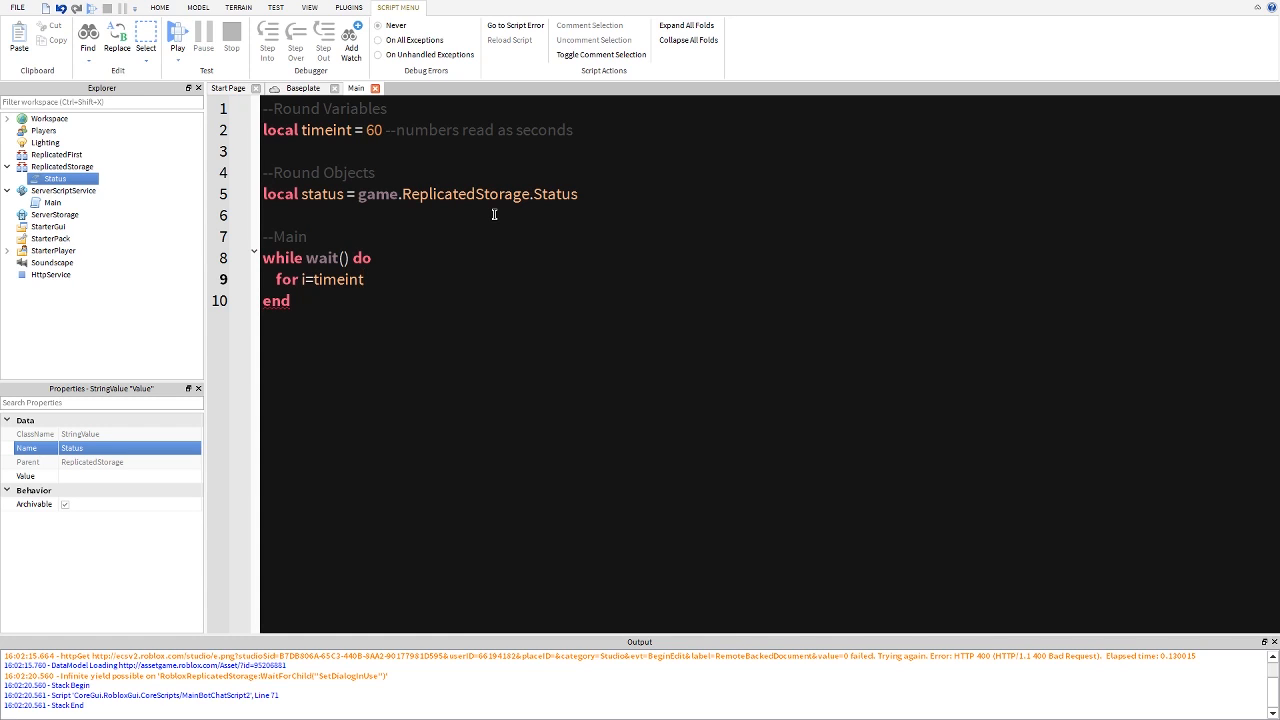
type(",1,-,1 do")
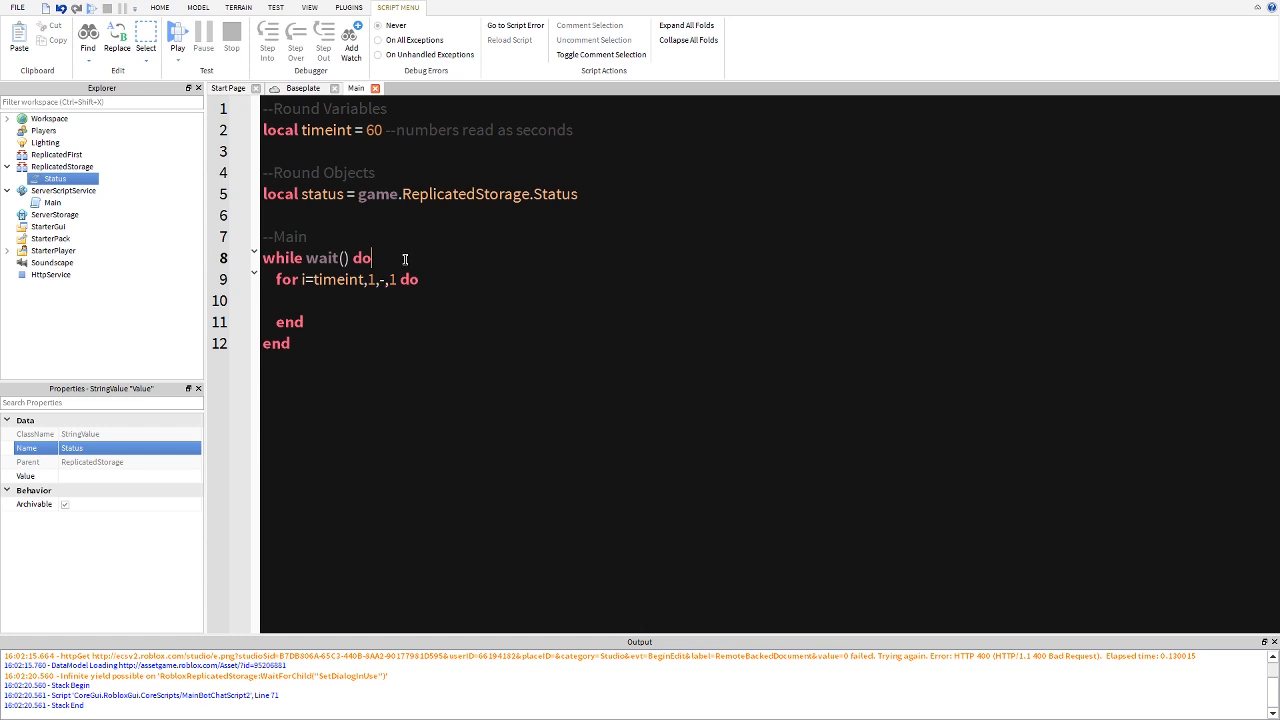
type("wait(")
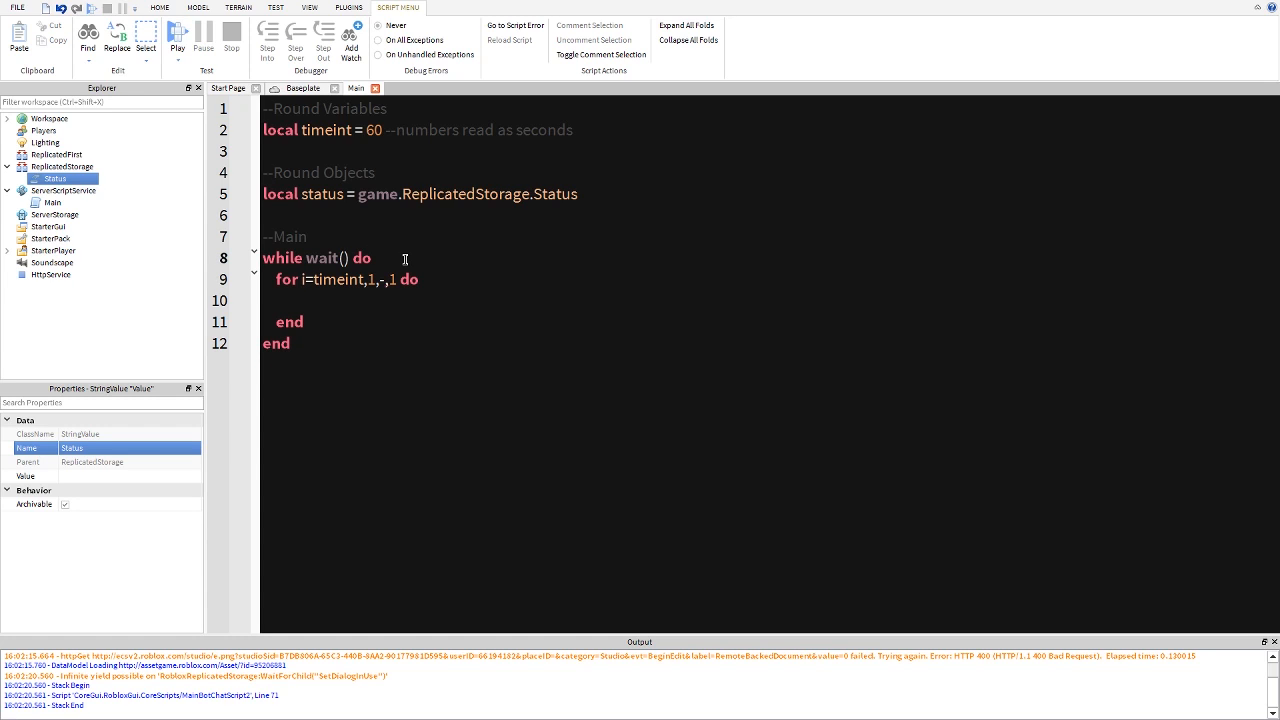
mouse_move(395, 258)
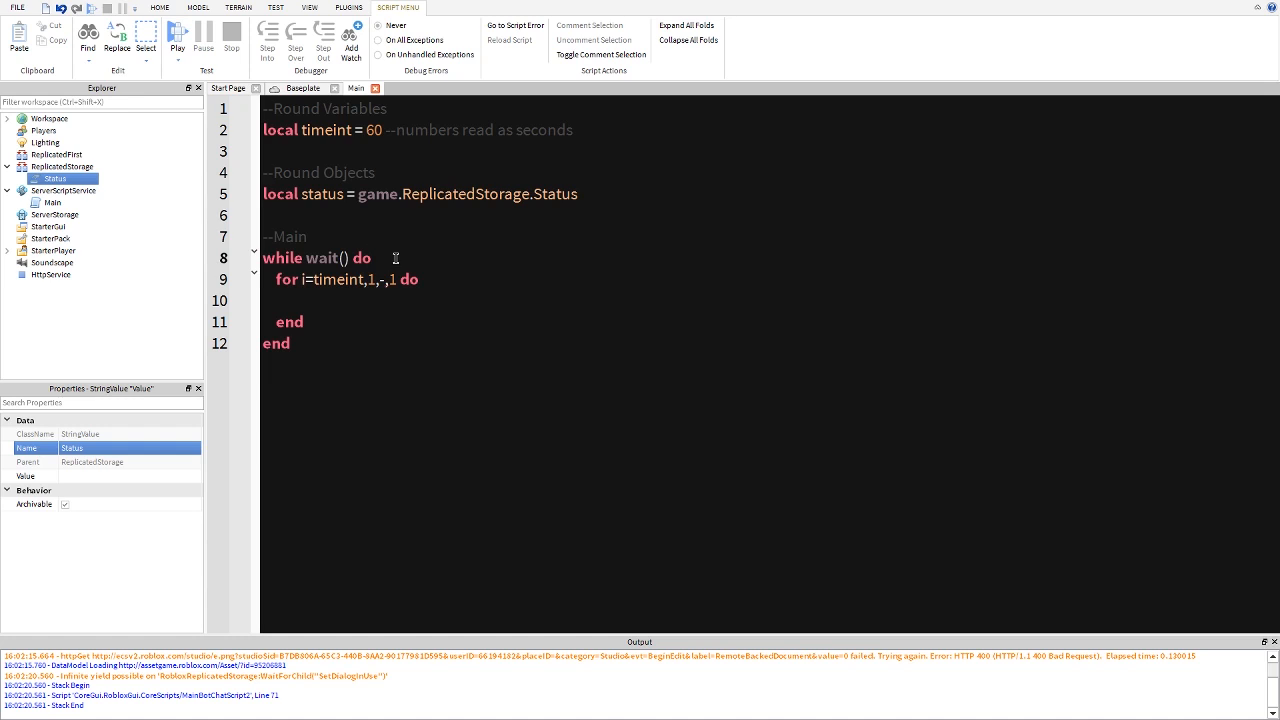
mouse_move(303, 258)
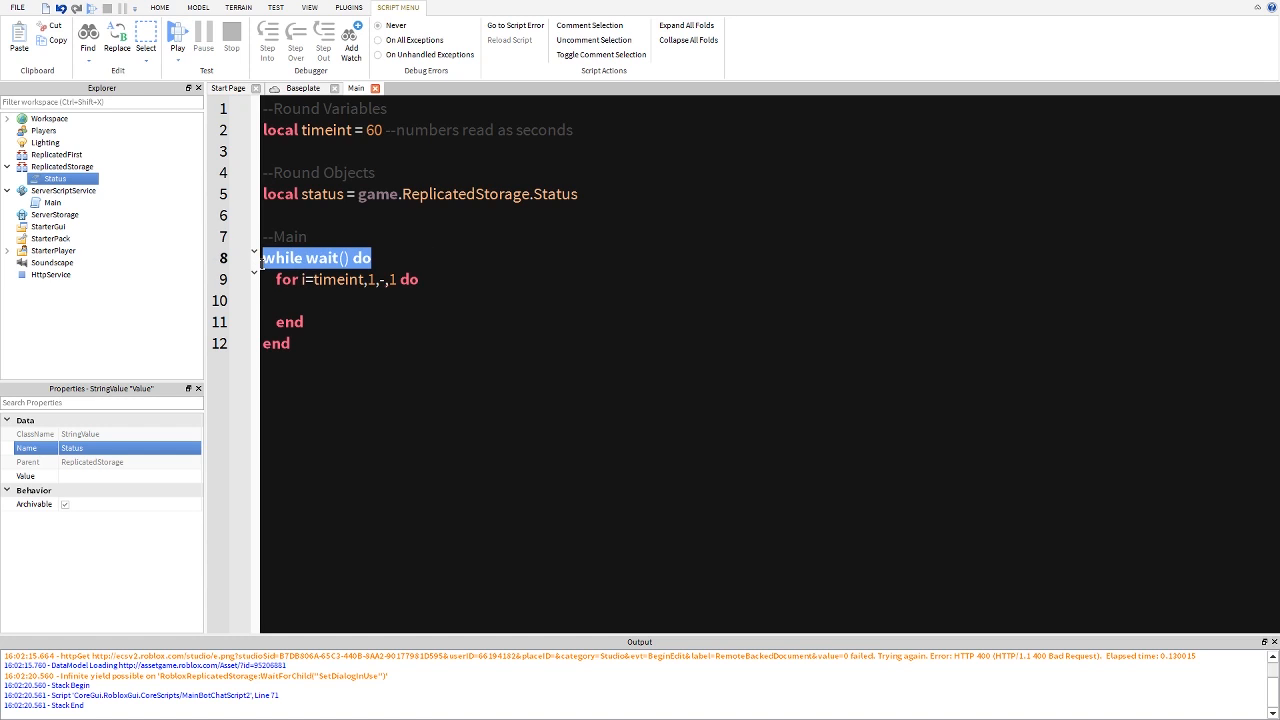
- Correct the loop header to read 'for i=timeint,1,-1 do'
left_click(397, 340)
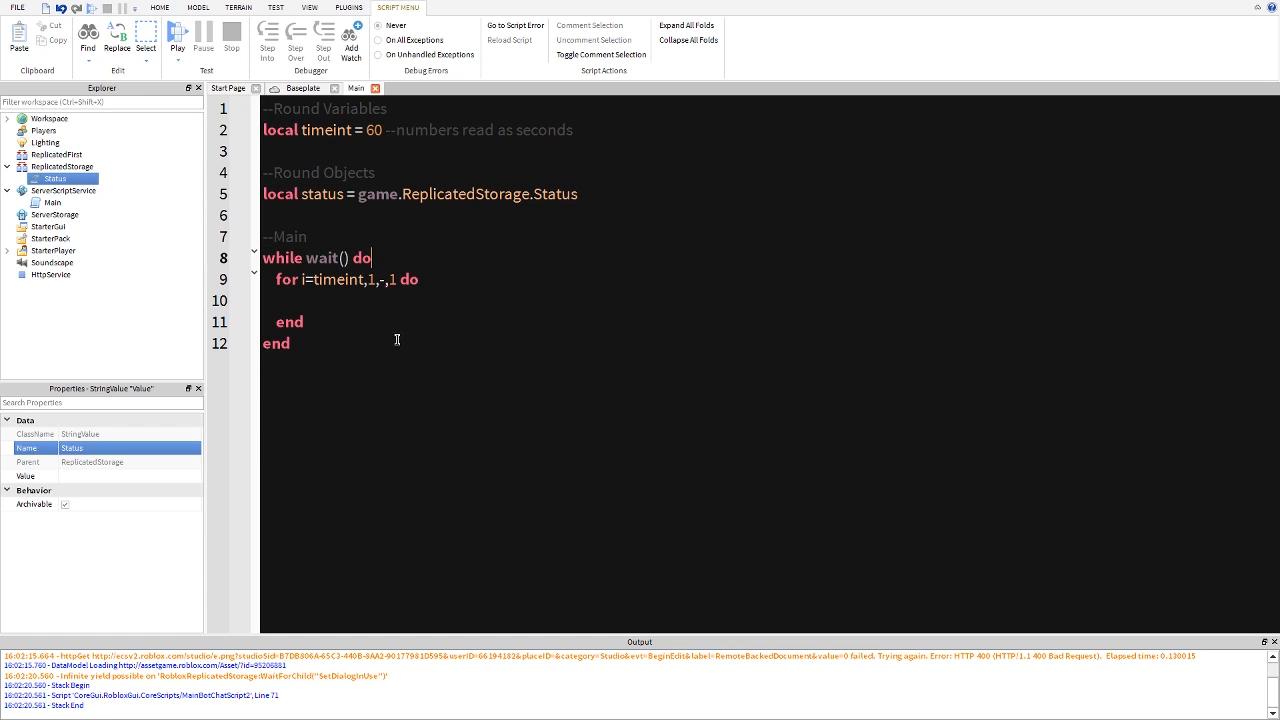
double_click(325, 279)
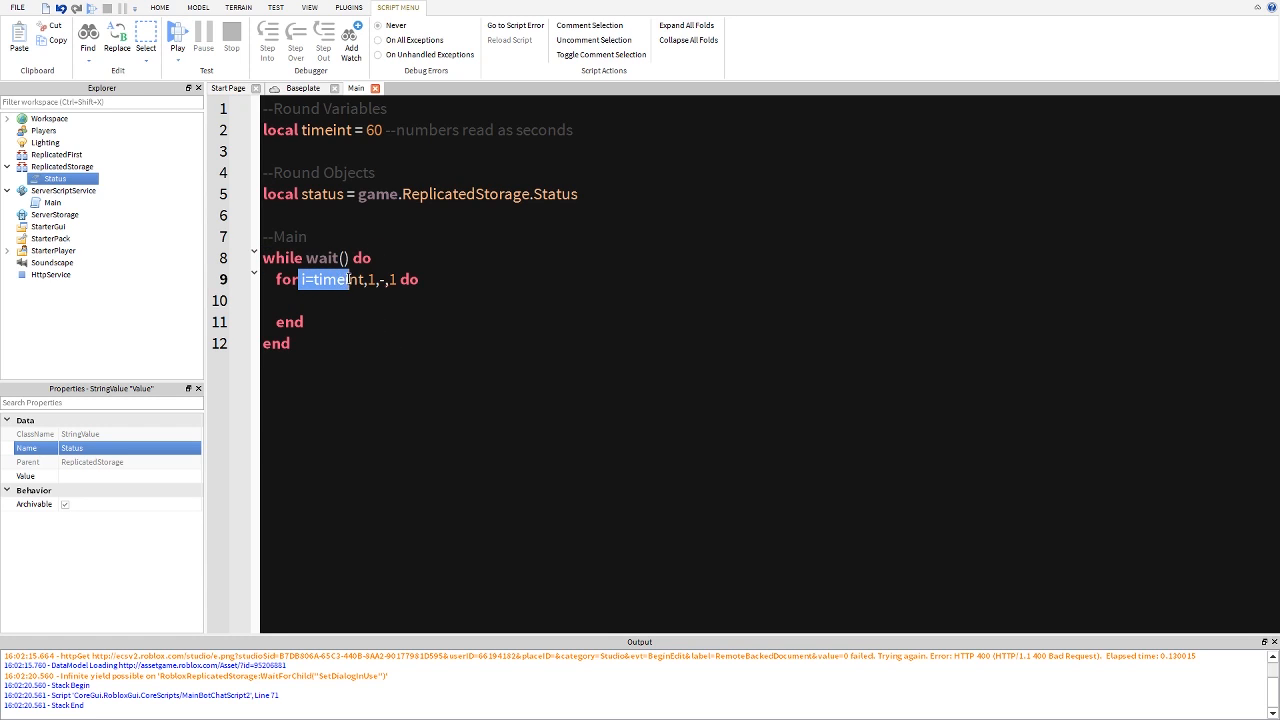
left_click(303, 280)
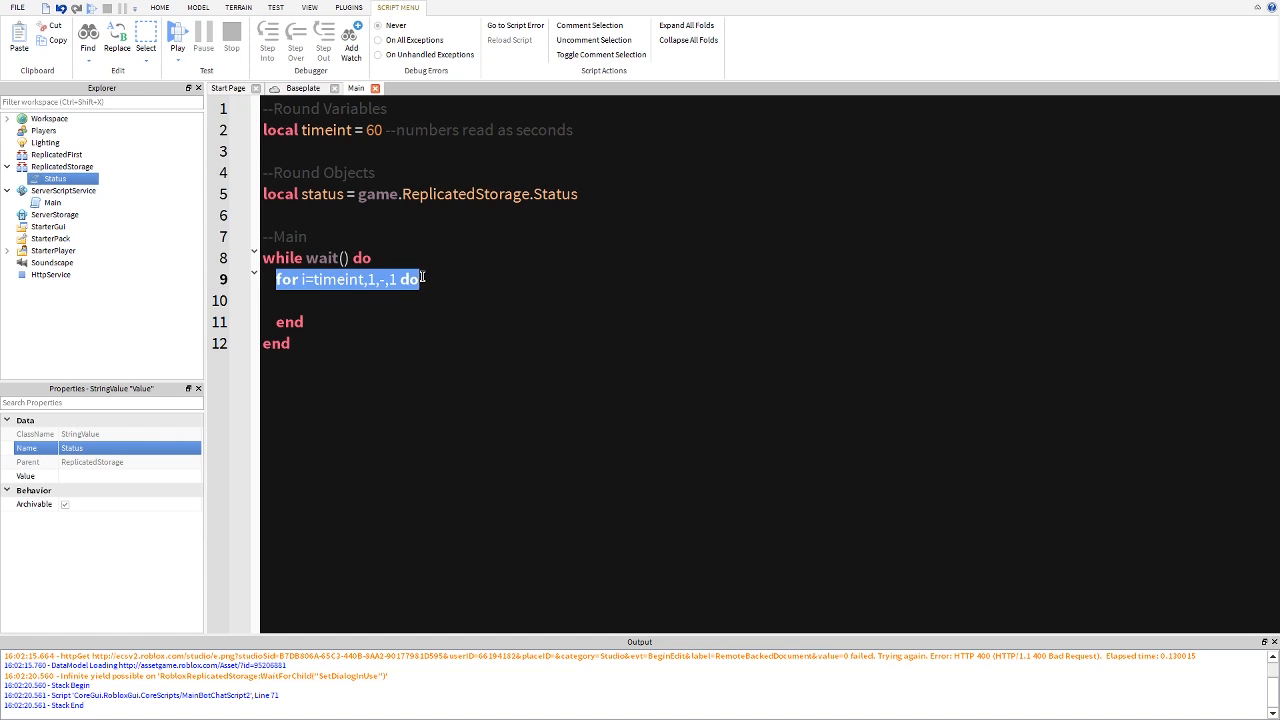
left_click(367, 279)
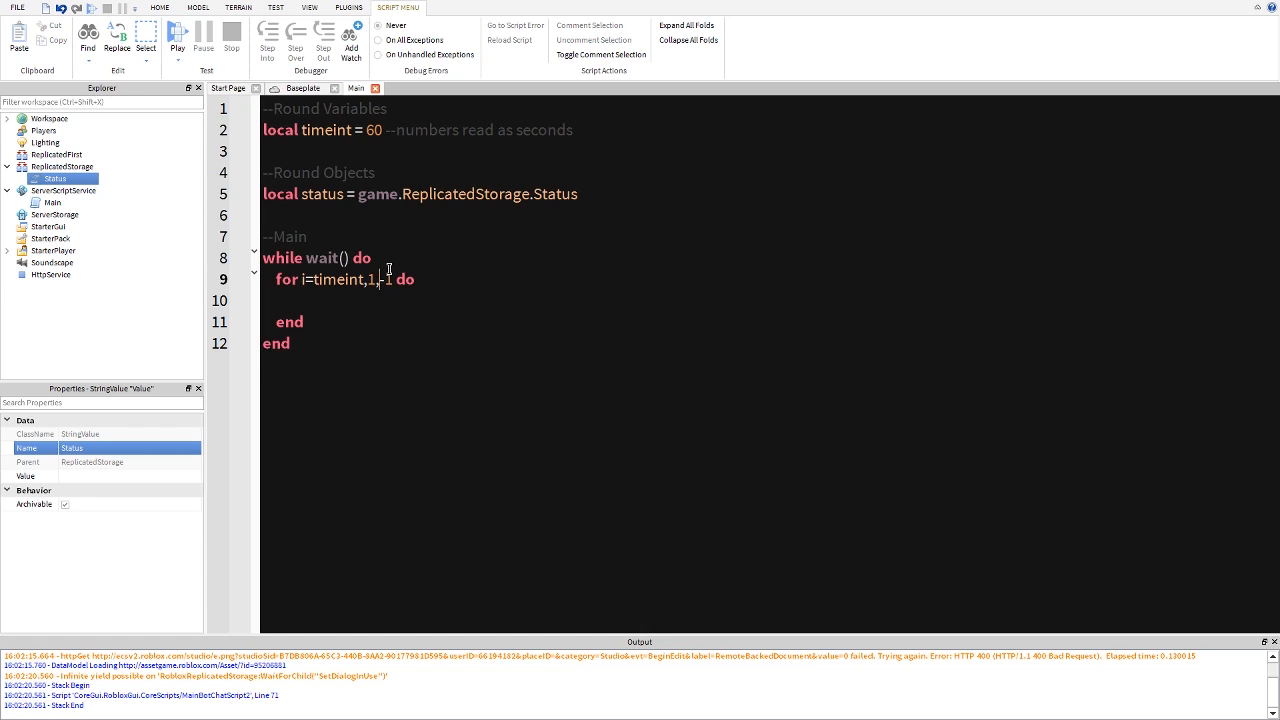
type("-")
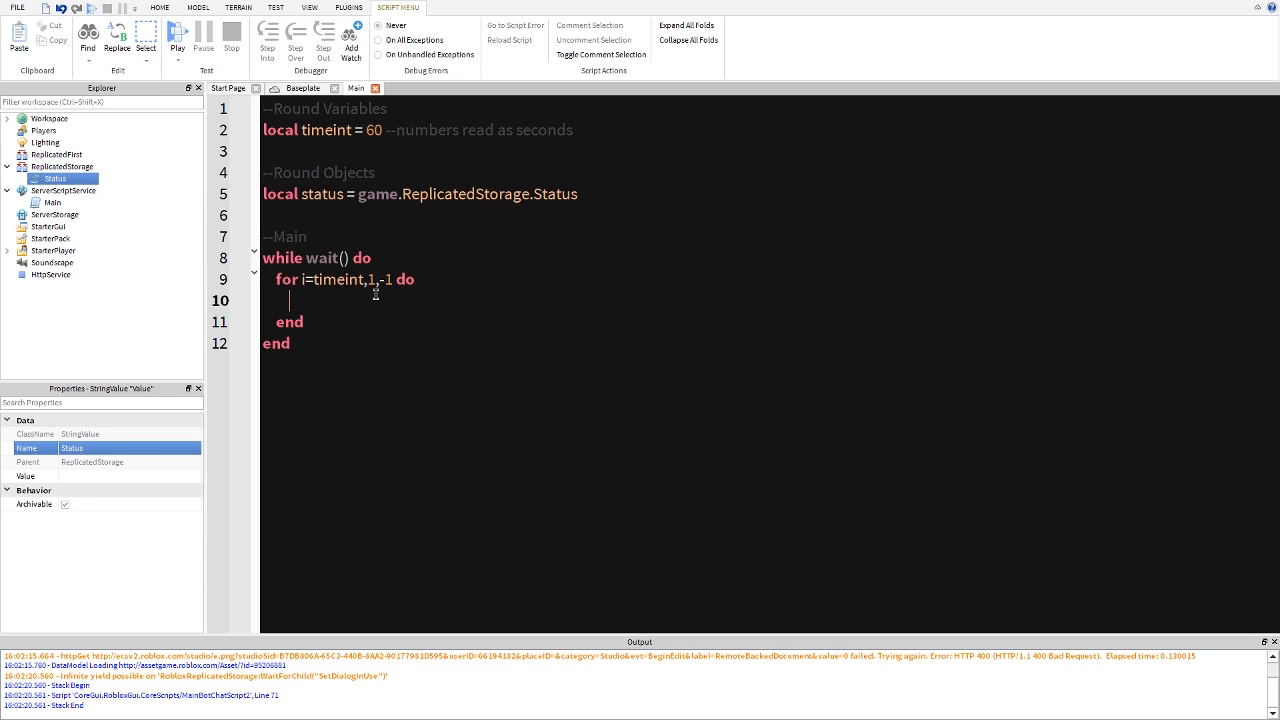
- Add wait(1) and status.Value = "Game: "..i.." seconds" inside the loop, then select them
type("wait(1)")
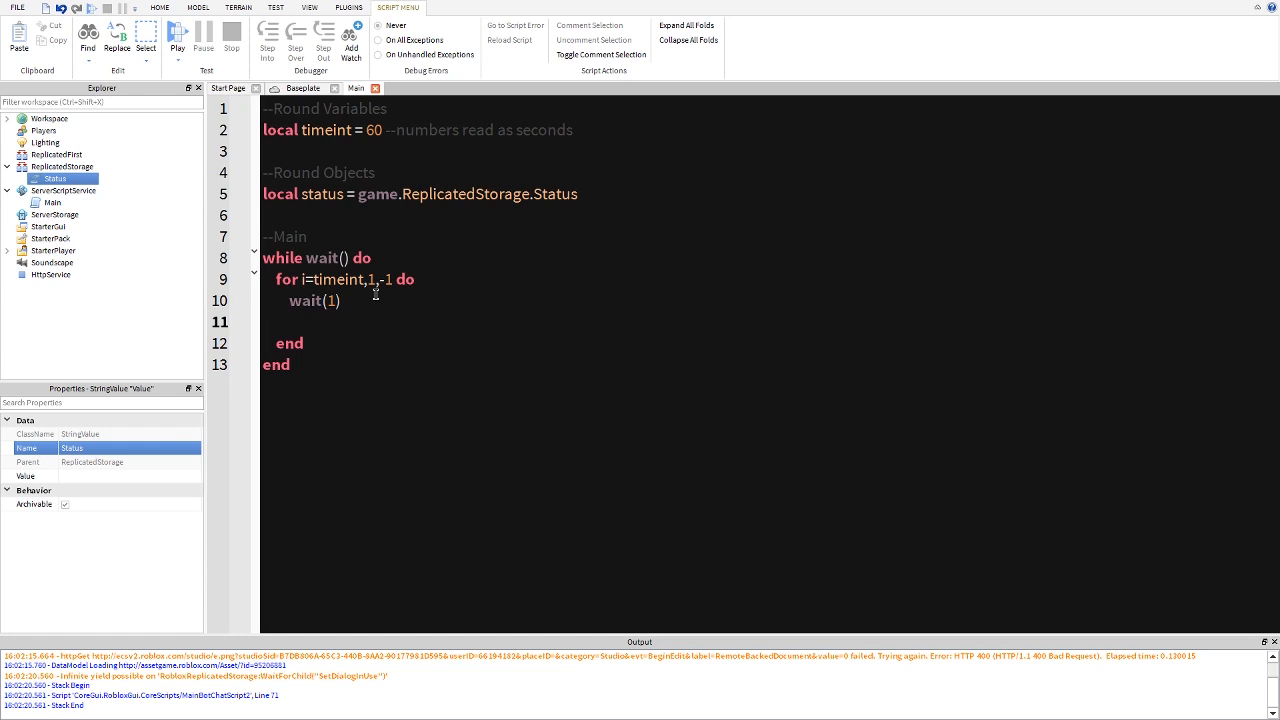
type("status.Value = \"")
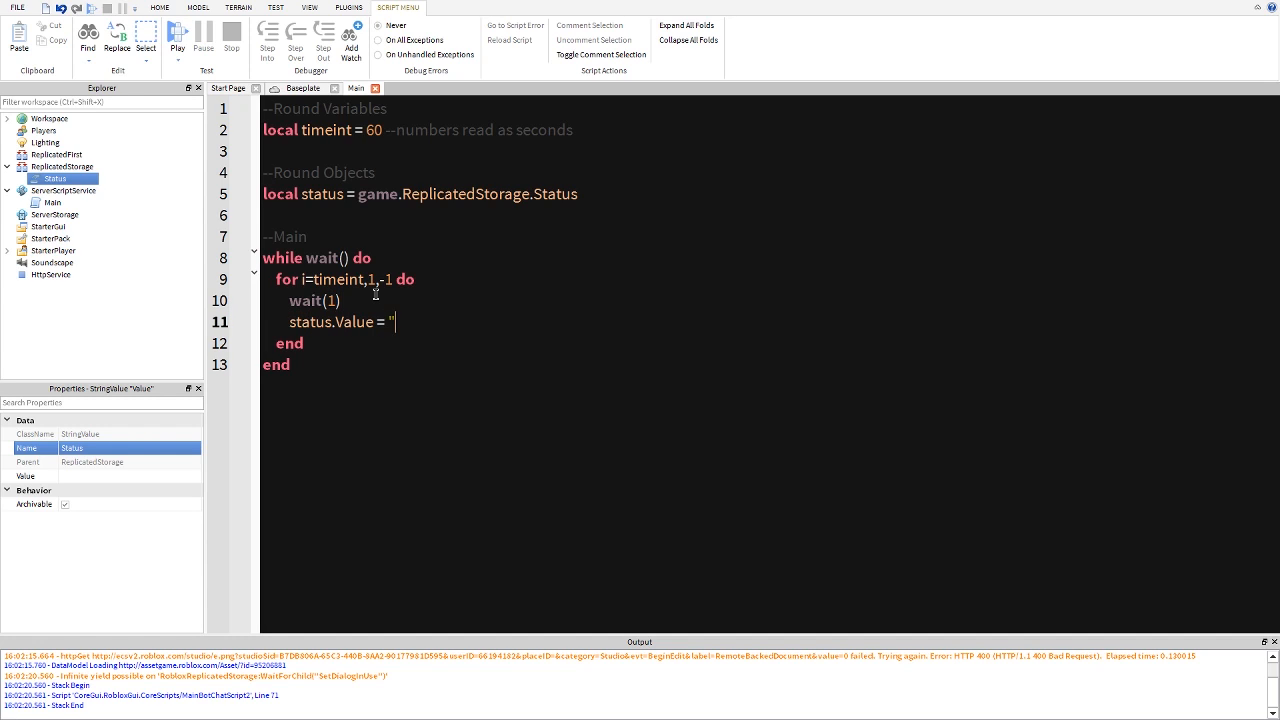
type("Game\"")
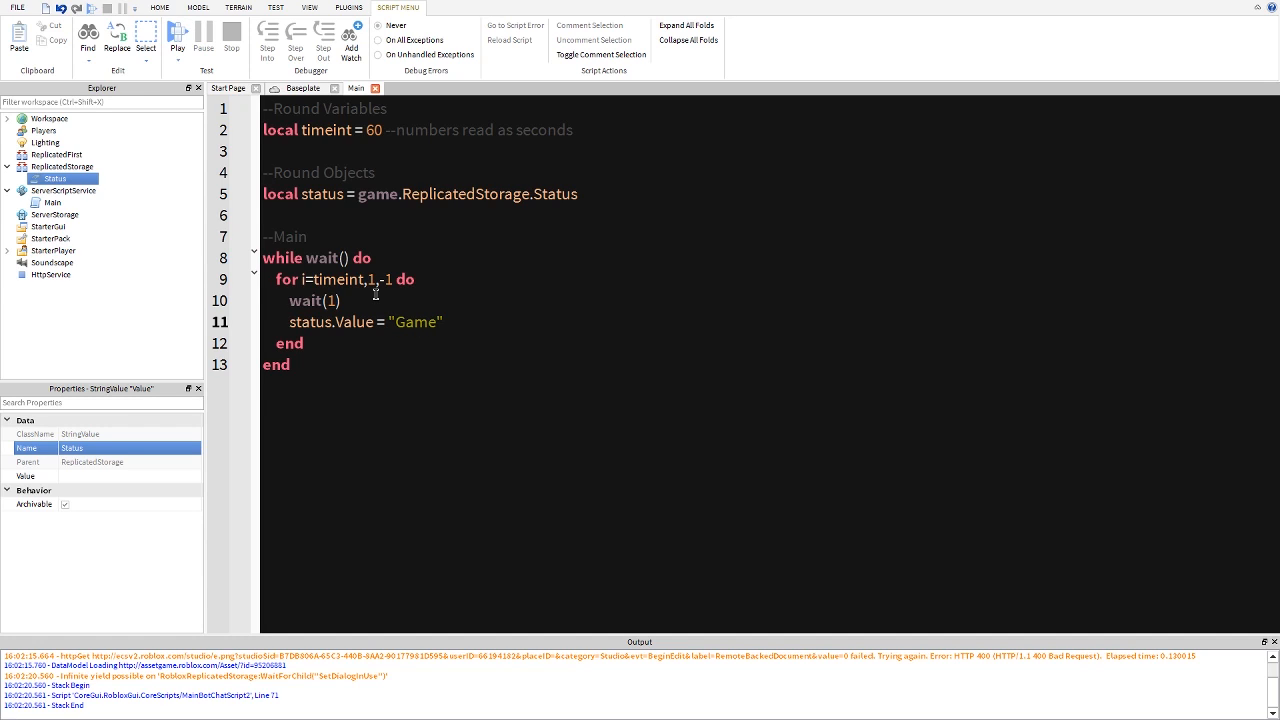
type(":")
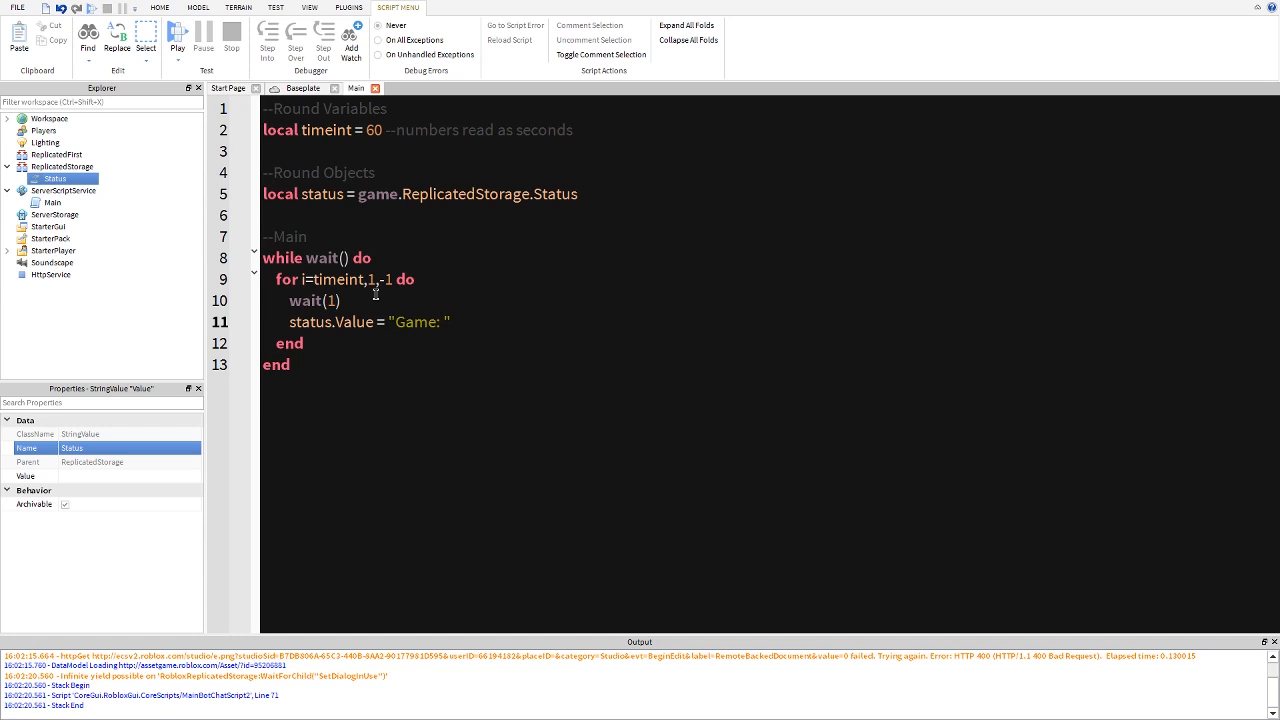
type("..i..\"")
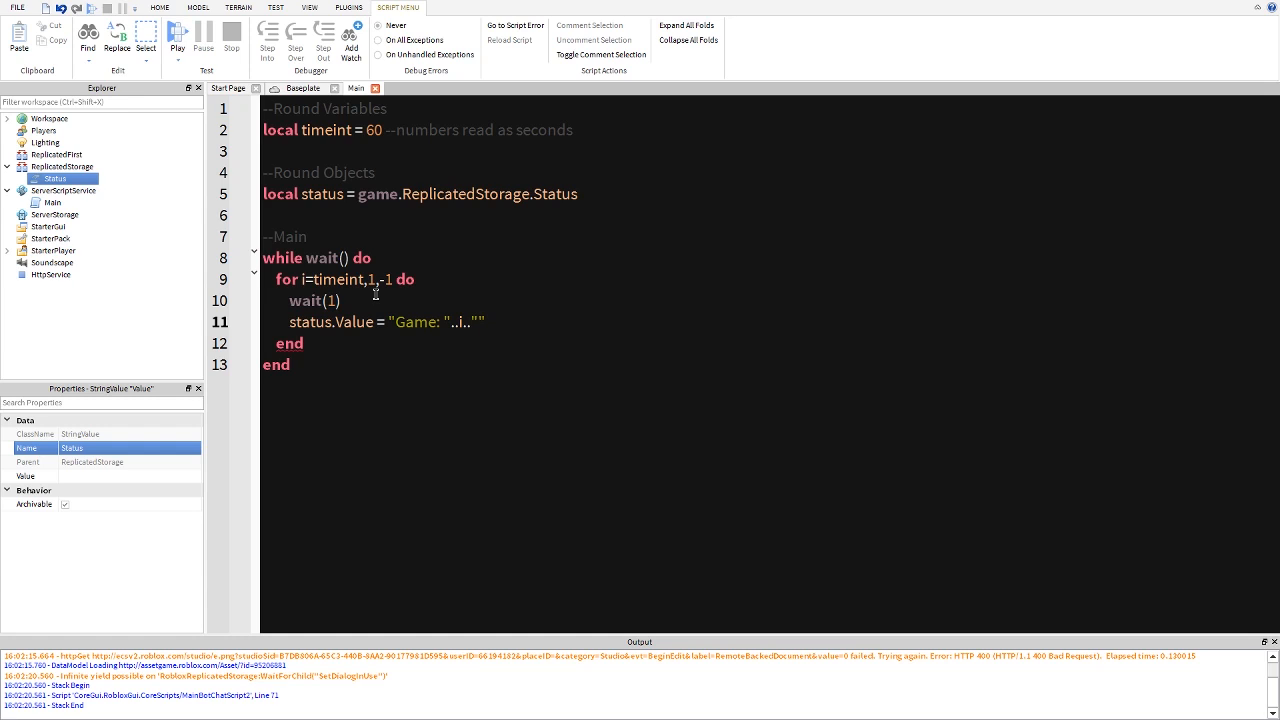
type("seco")
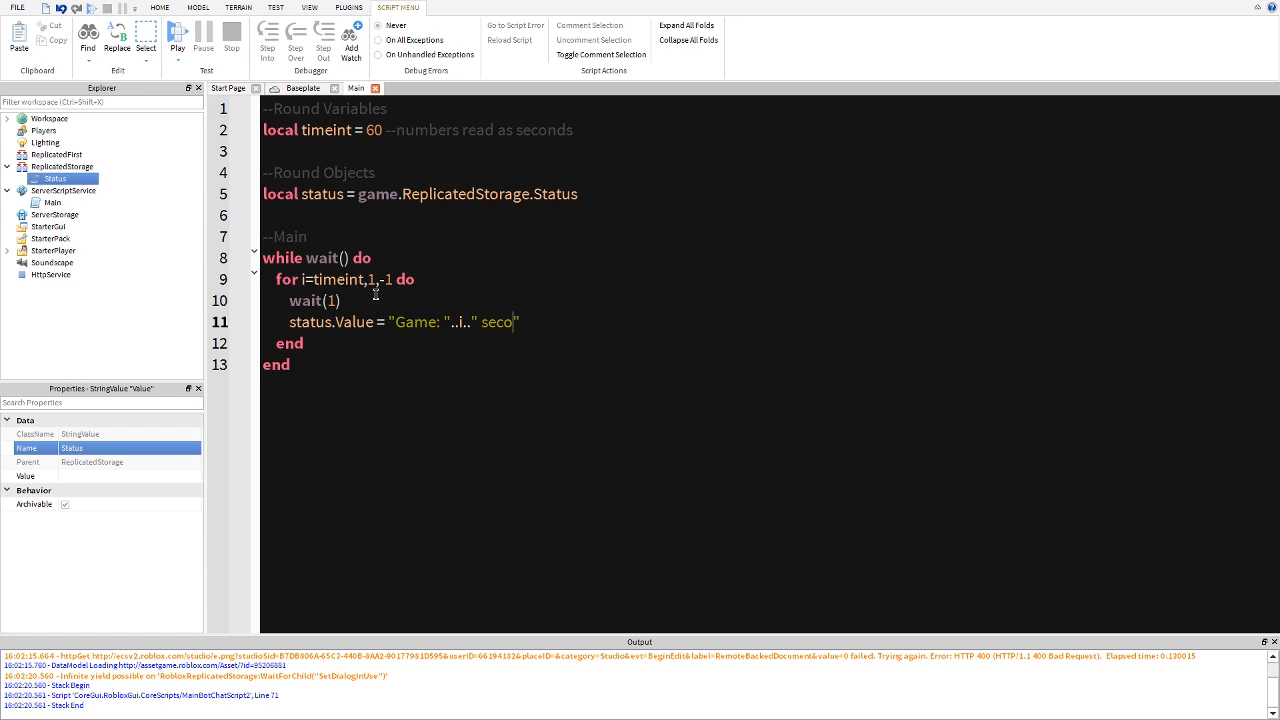
type("nds")
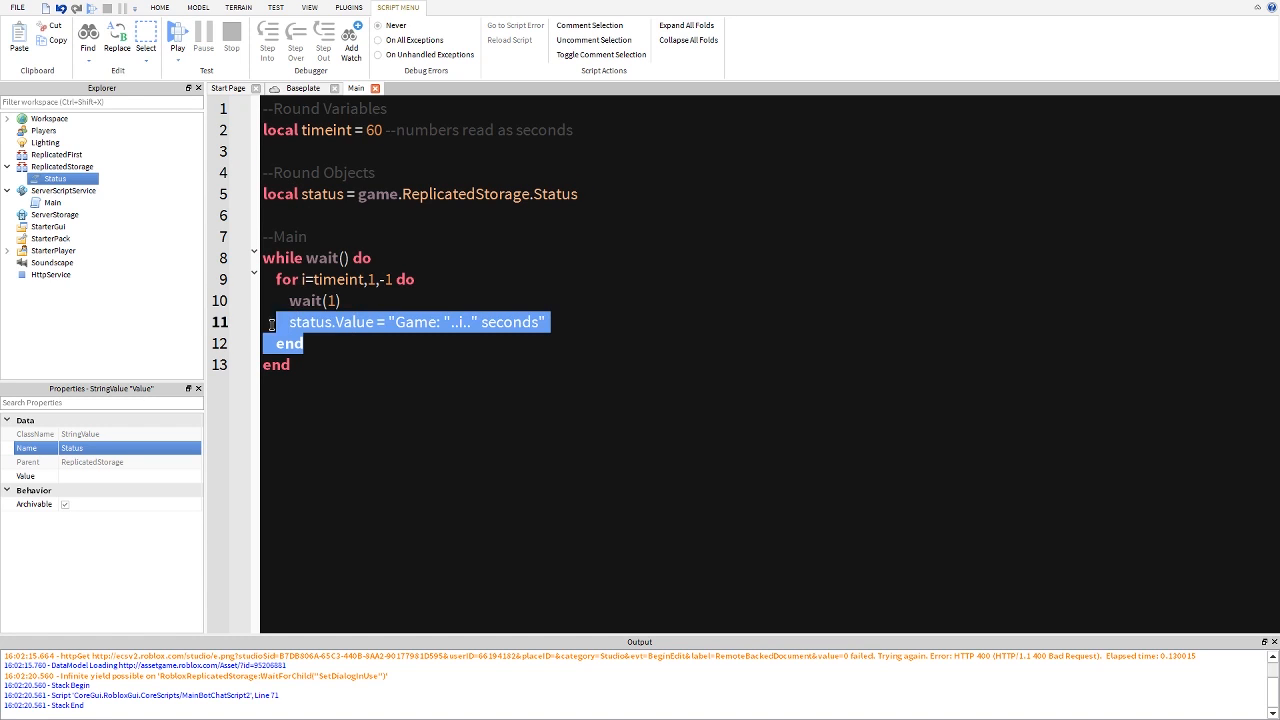
left_click(366, 343)
type("for")
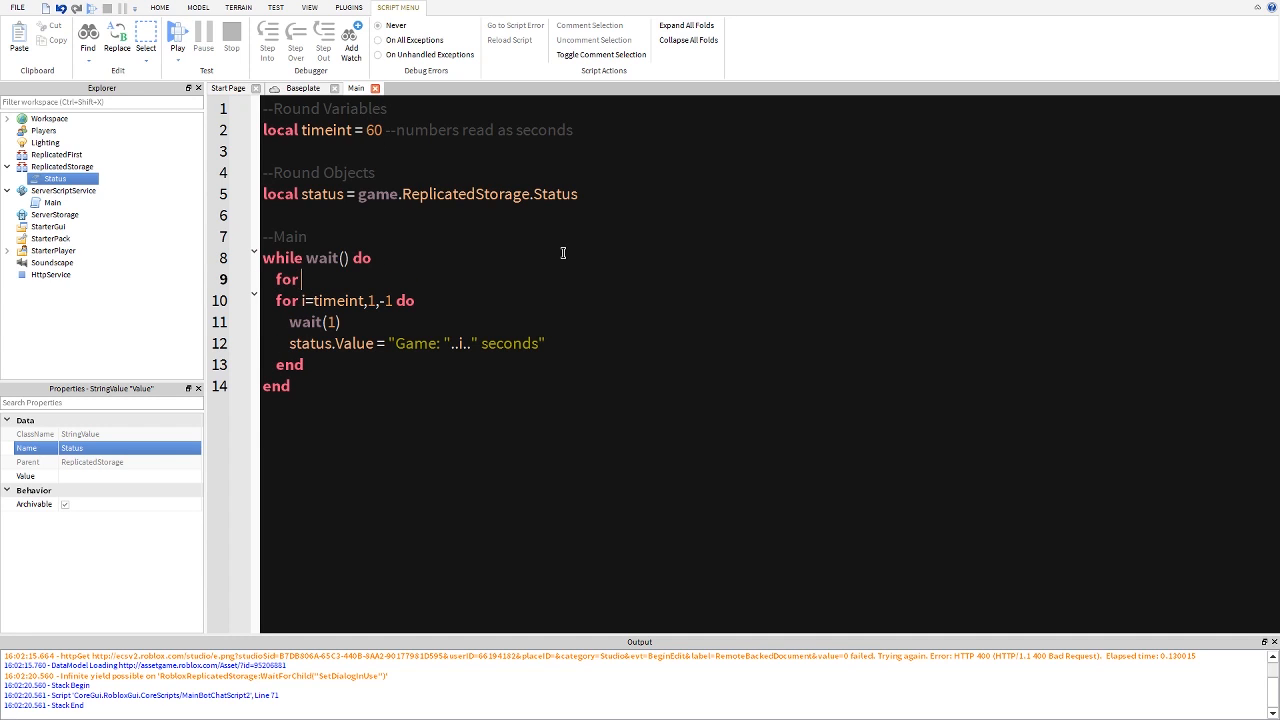
- Add 'local inttime = 60 -- numbers read as seconds' to the variables
type("i=")
type("local")
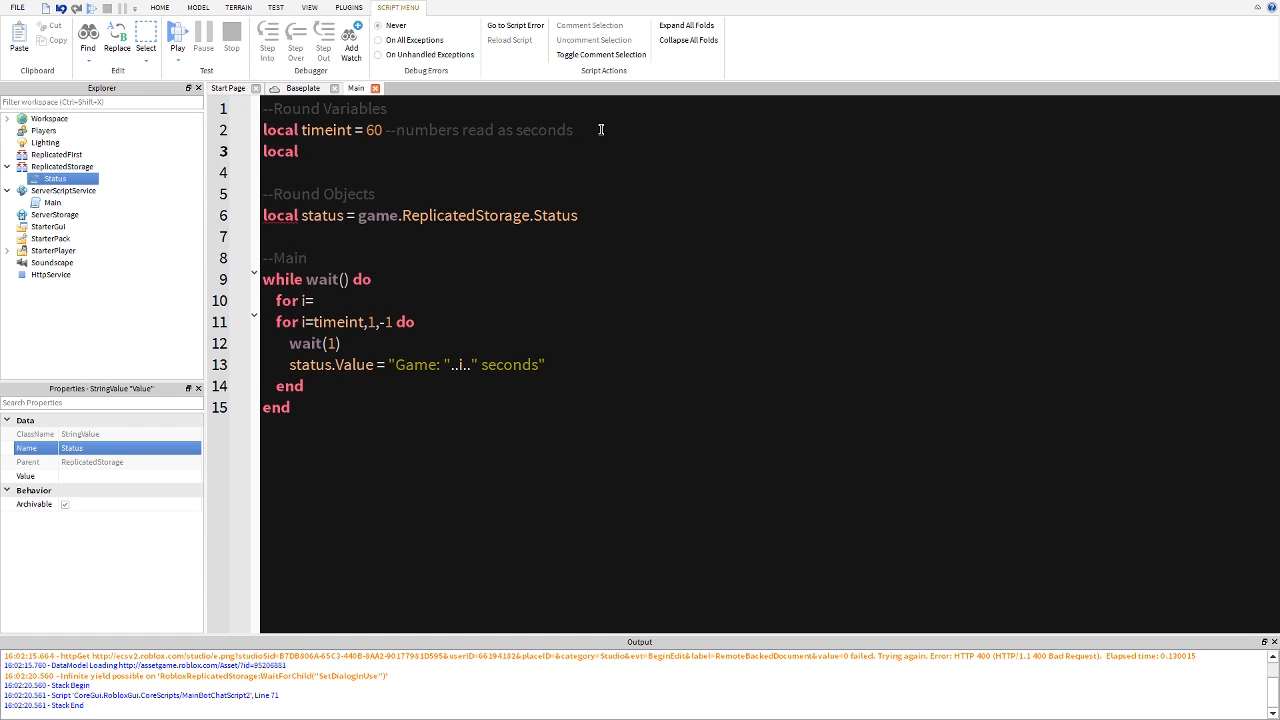
type("inttime -")
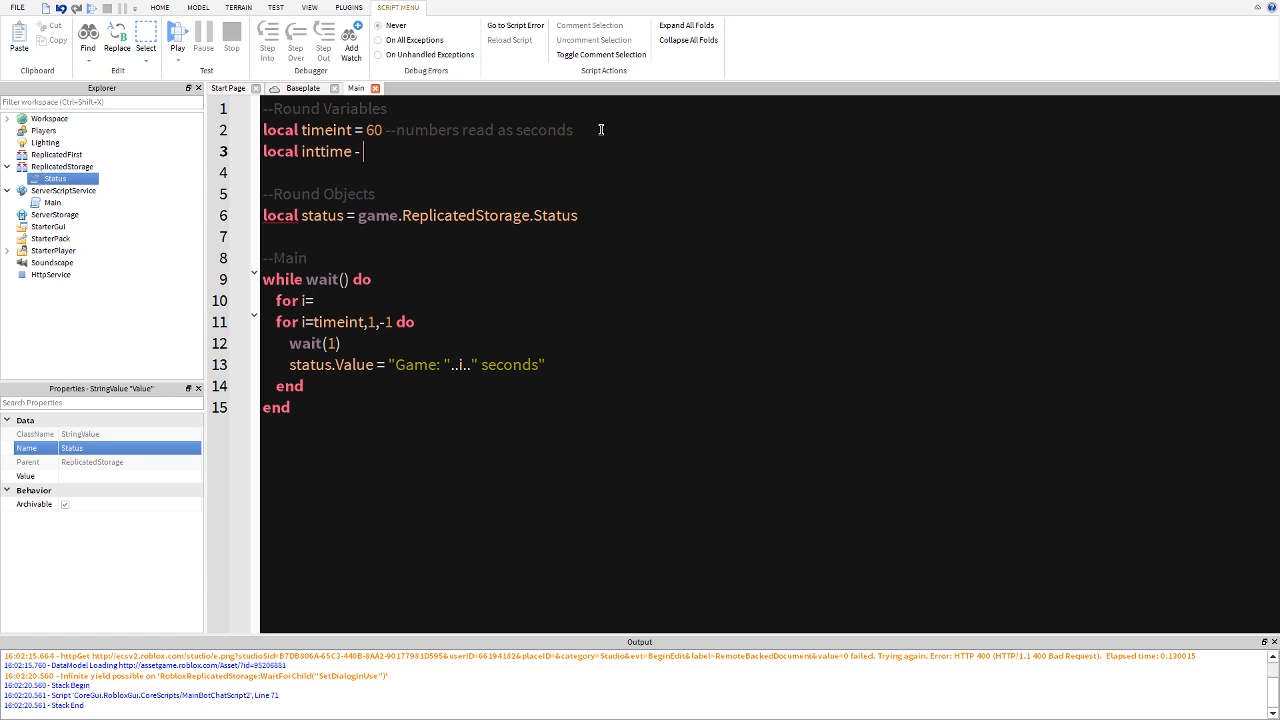
type("= 60")
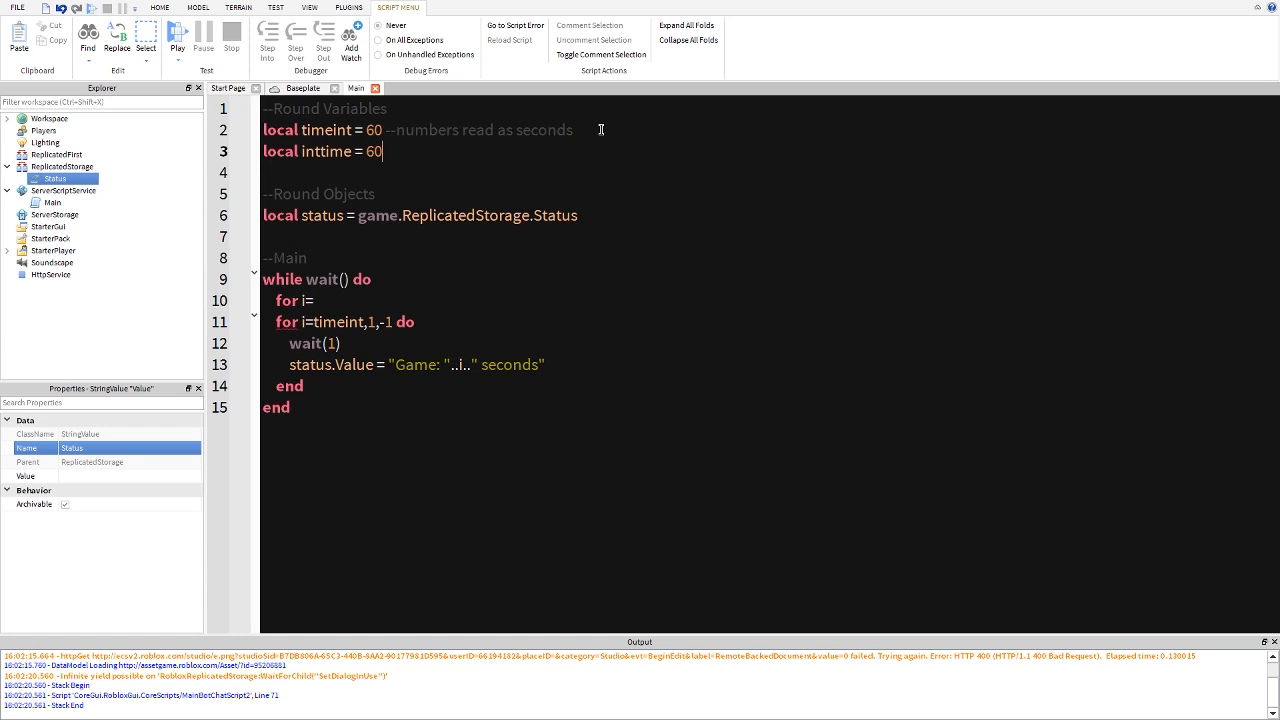
type("-- nu m")
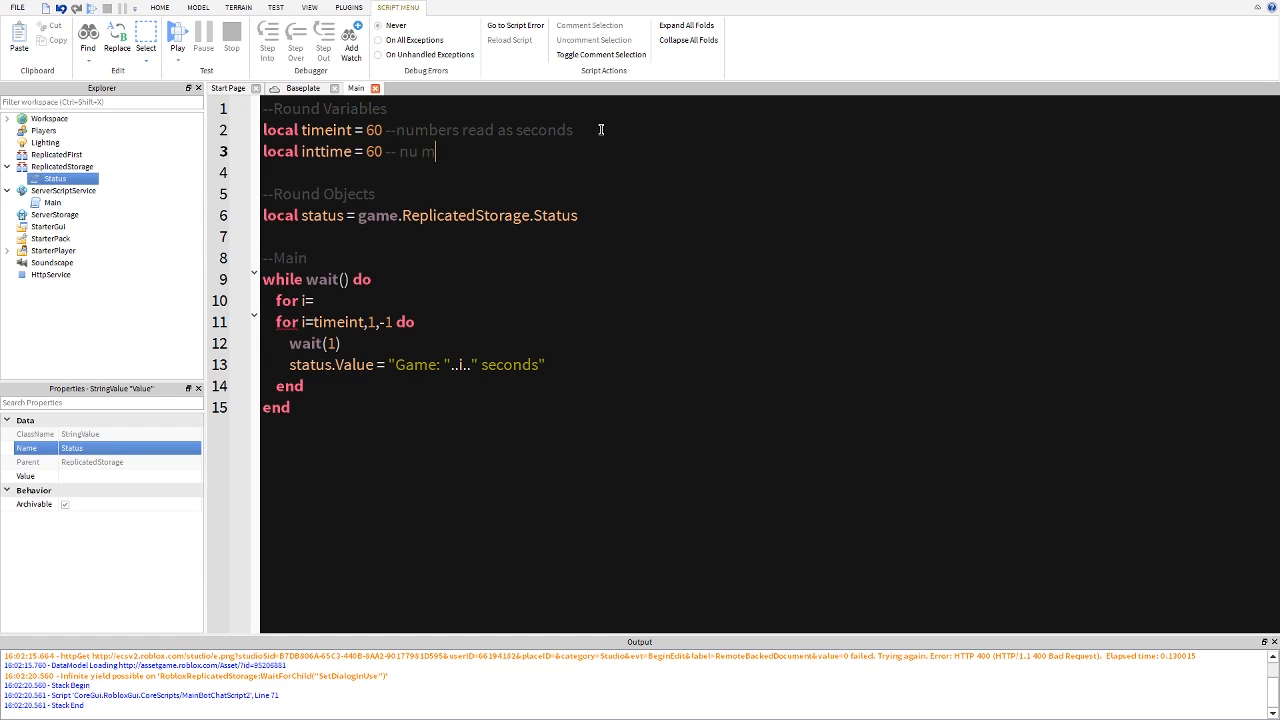
type("umbers re")
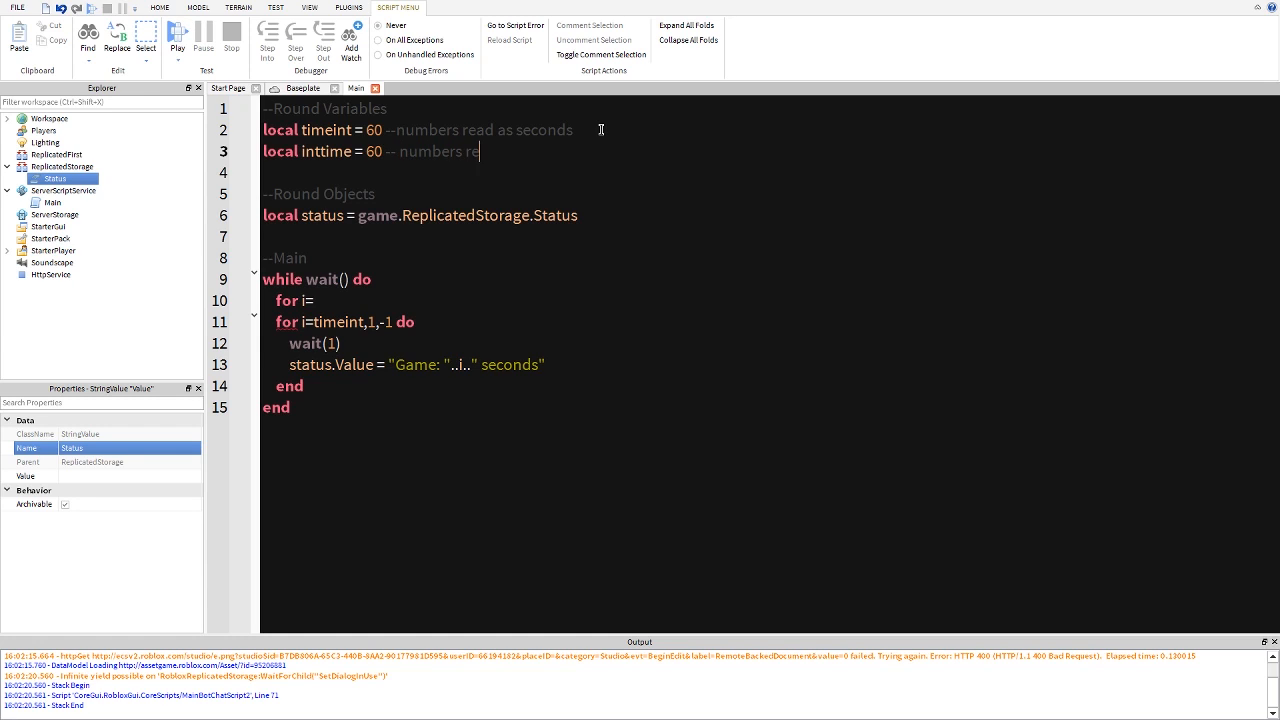
type("ad as seconds")
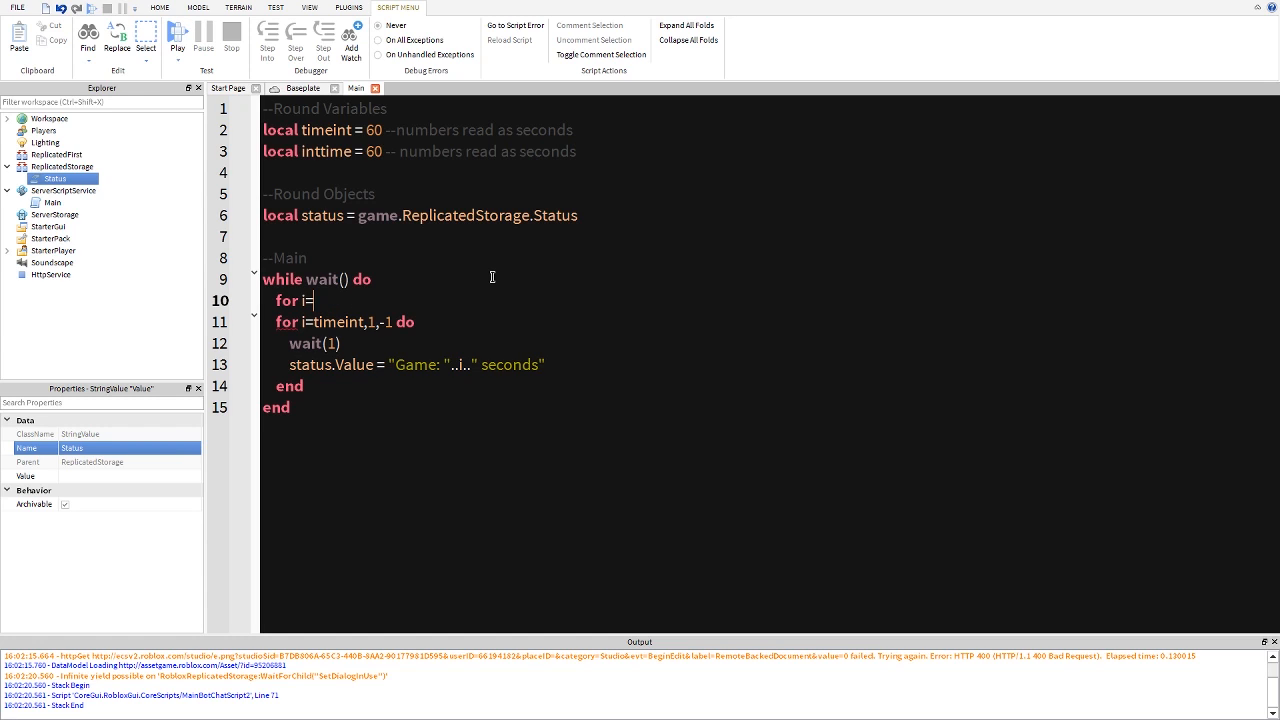
- Add a 'for i=inttime,1,-1' loop with the pasted body showing "Intermission: "
type("inttim")
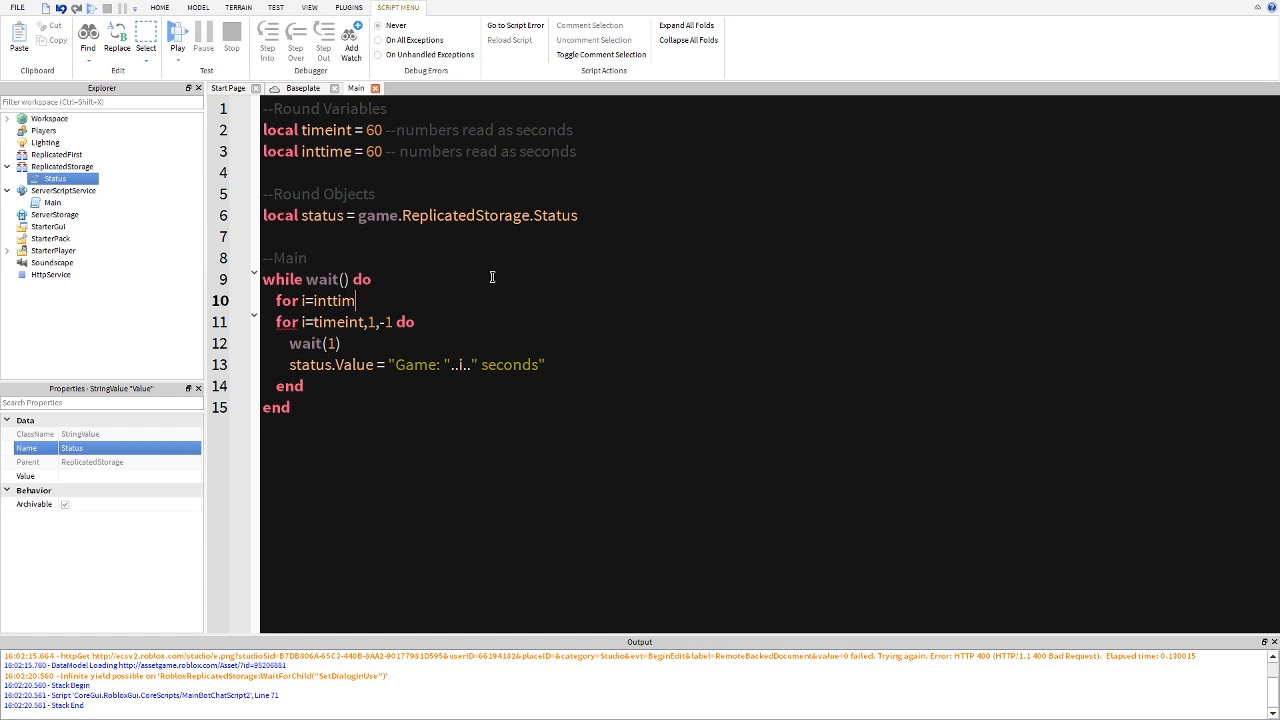
type("e,1,-1 do")
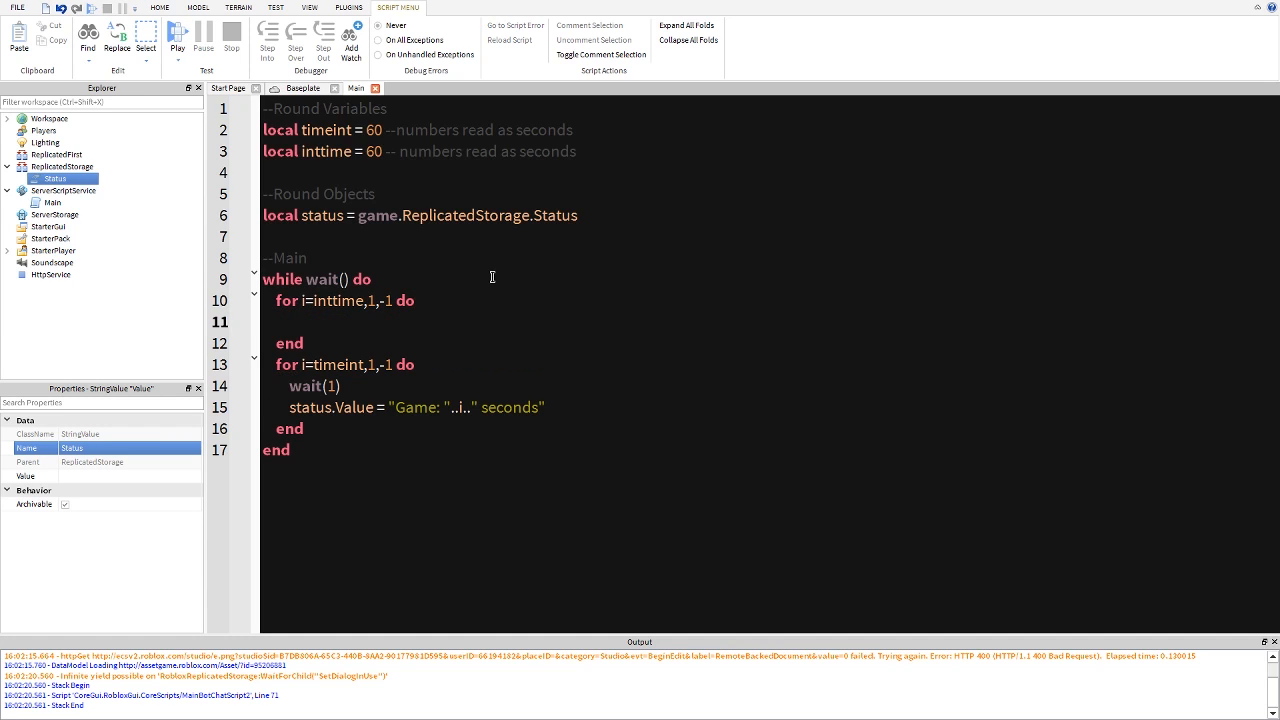
left_click(240, 385)
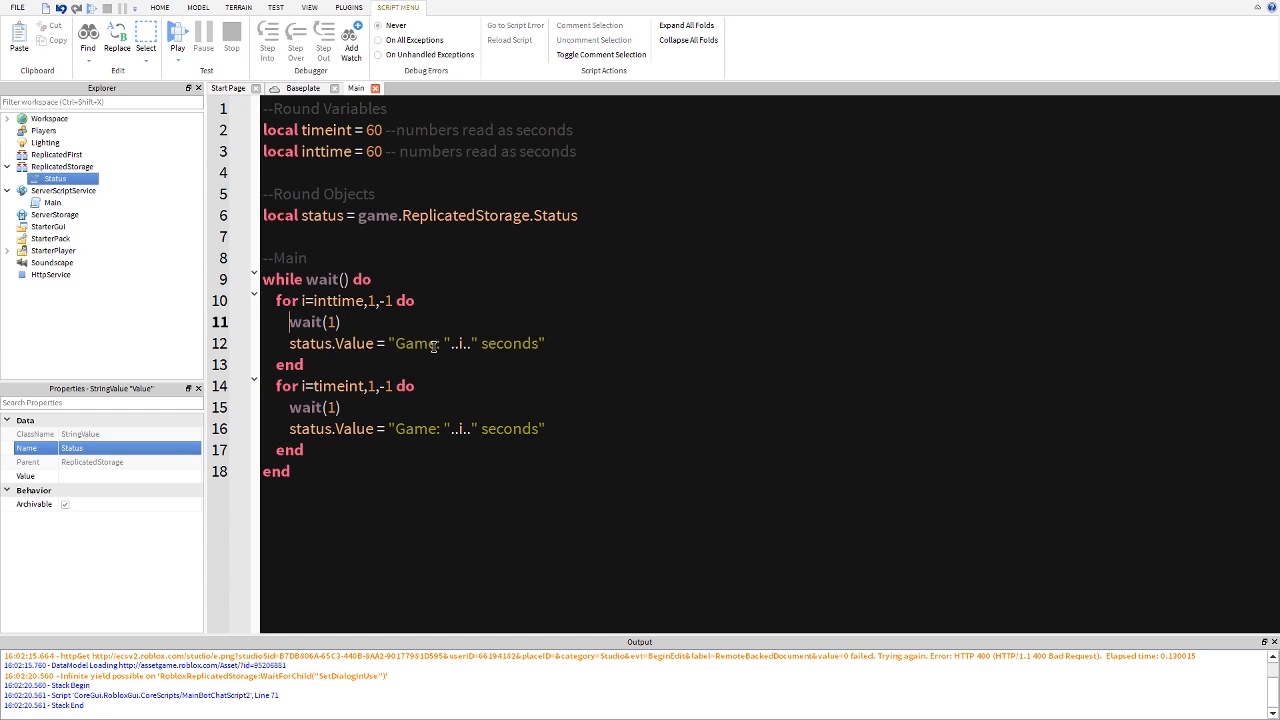
type("intermission")
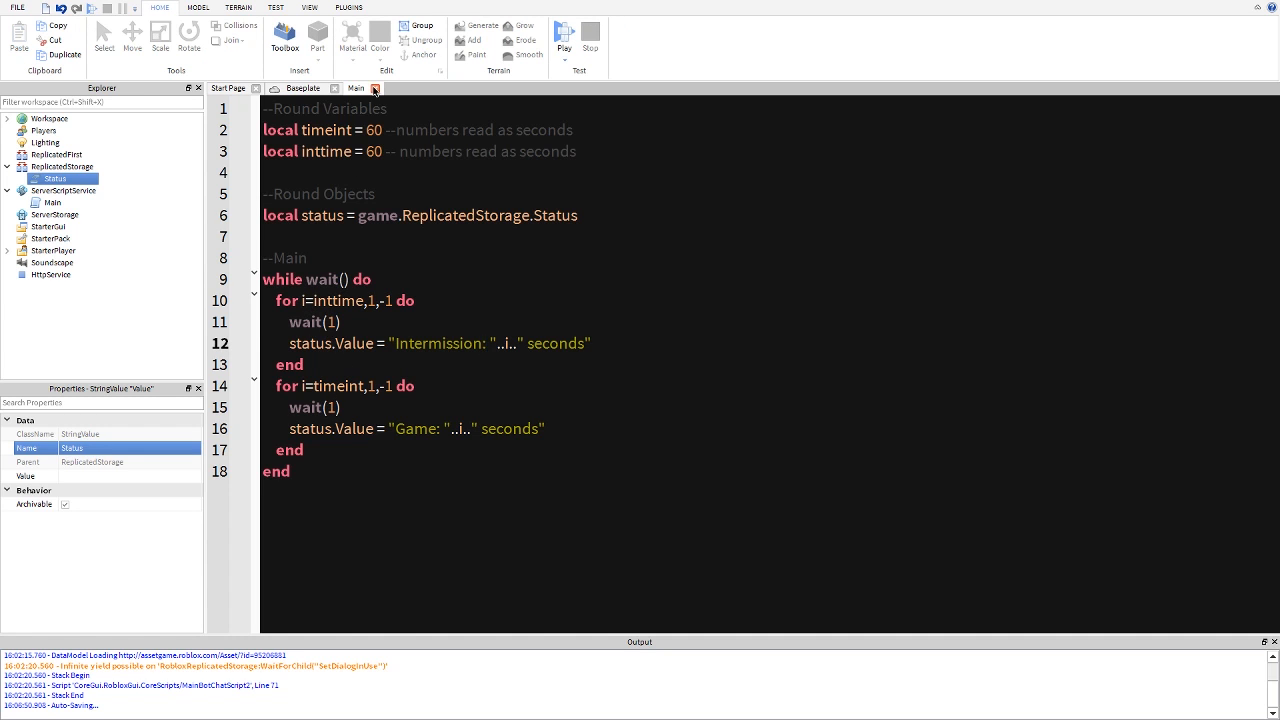
- Close the Main tab and insert a LocalScript named Framework into StarterPlayerScripts
left_click(375, 88)
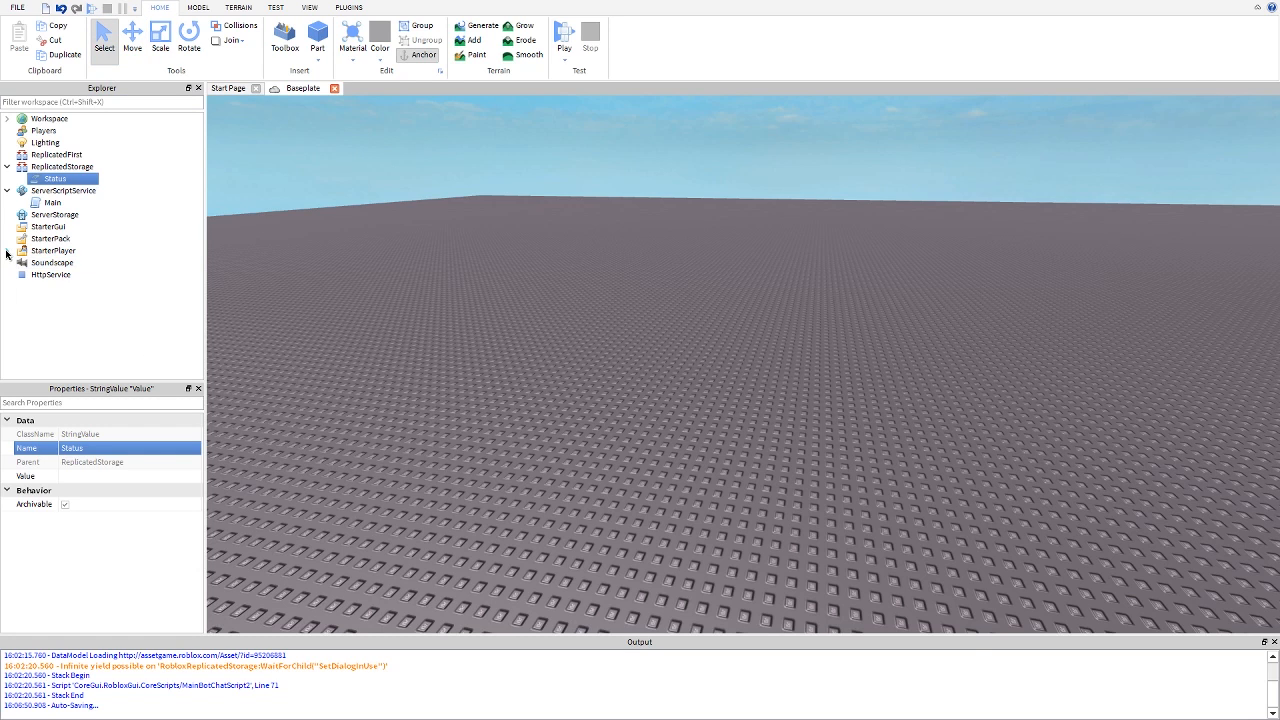
left_click(7, 250)
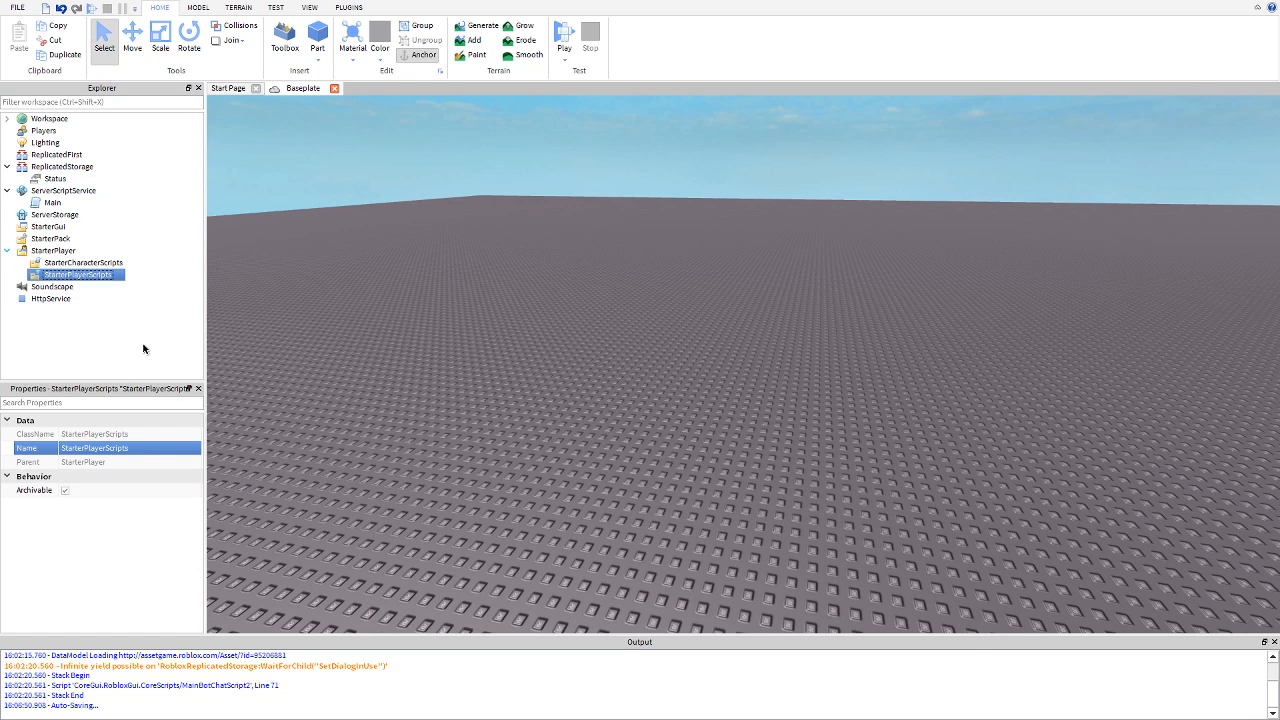
mouse_move(247, 476)
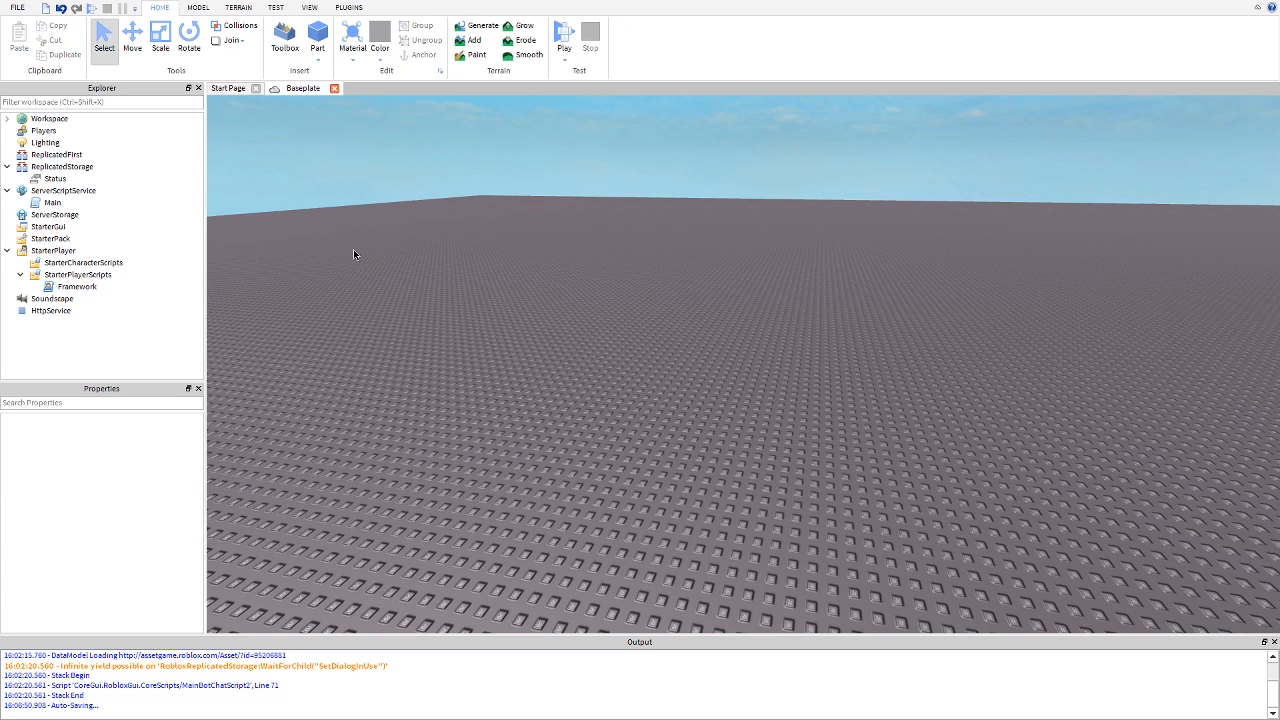
mouse_move(296, 132)
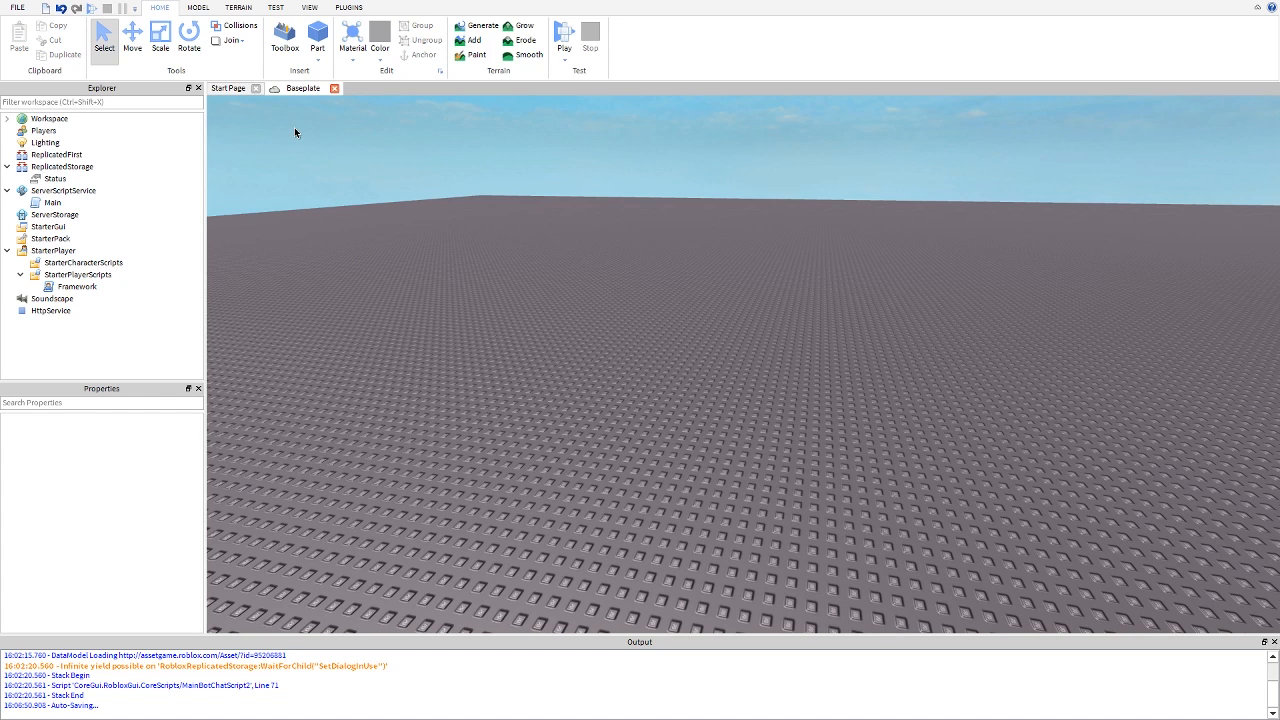
left_click(50, 238)
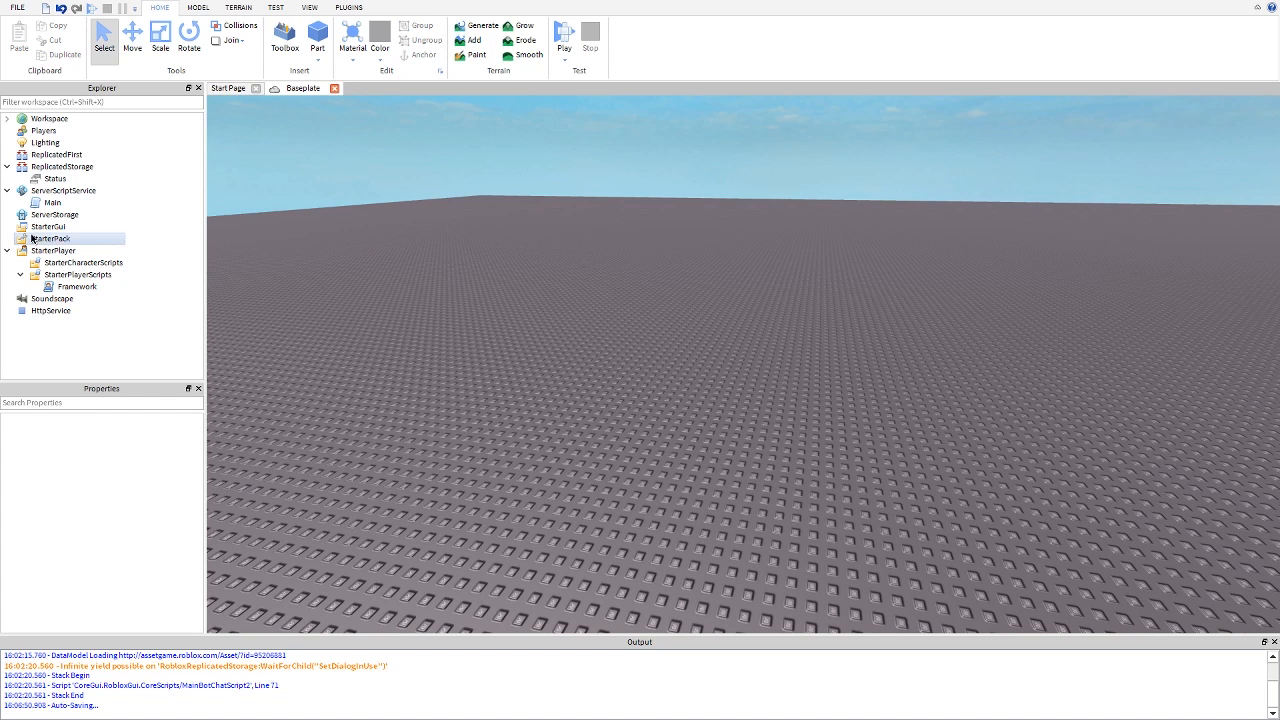
left_click(48, 226)
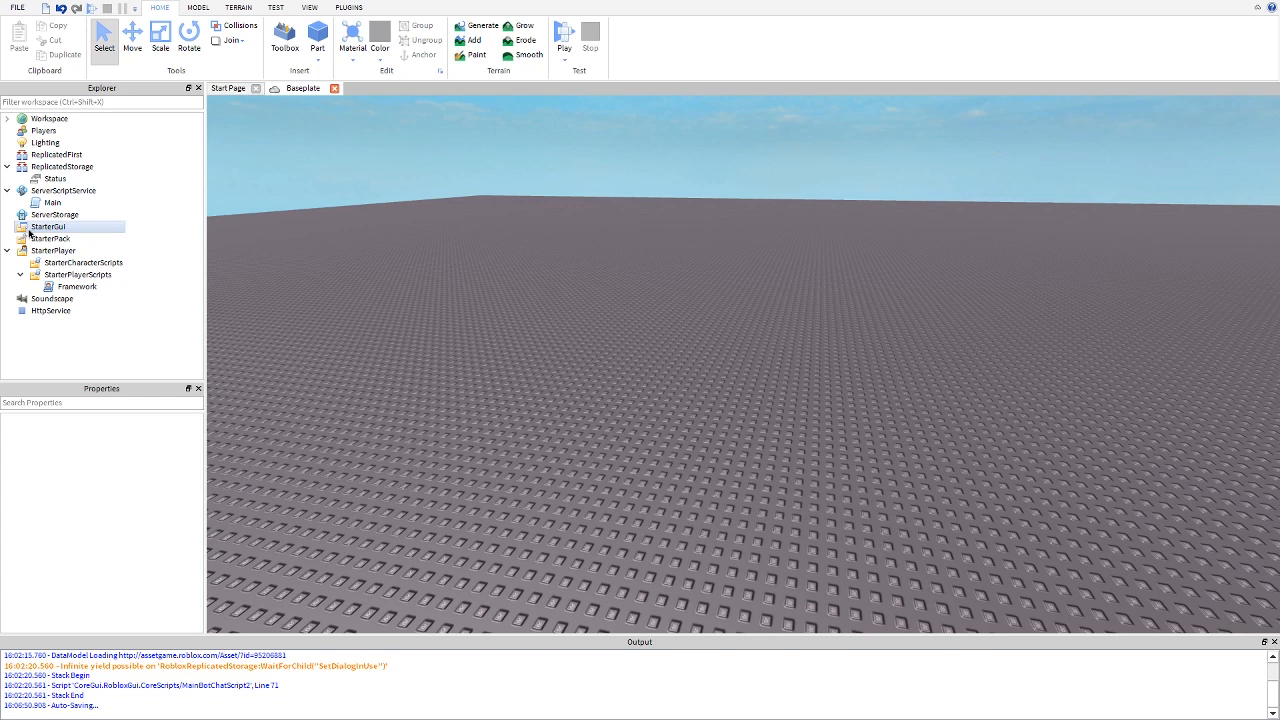
- Make the StarterGui Title label's font bold, then open the Framework LocalScript
left_click(49, 226)
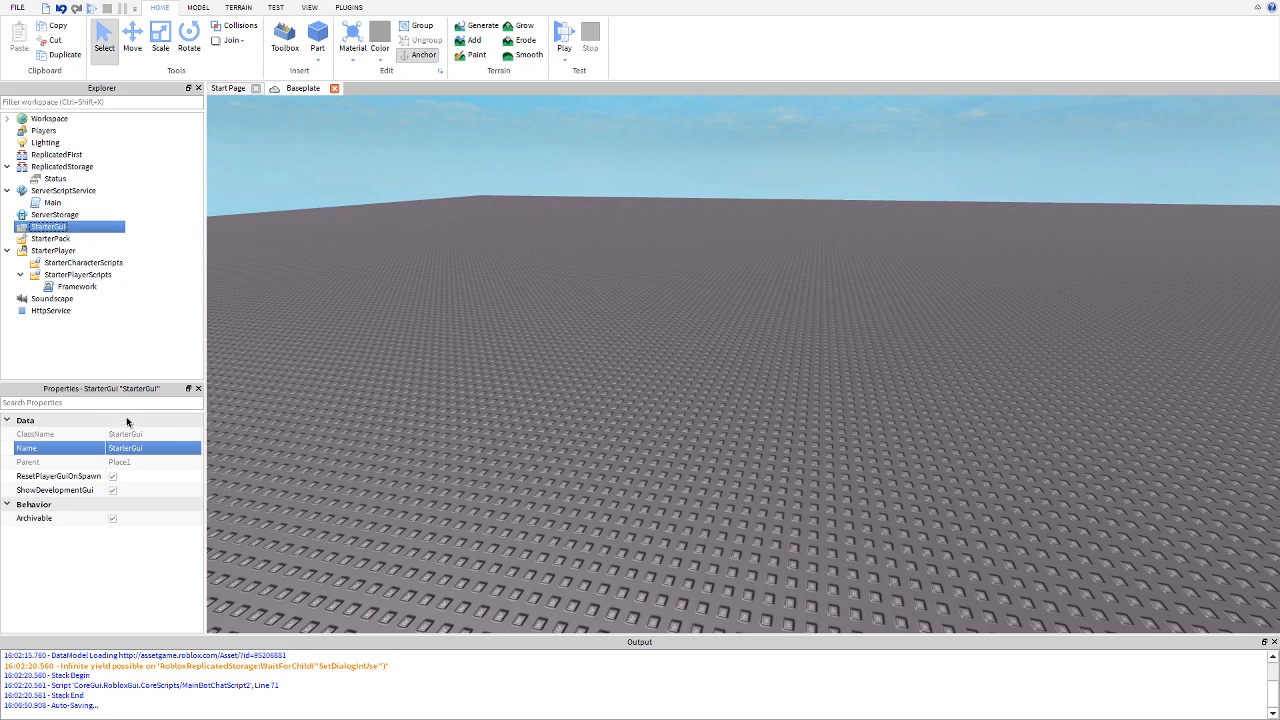
mouse_move(360, 79)
type("1")
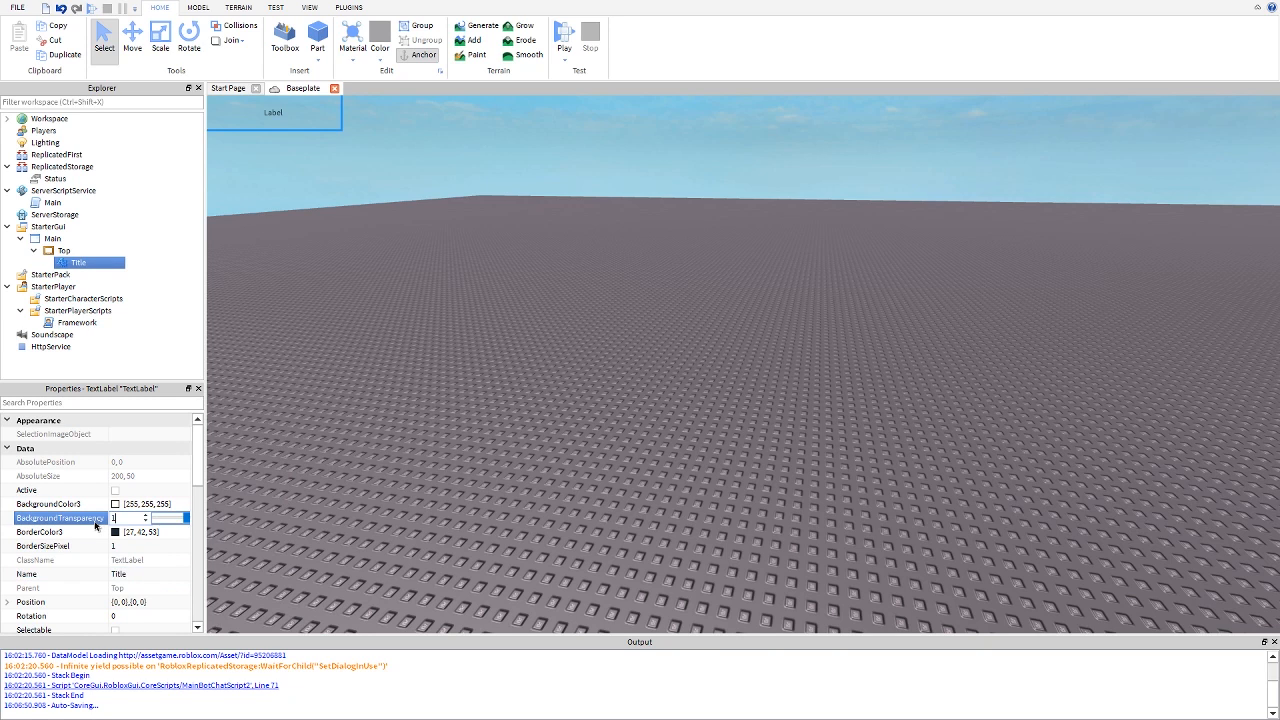
scroll("down", 3)
type("0")
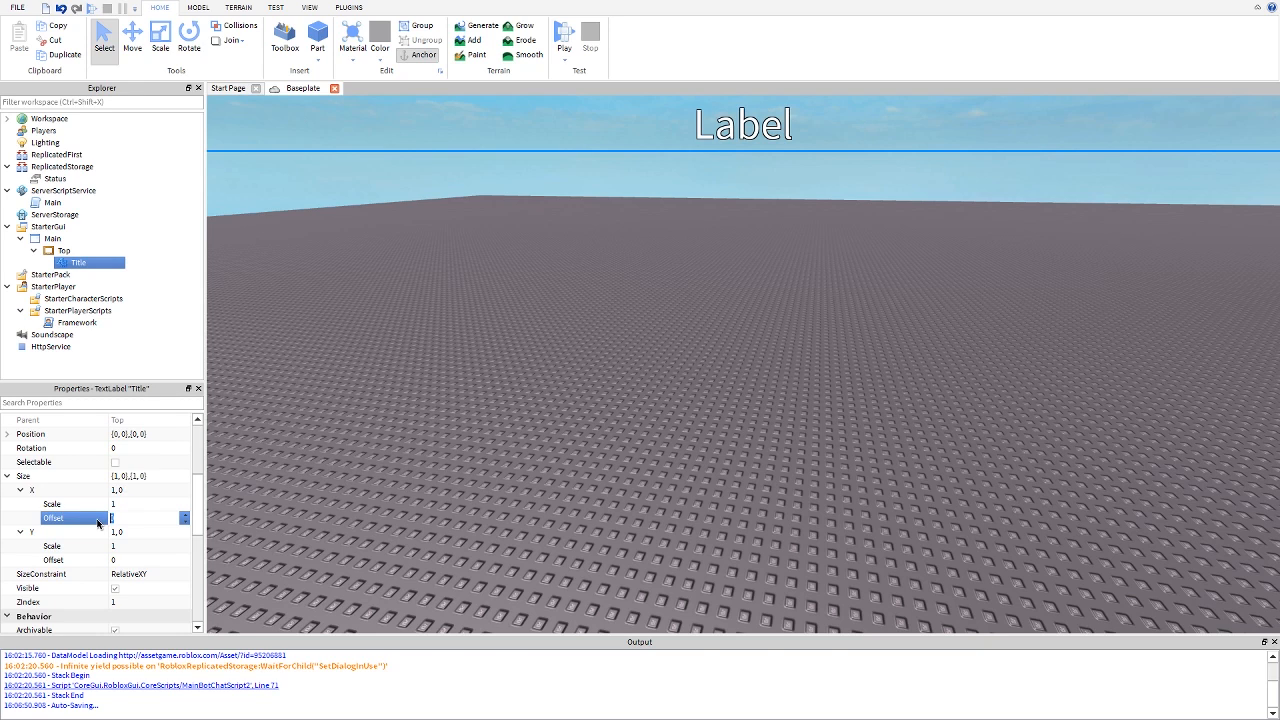
scroll("down", 3)
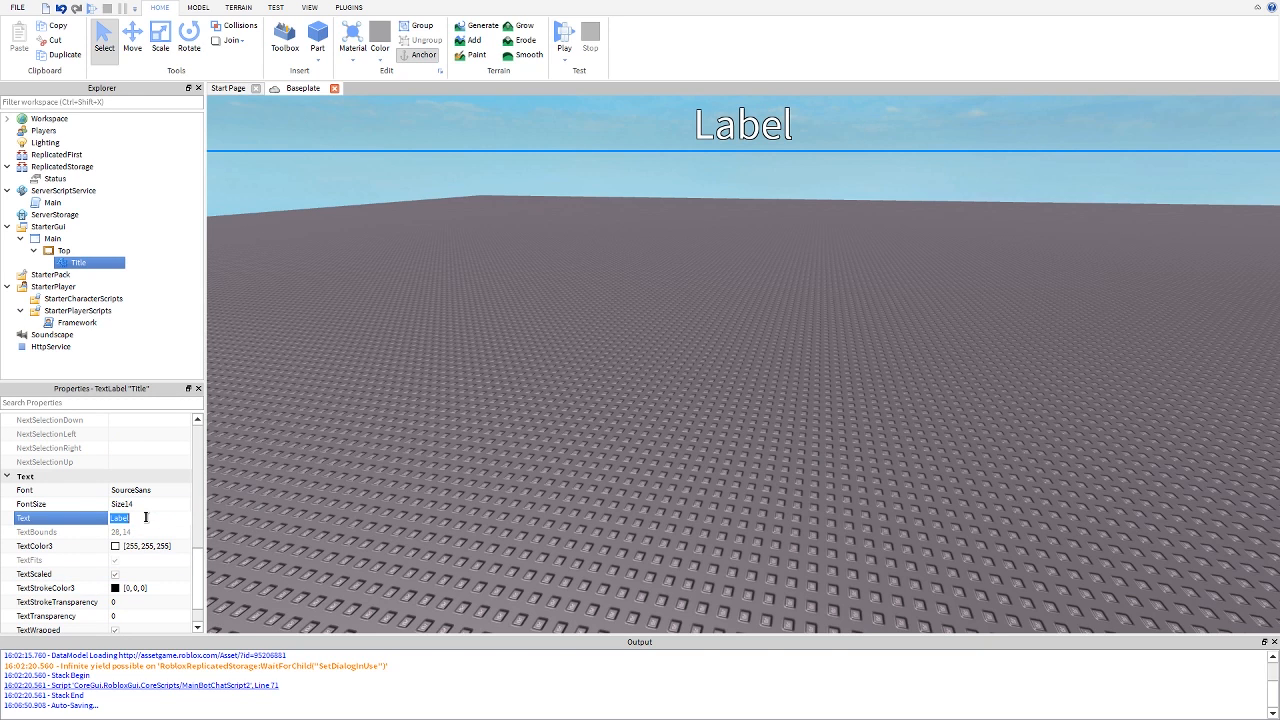
left_click(147, 490)
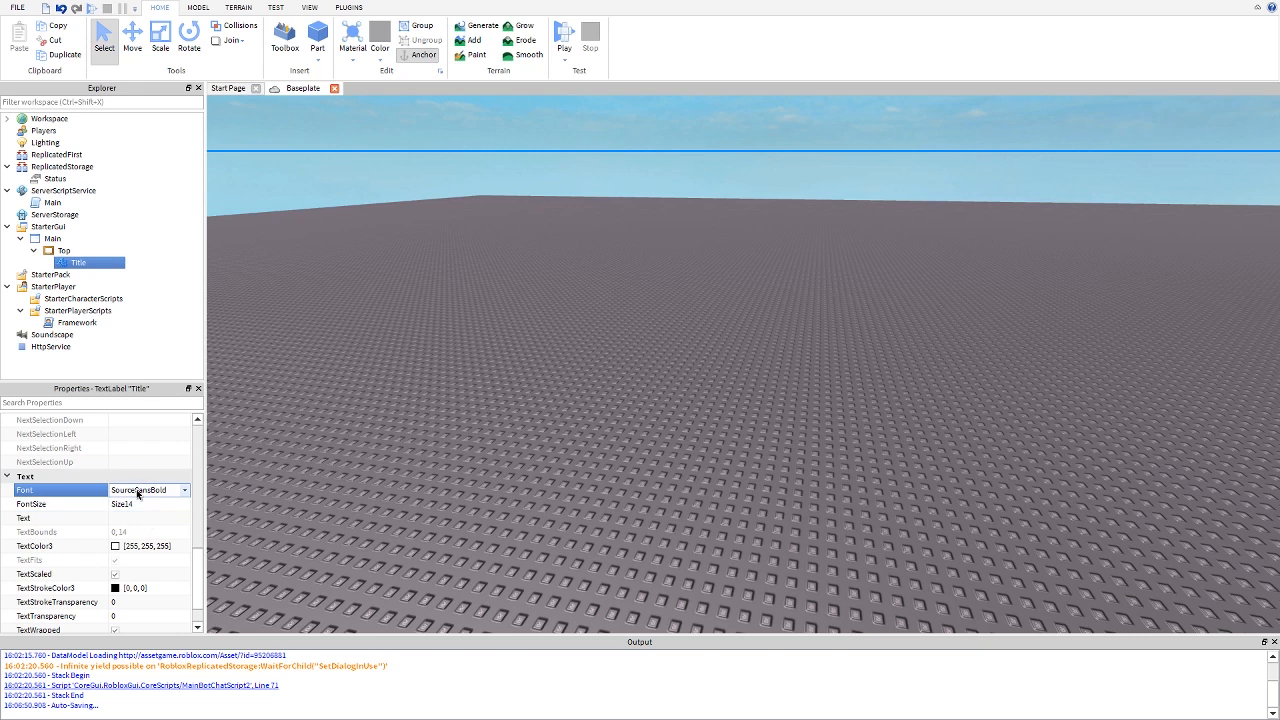
left_click(148, 490)
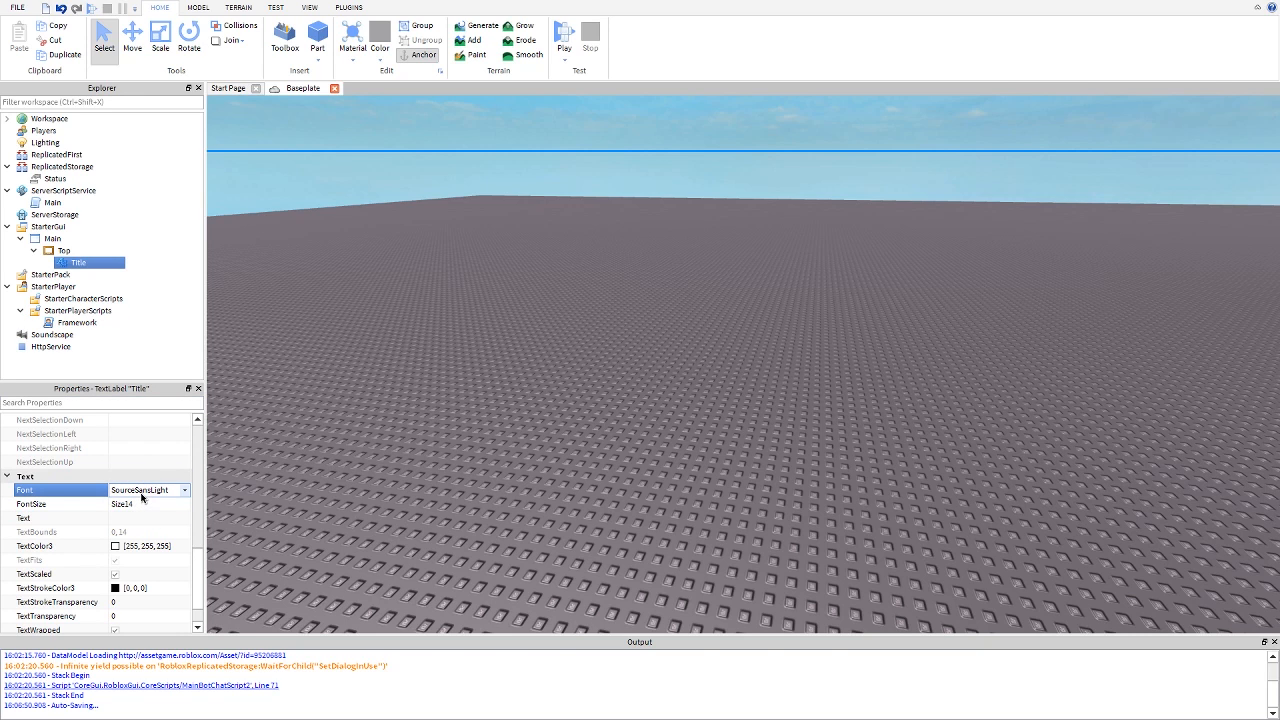
left_click(130, 504)
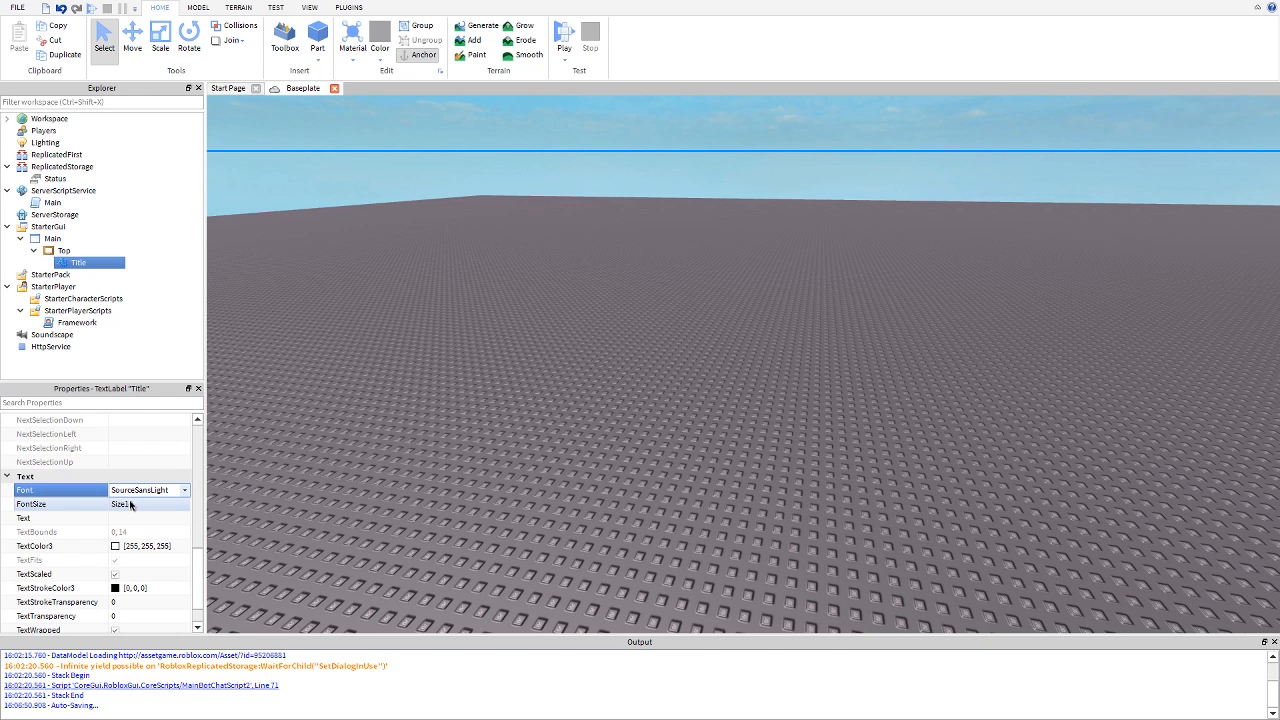
double_click(76, 322)
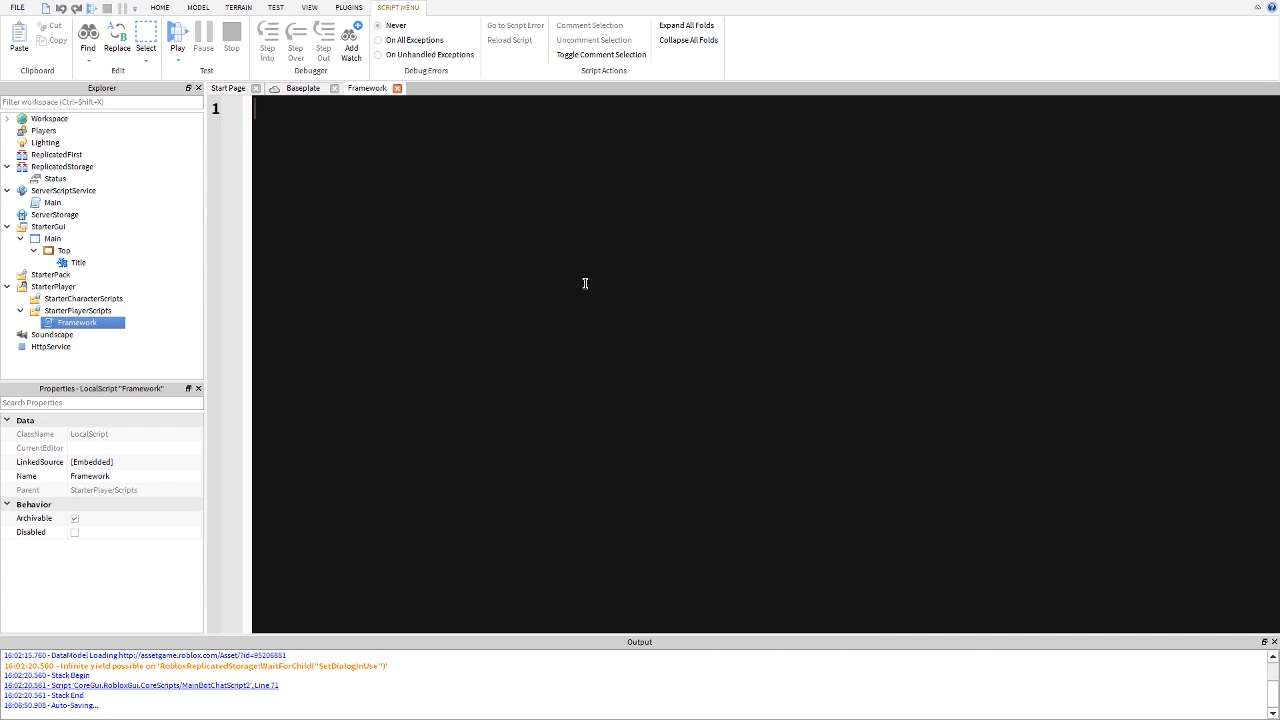
- Add a Client Variables section with 'local status = game.ReplicatedStorage.Status' and an UpdateTitle function header
type("--Client V")
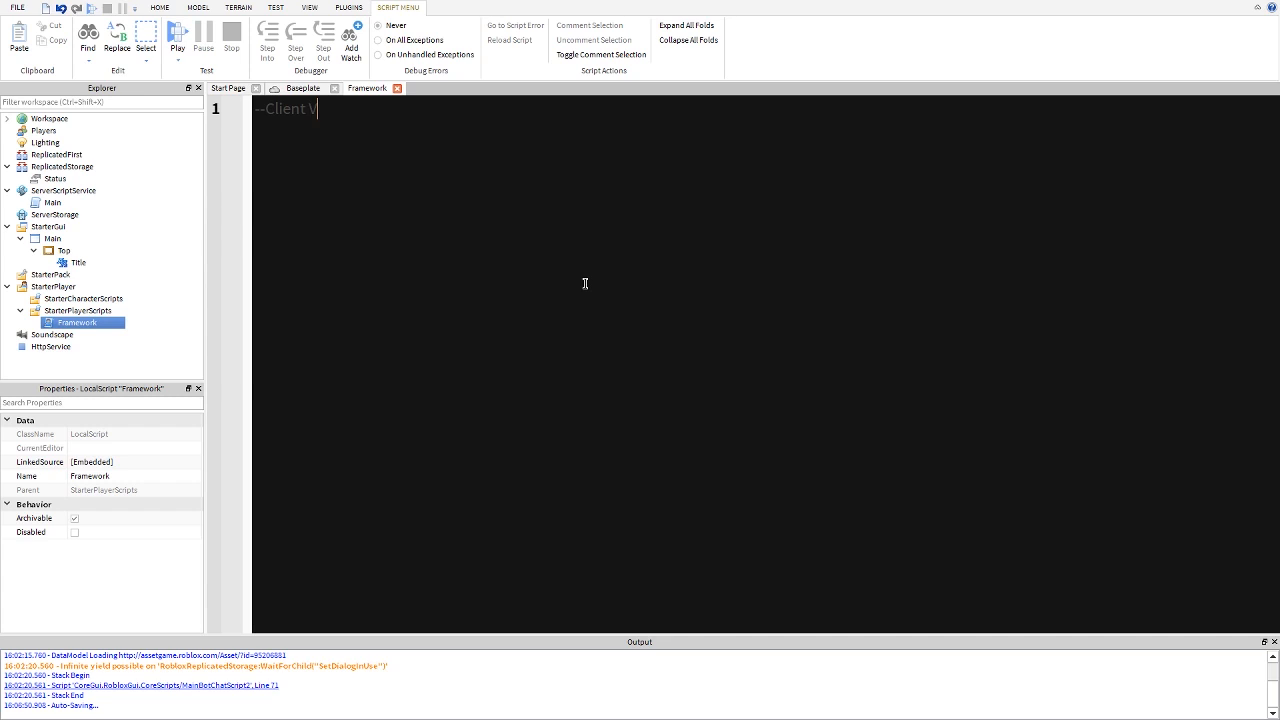
type("ariables")
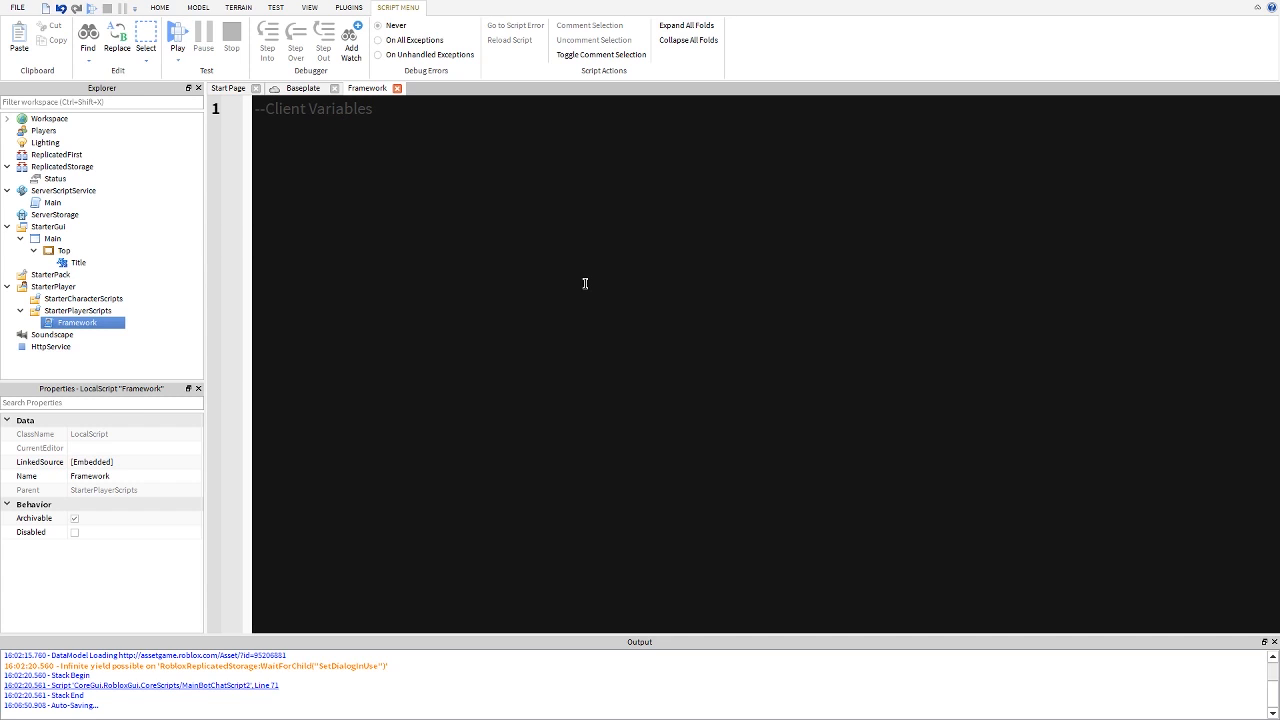
key("Return")
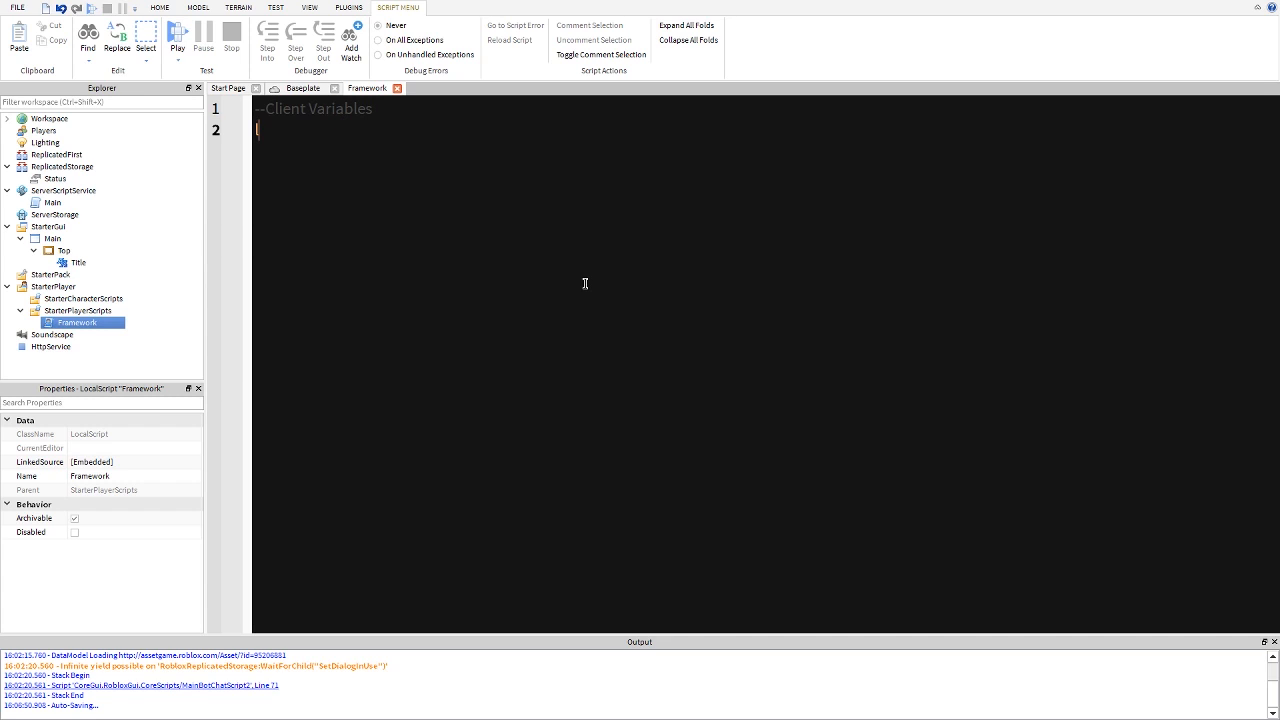
type("local status =")
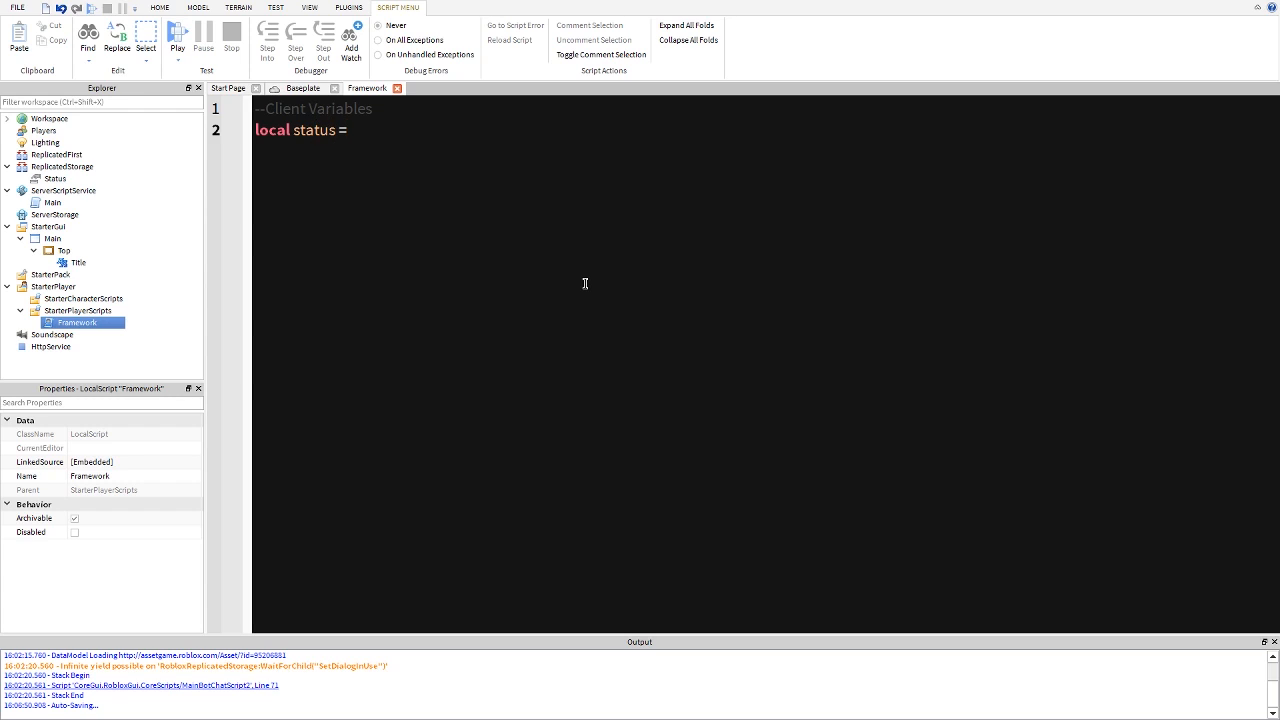
type("game.ReplicatedStorage")
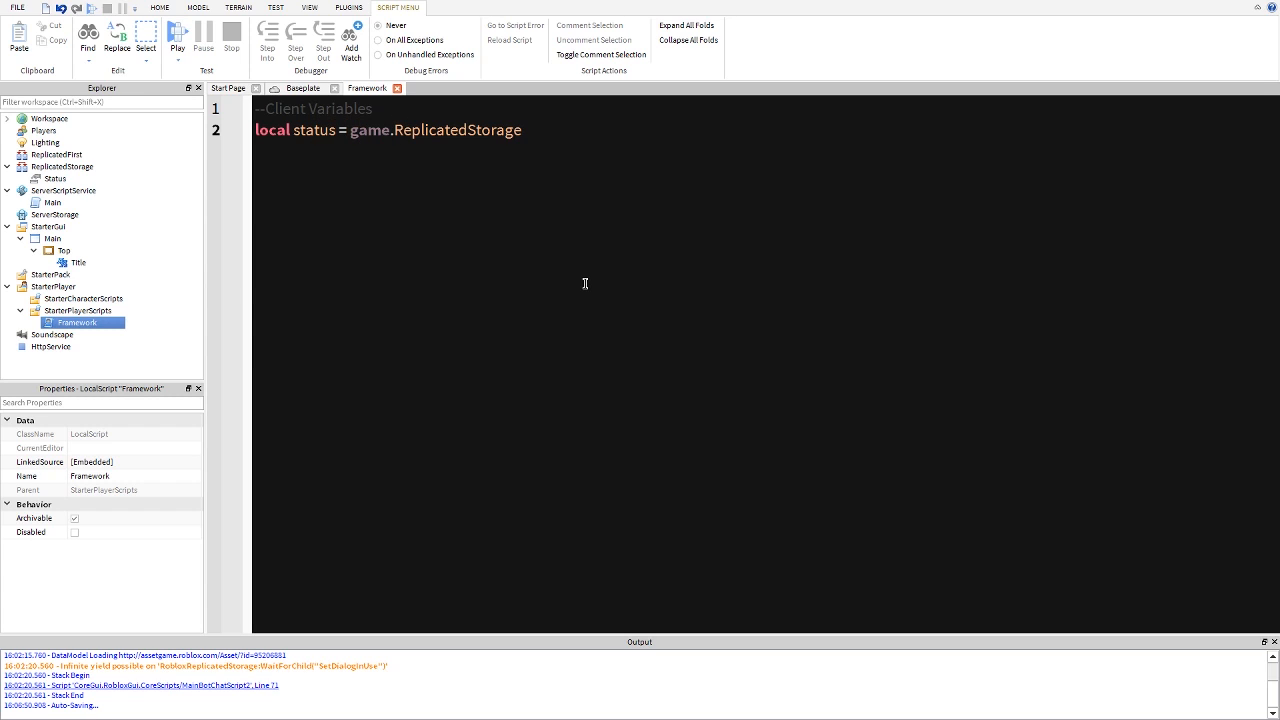
type(".")
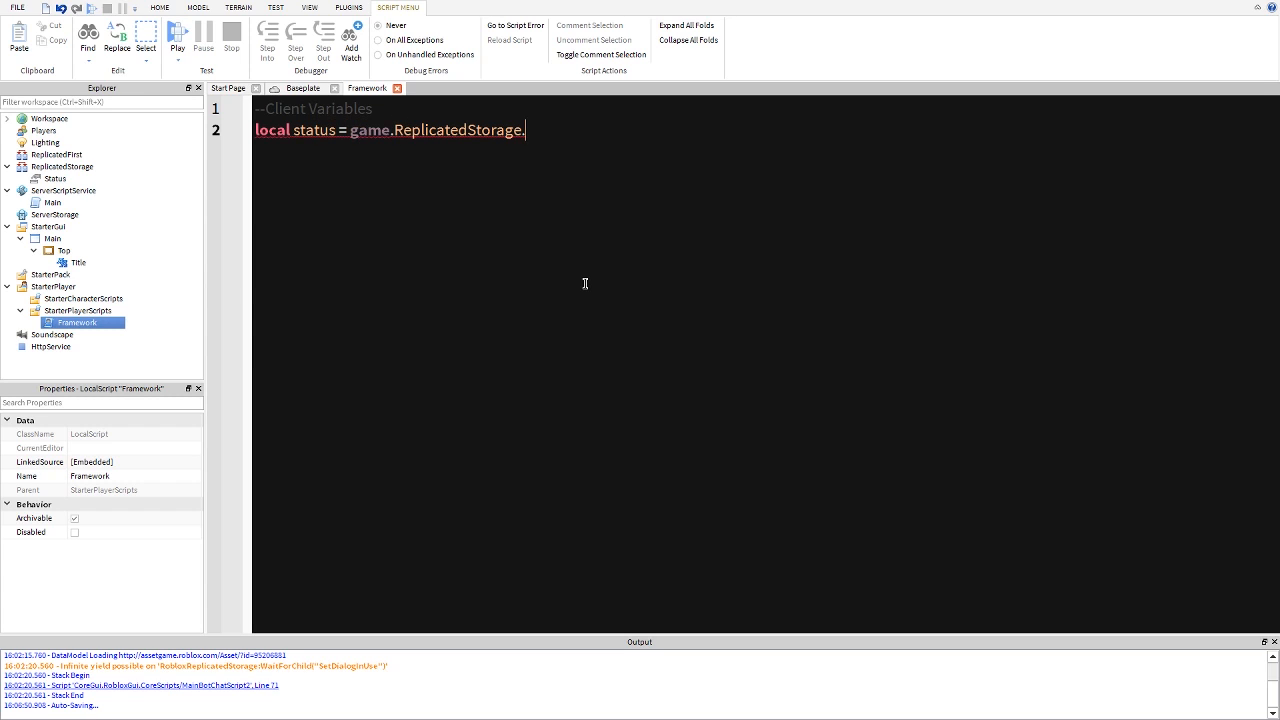
type("Status")
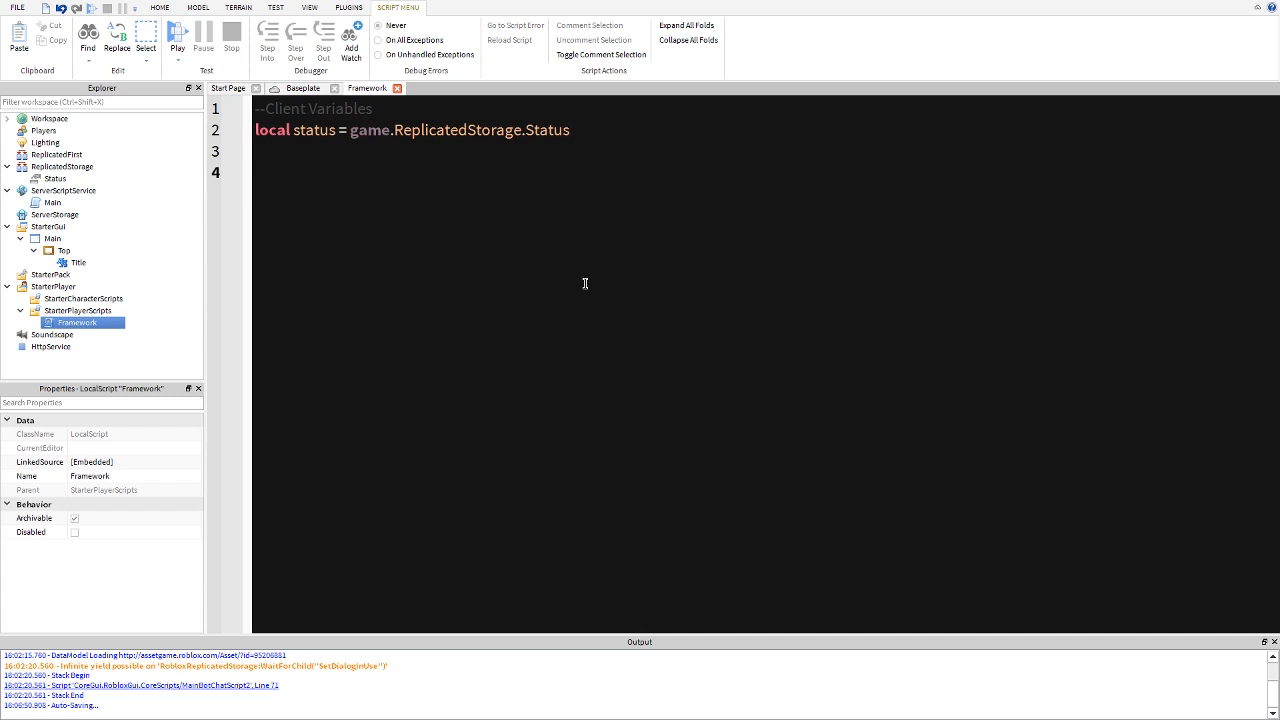
type("--Client Functions")
type("function UPd")
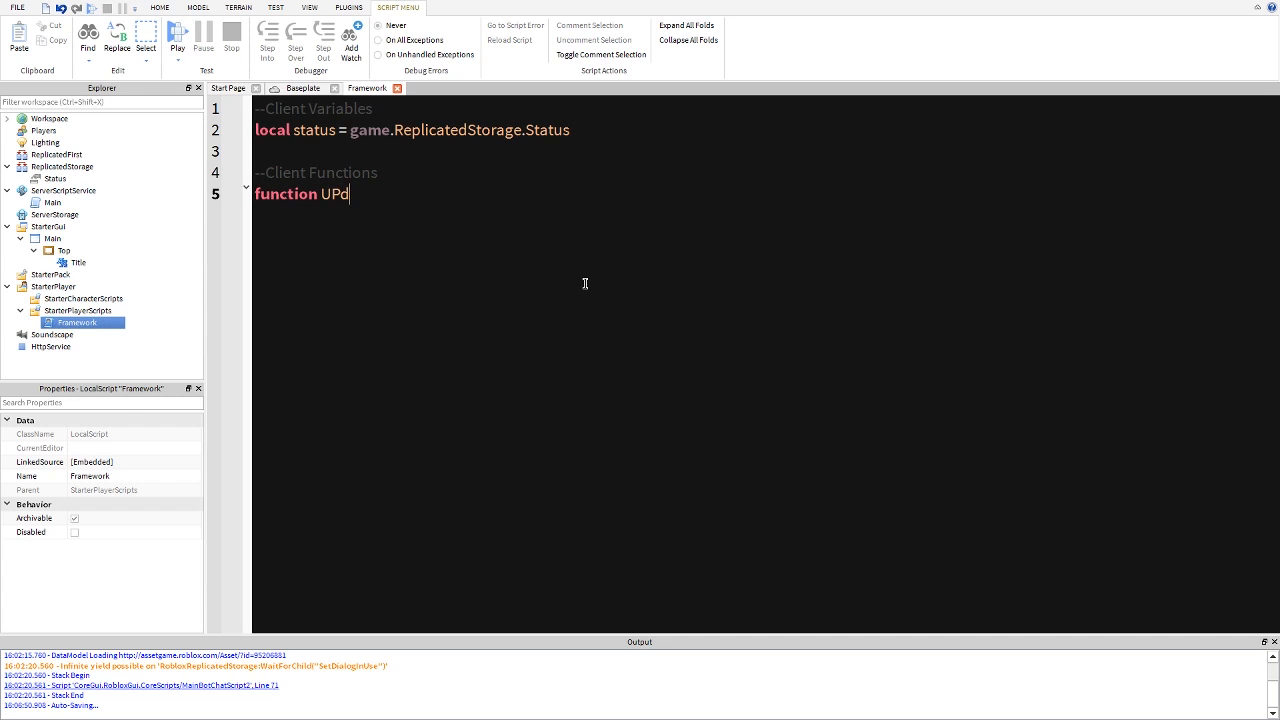
type("ateTitle()")
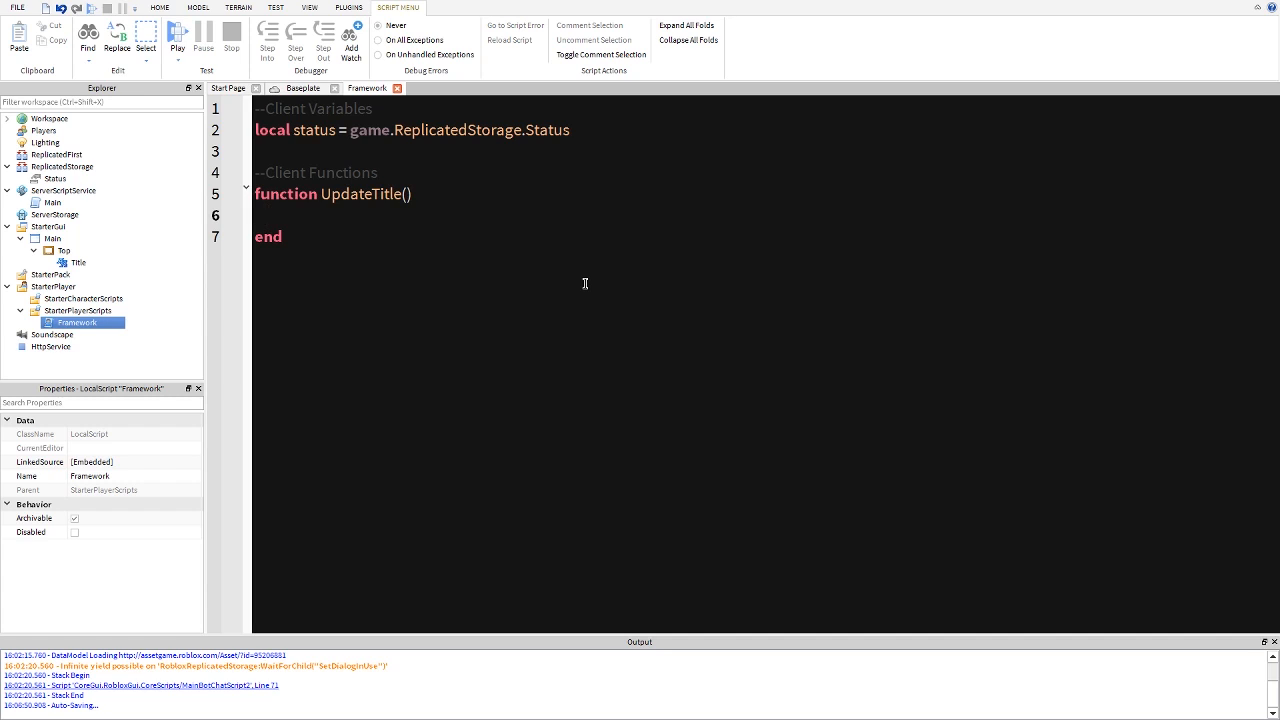
- Define gui as the player's PlayerGui and title as gui.Main.Top.Title
left_click(461, 209)
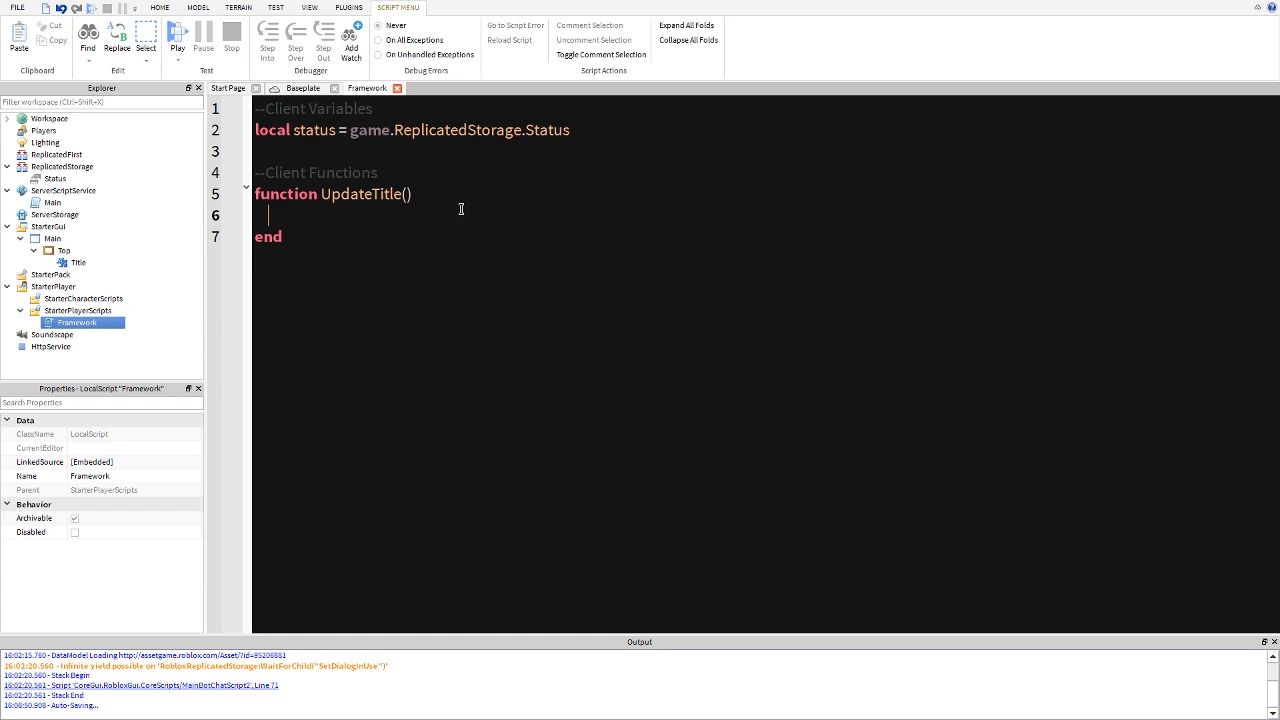
type("lo")
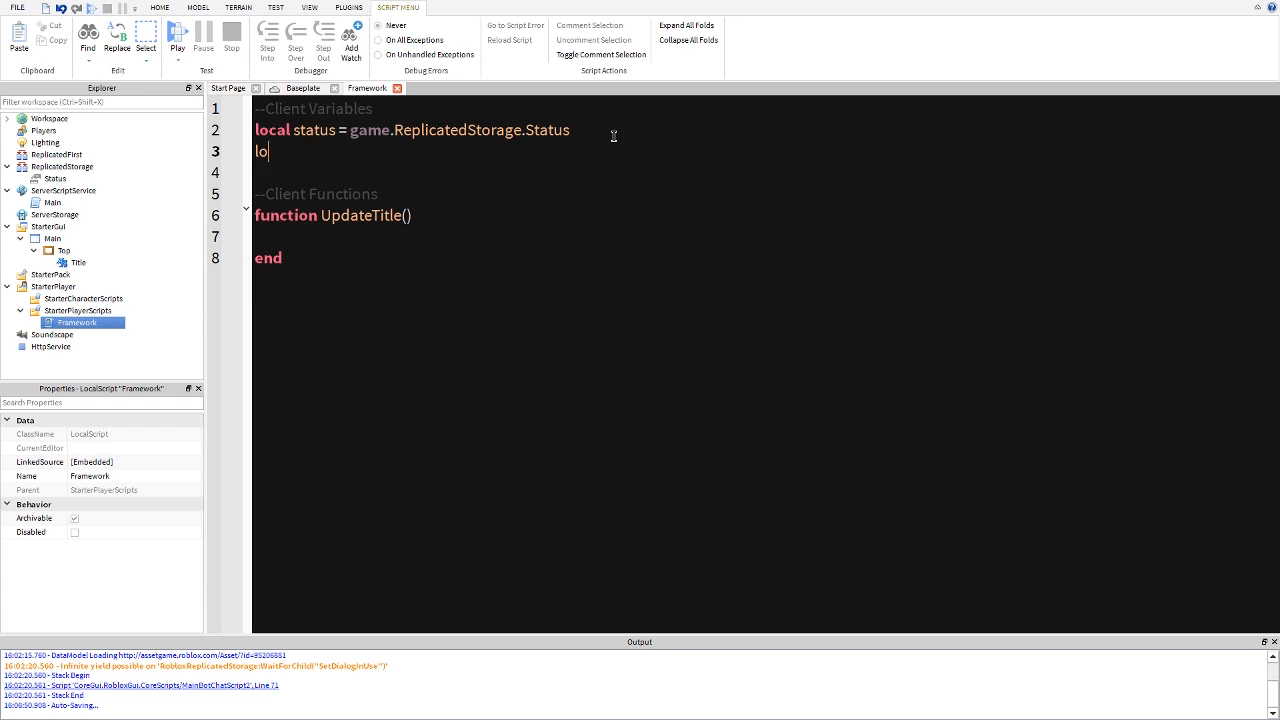
type("cal gui")
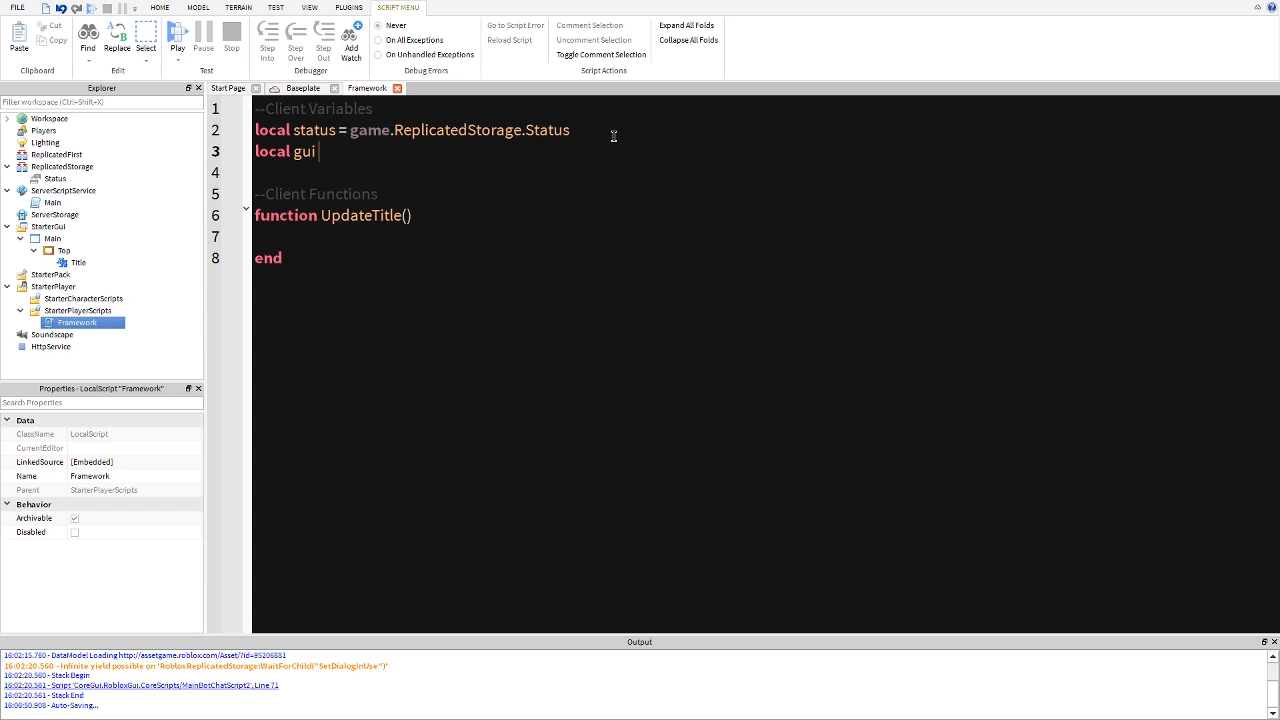
type("-=")
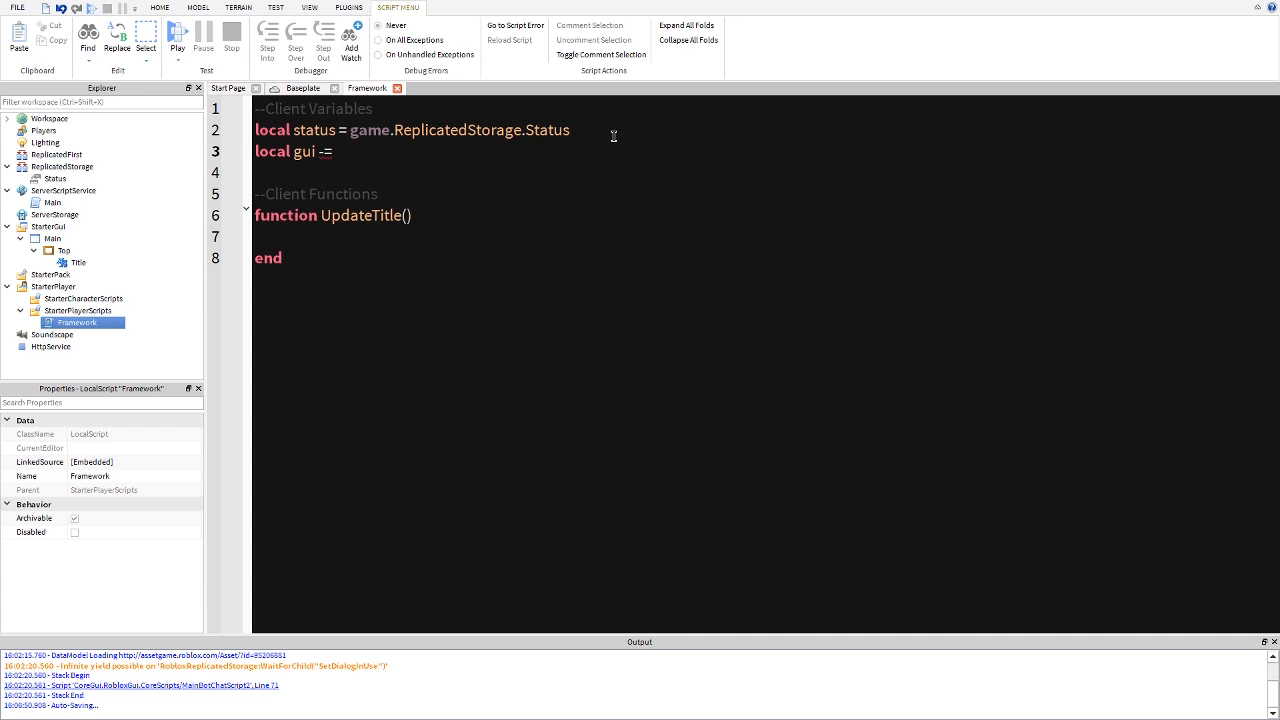
key("Backspace")
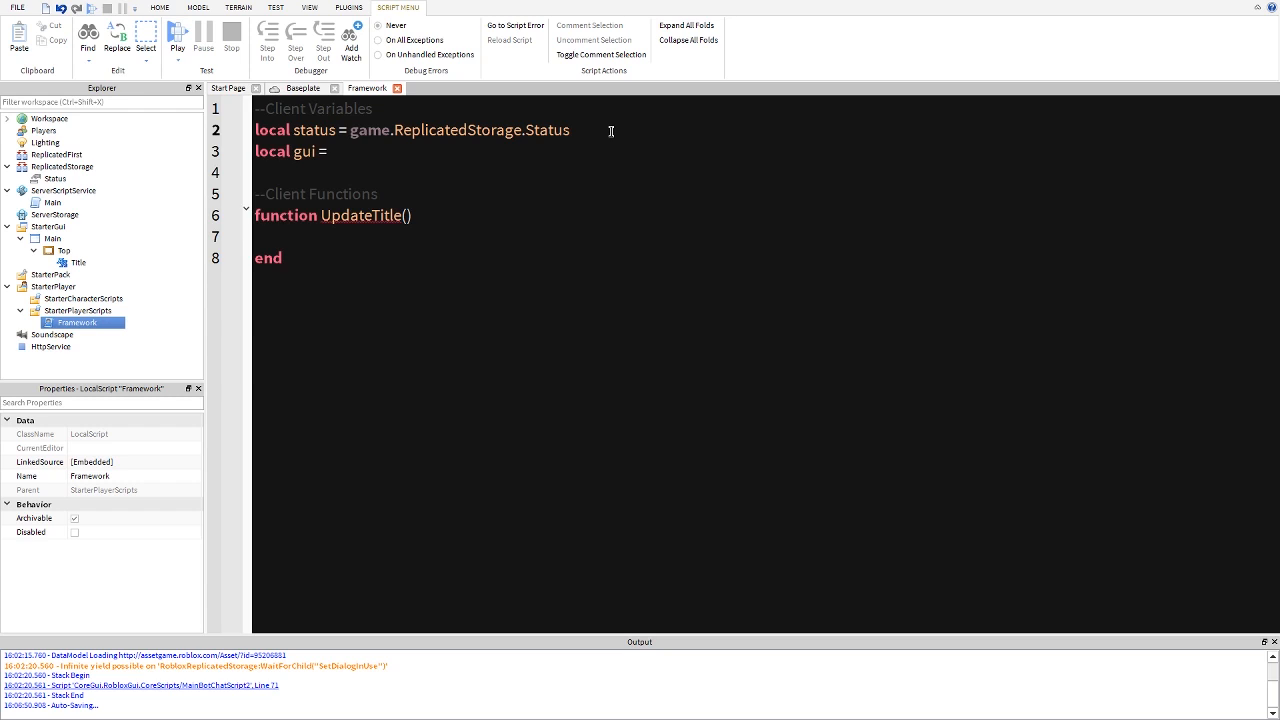
type("local player = game.Players.Local")
type(" player:WaitForChild(\"")
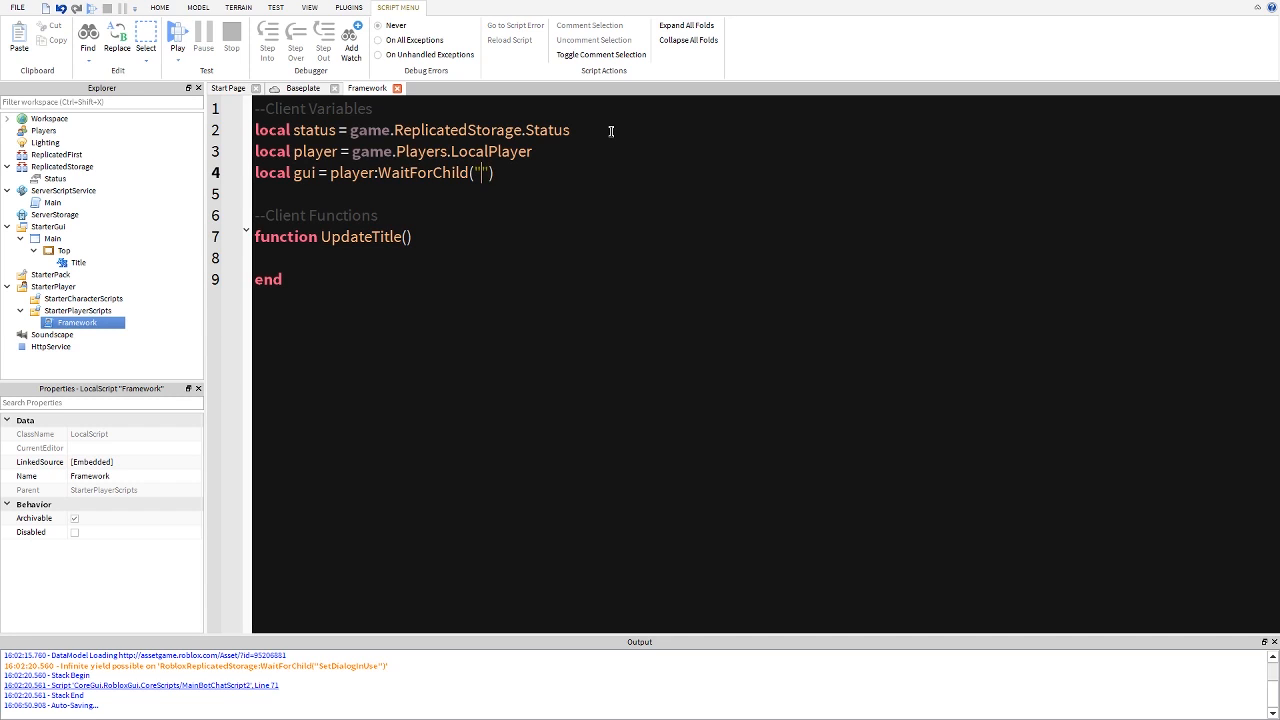
type("PlayerGui")
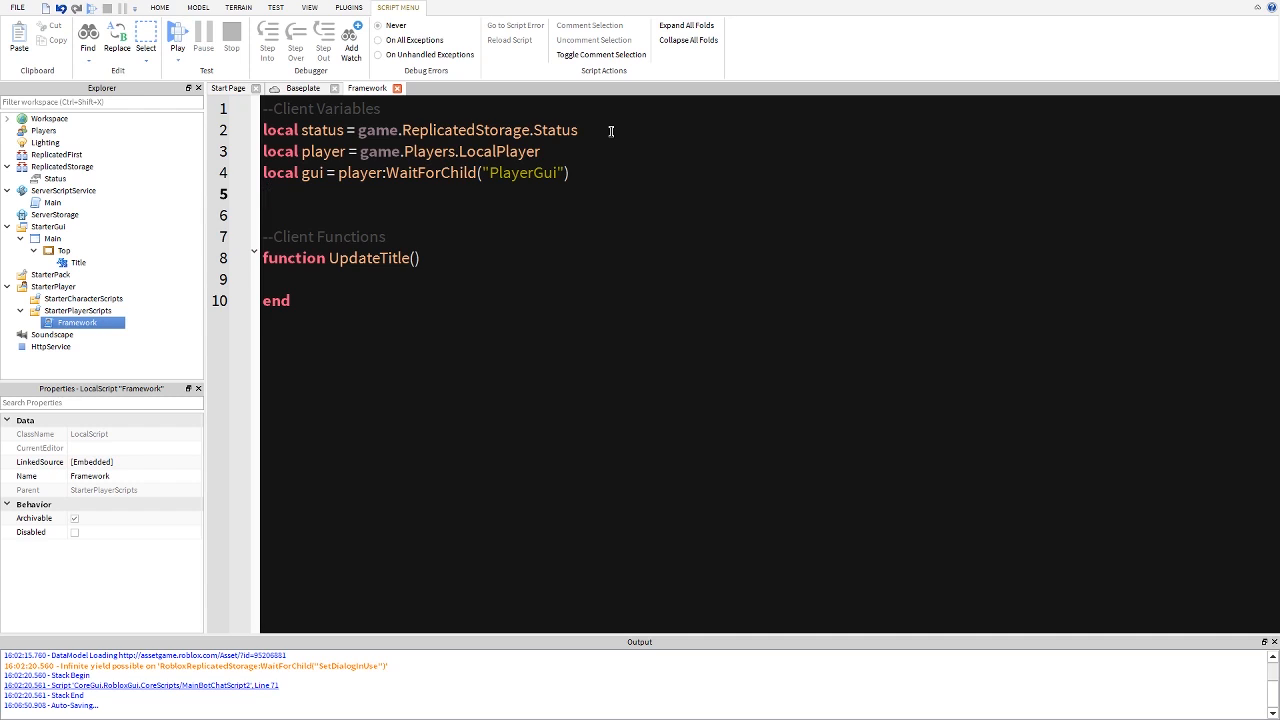
type("local title =")
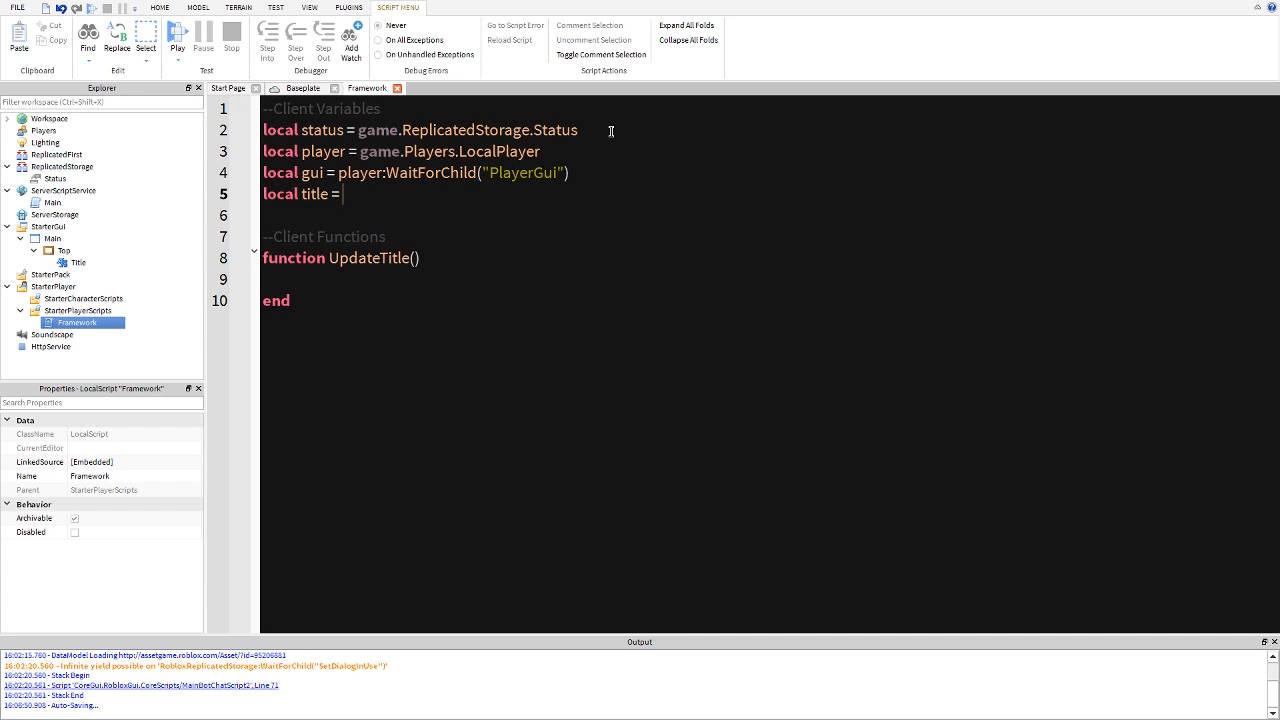
type("gui,")
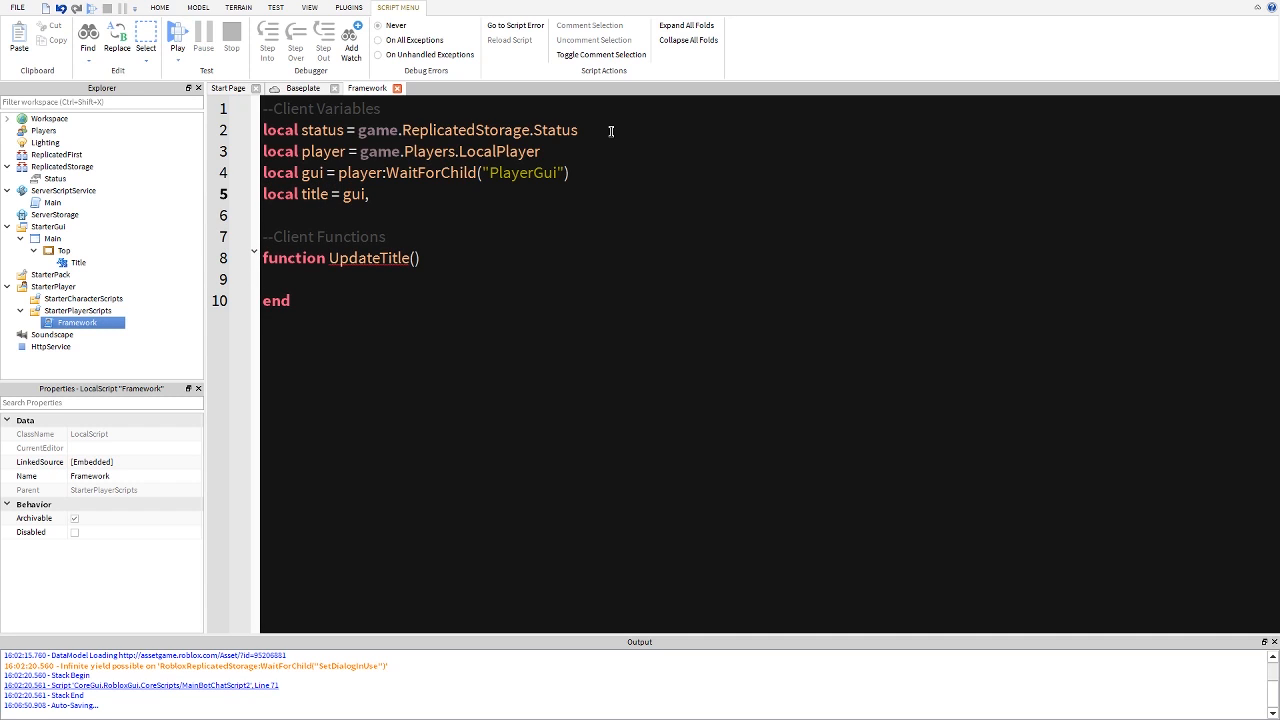
type(".Ma")
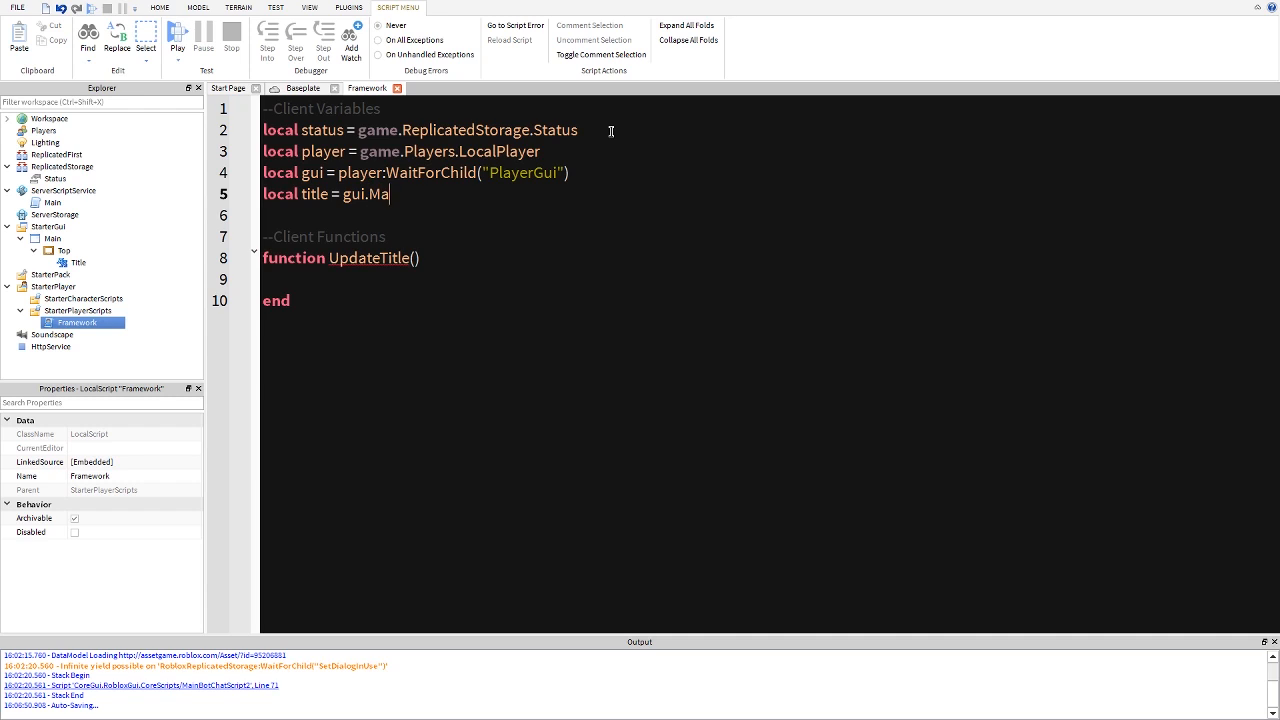
type("in.Top.Tit")
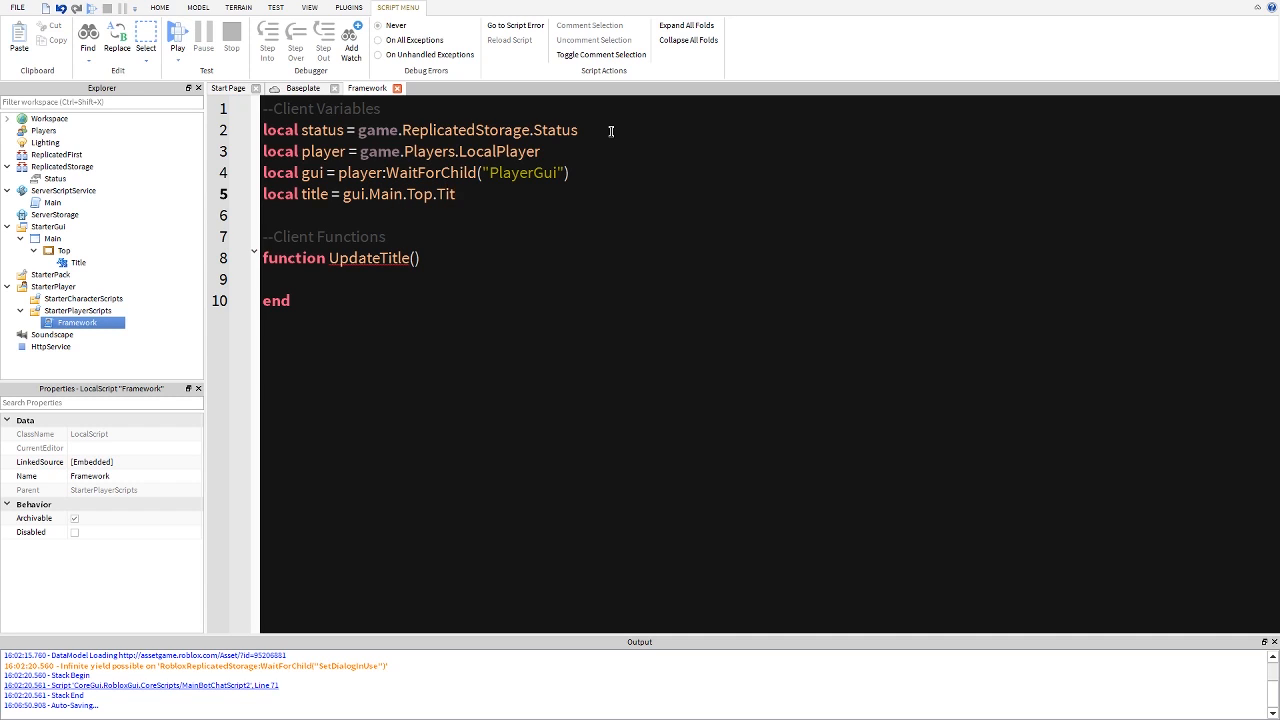
type("le")
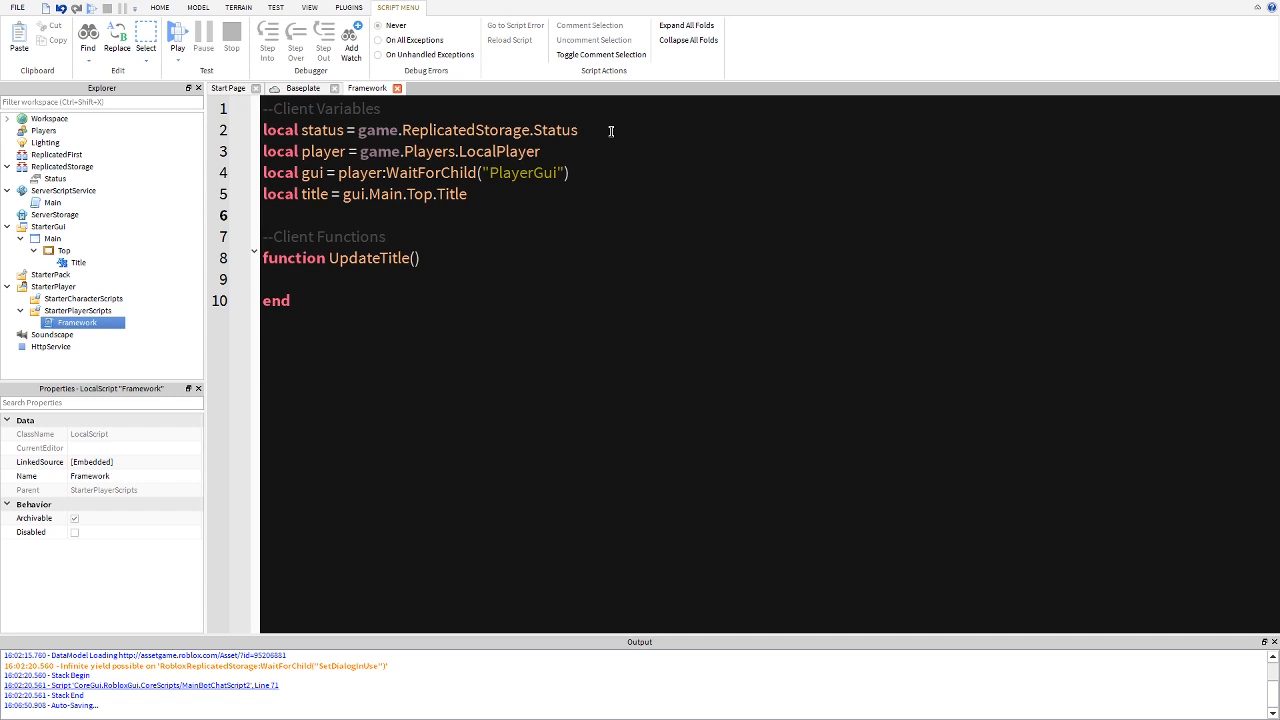
- Set title.Text = status.Value inside UpdateTitle and call UpdateTitle() once
left_click(276, 279)
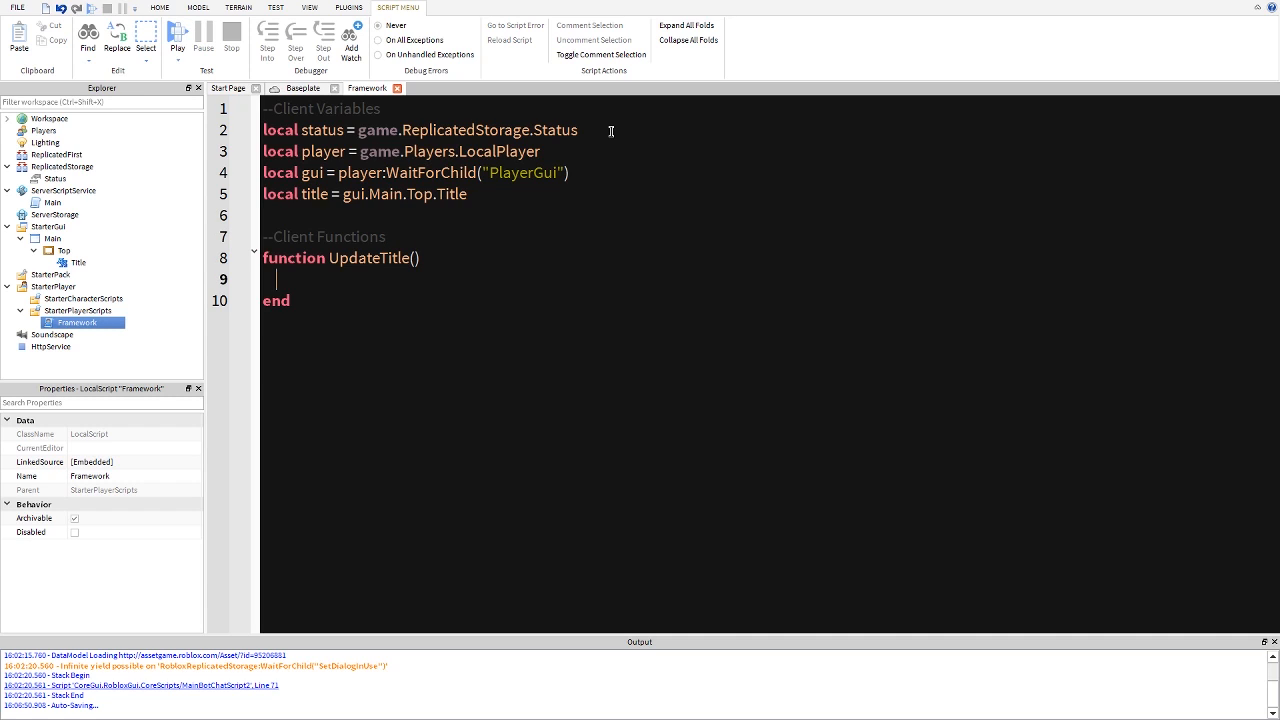
type("t")
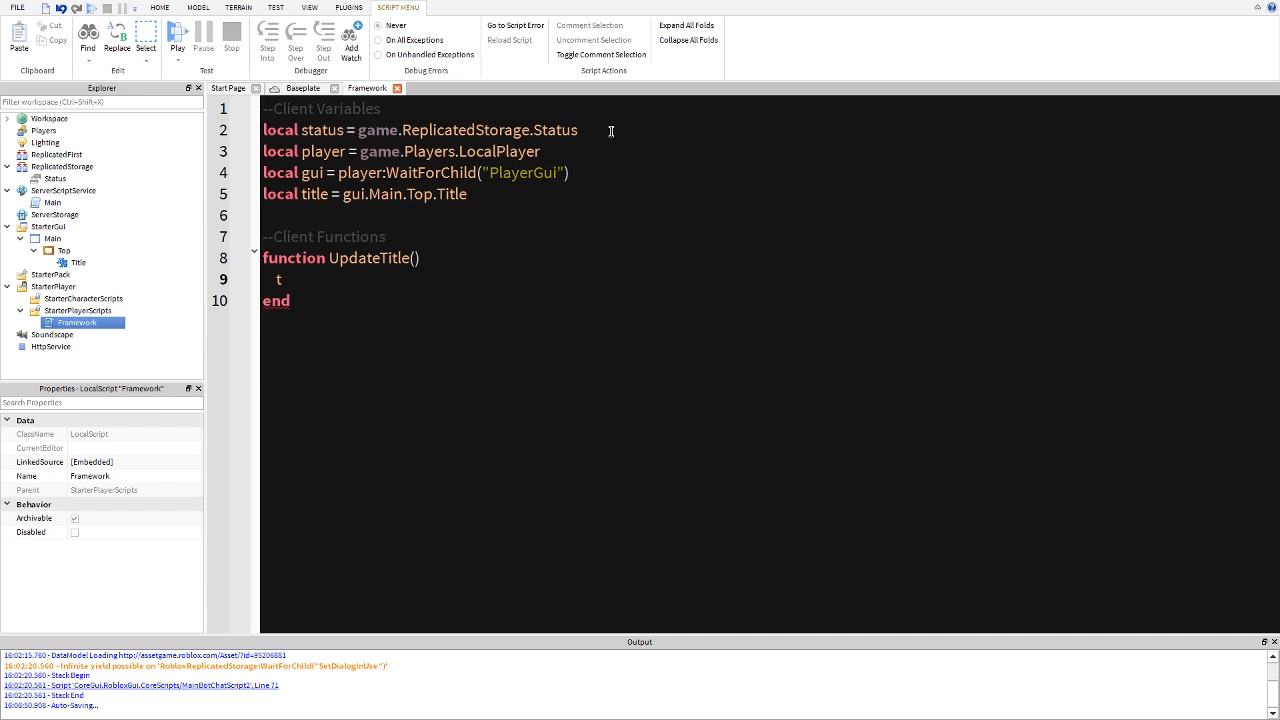
type("itle.Text")
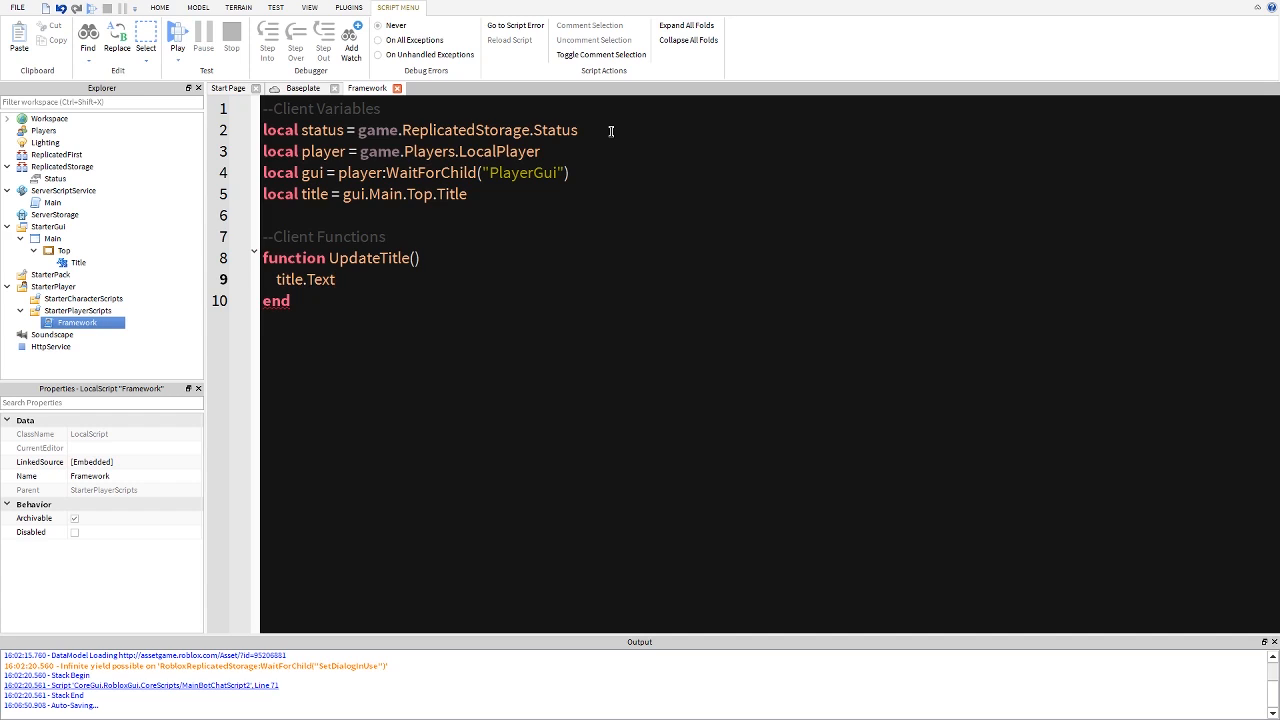
type("= status.Value")
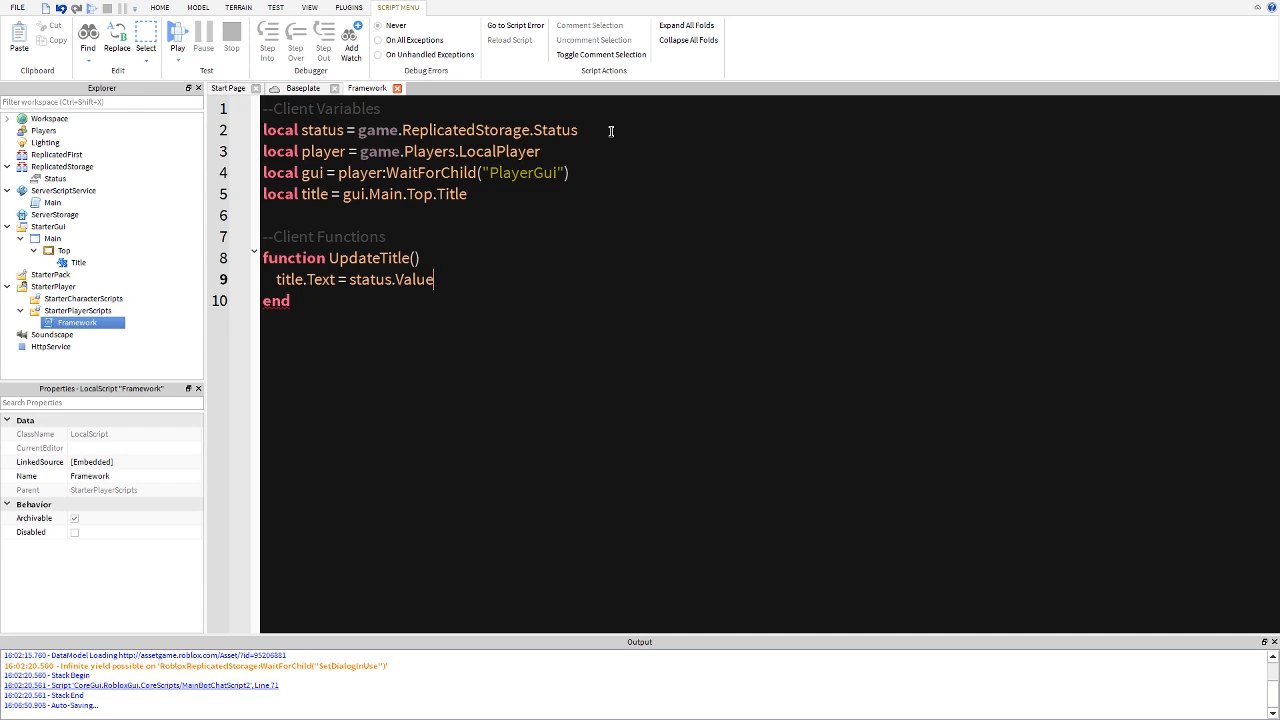
type("U")
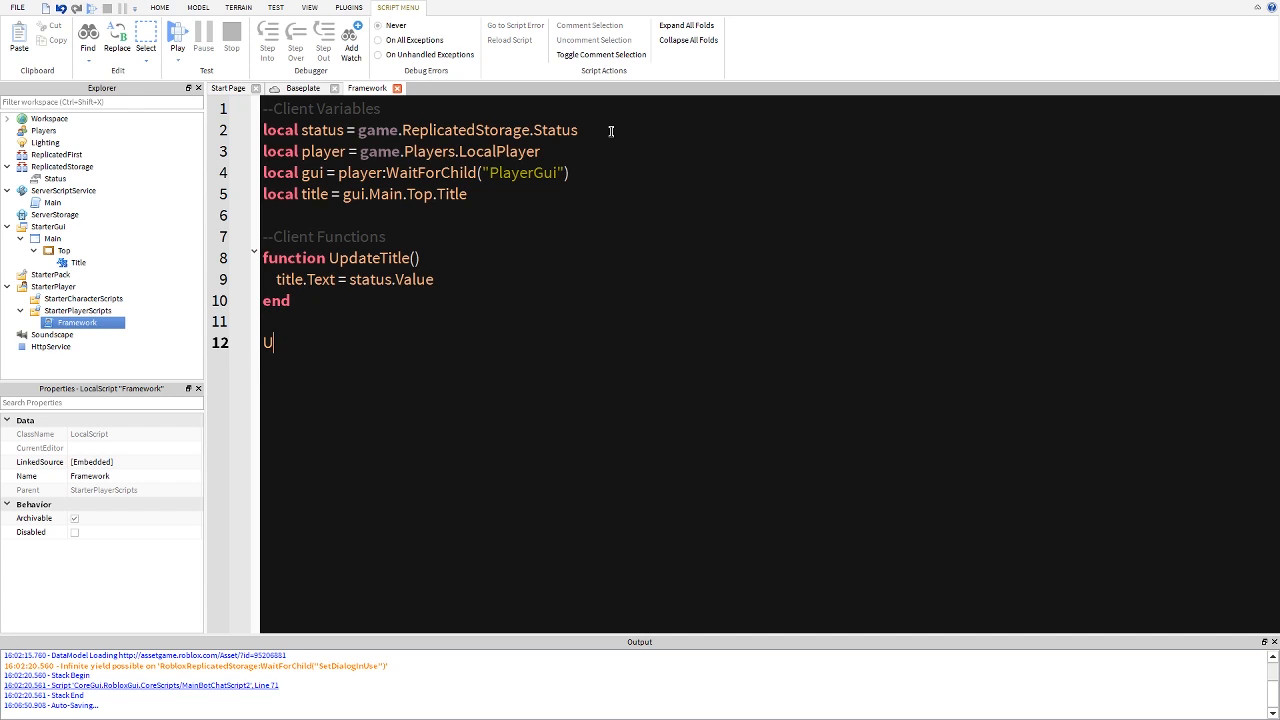
type("pdateTitle()")
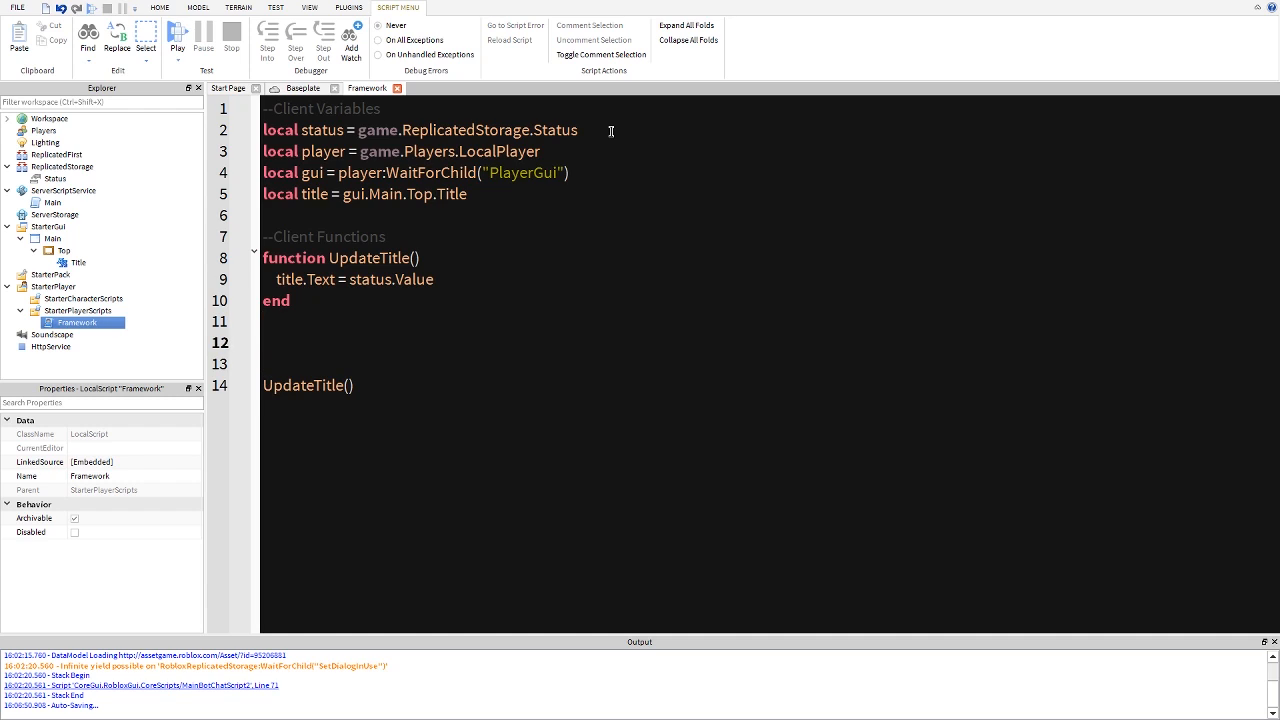
type("--Ce")
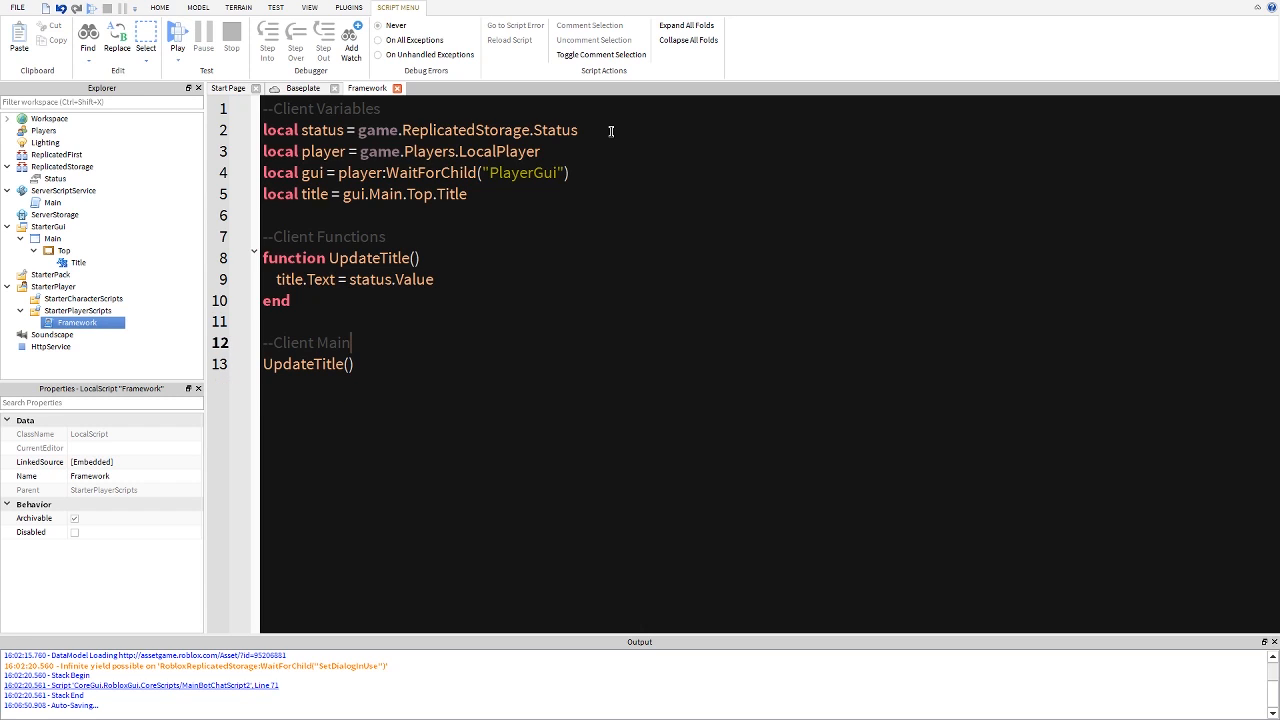
- Connect UpdateTitle to status.Changed below the initial call
key("enter")
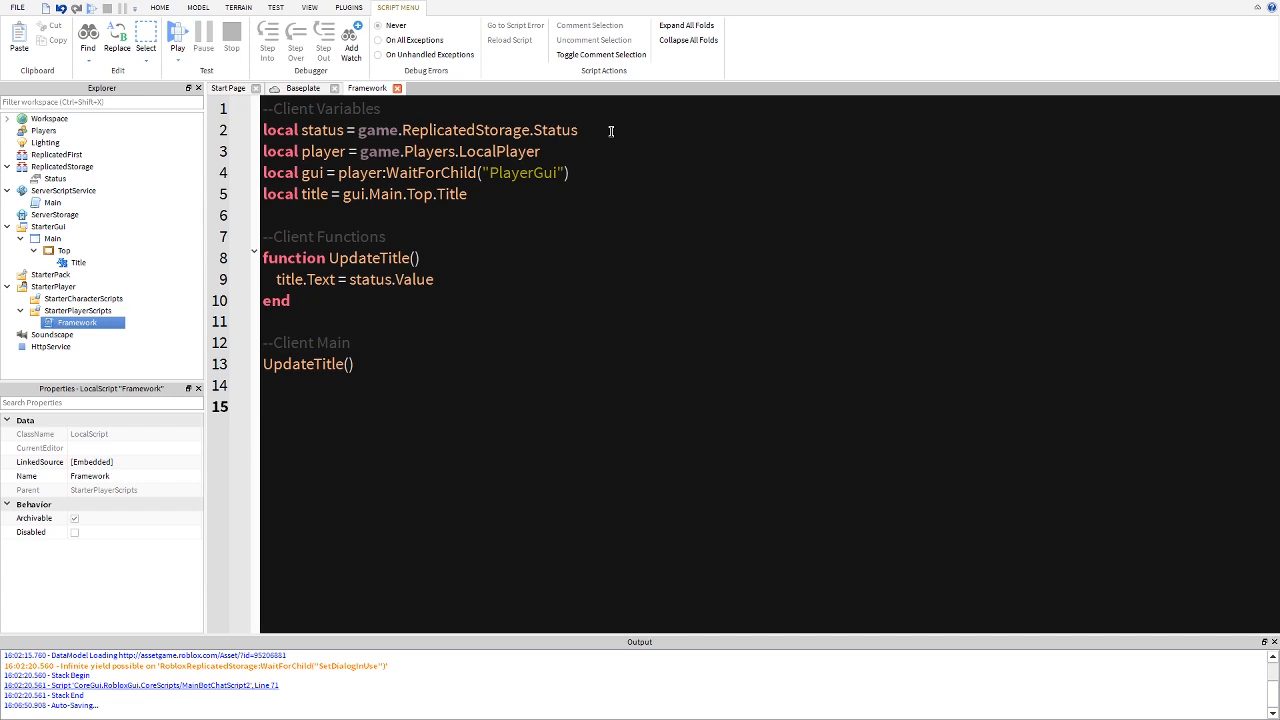
type("status.Change")
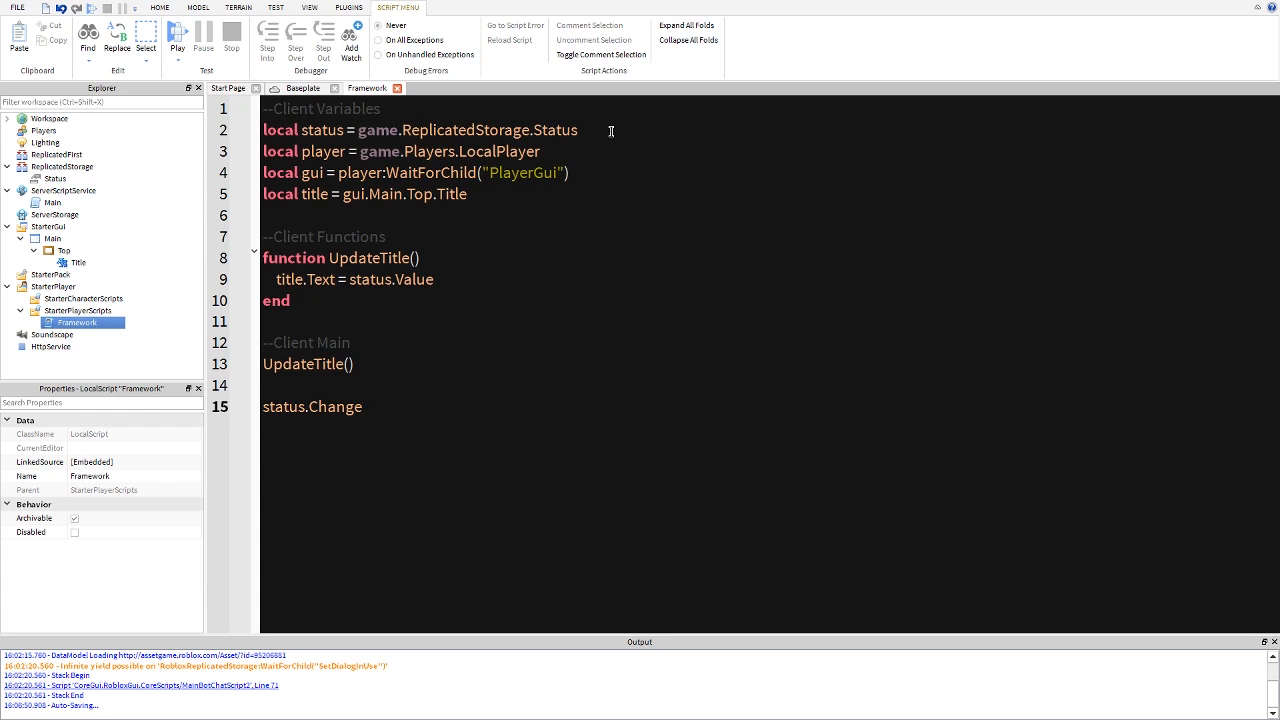
type("d:connect()")
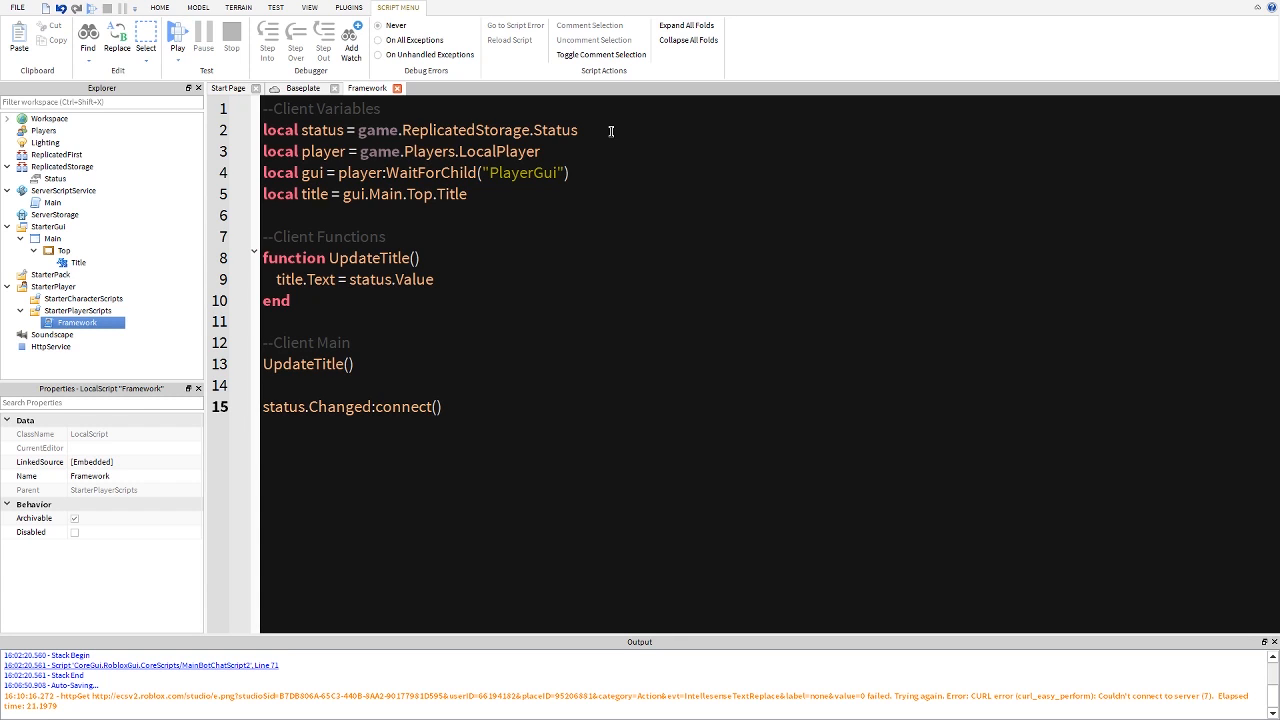
type("UpdateTitle()")
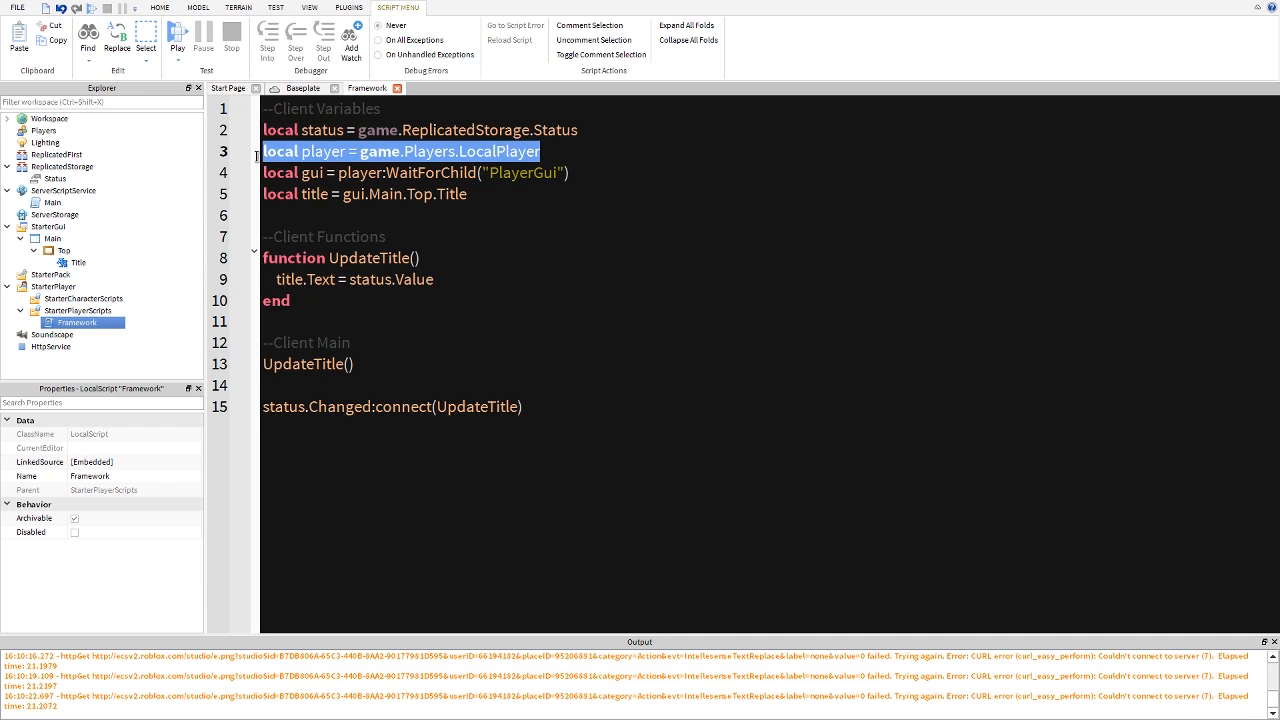
left_click(601, 176)
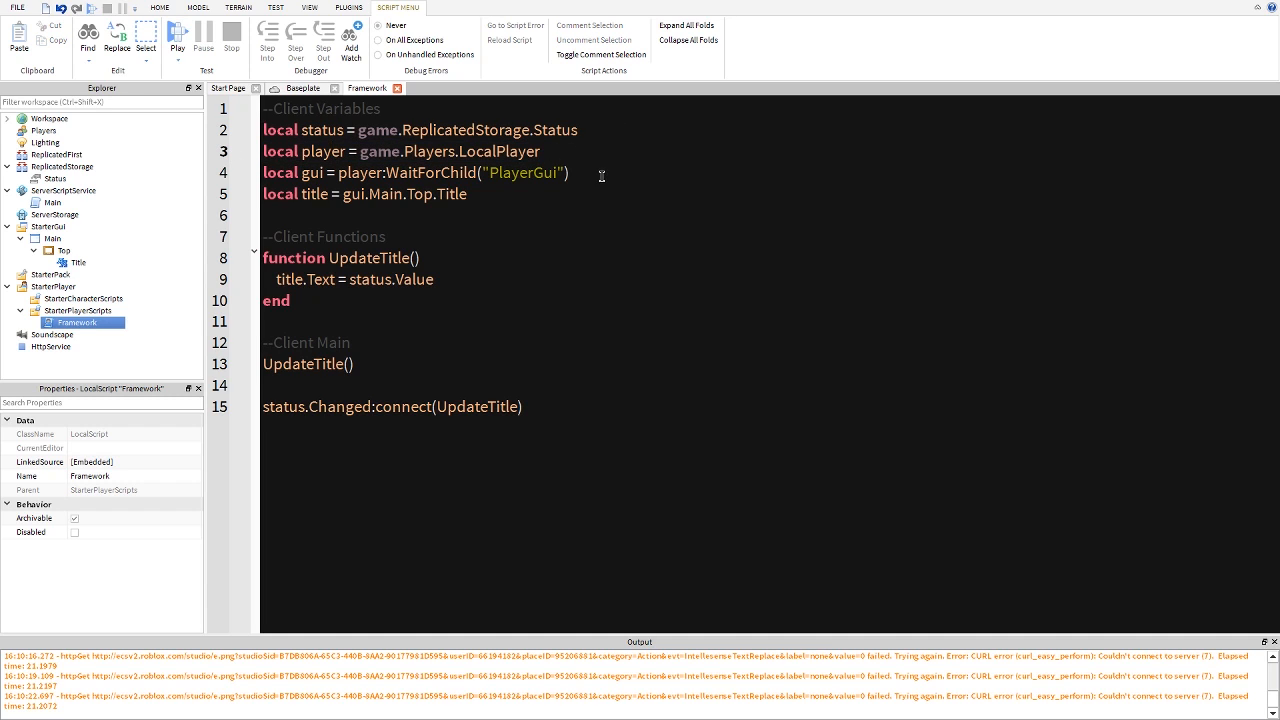
mouse_move(493, 191)
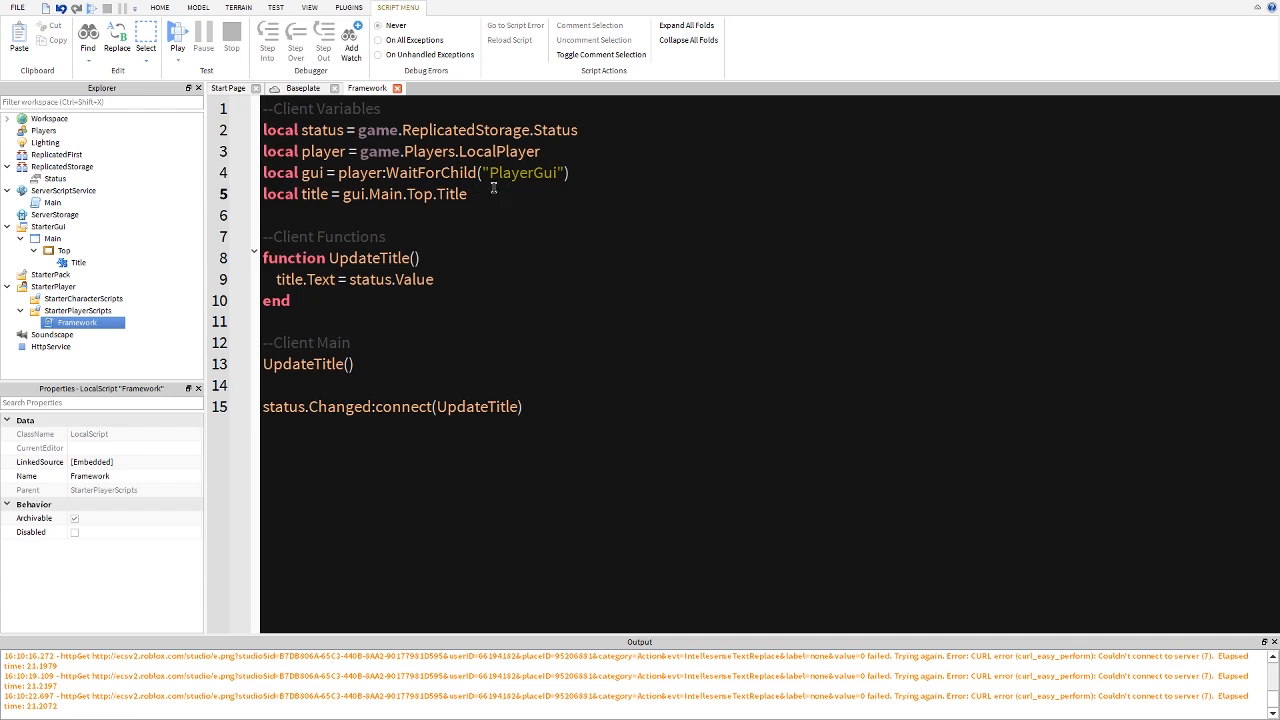
triple_click(365, 193)
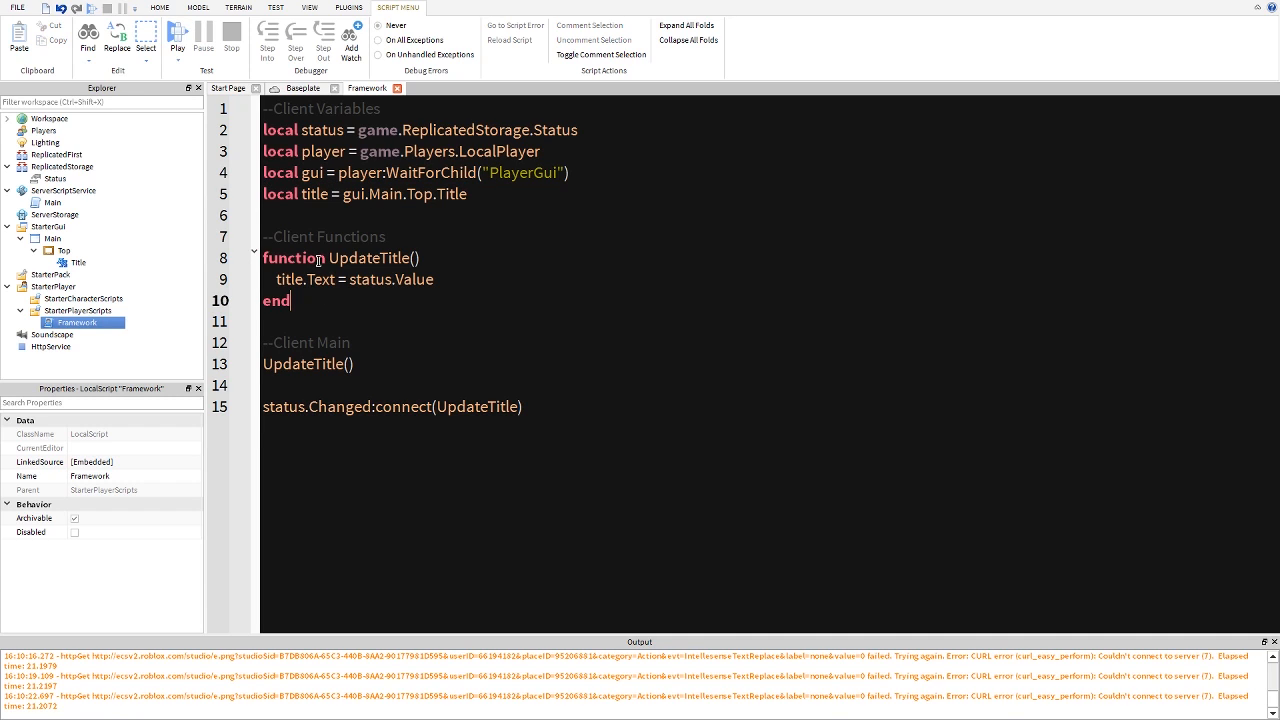
double_click(370, 258)
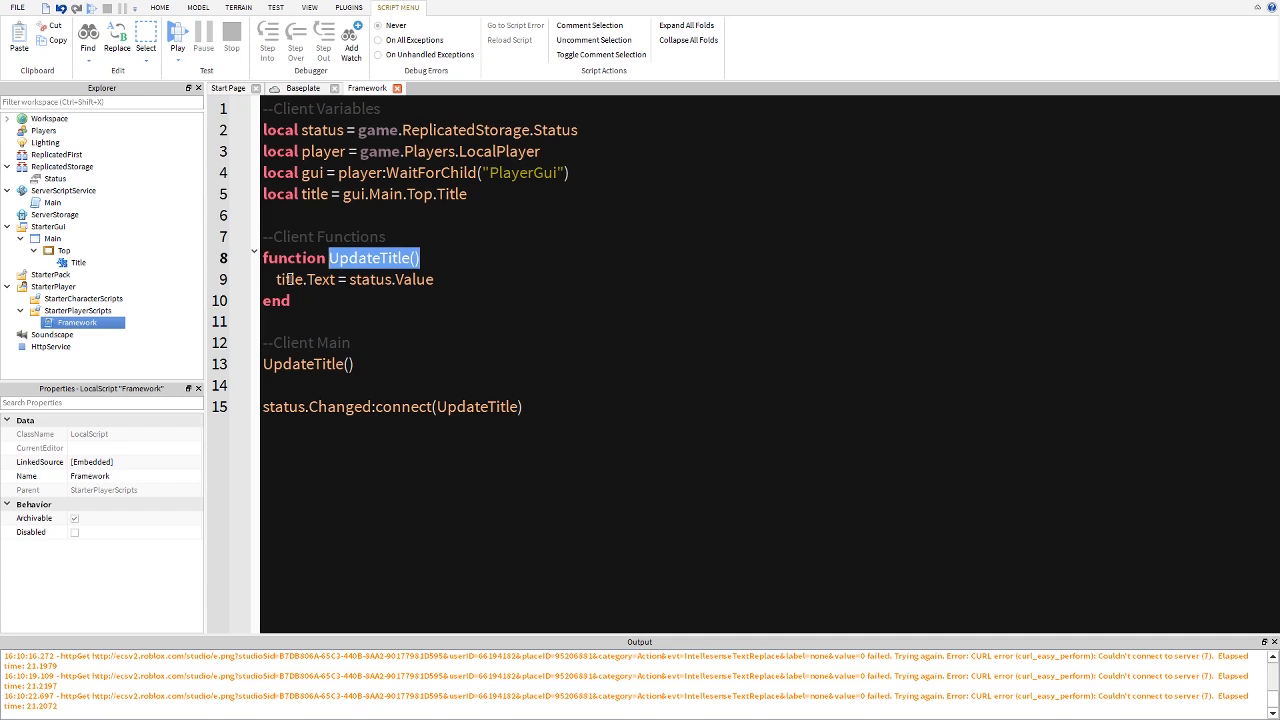
double_click(290, 279)
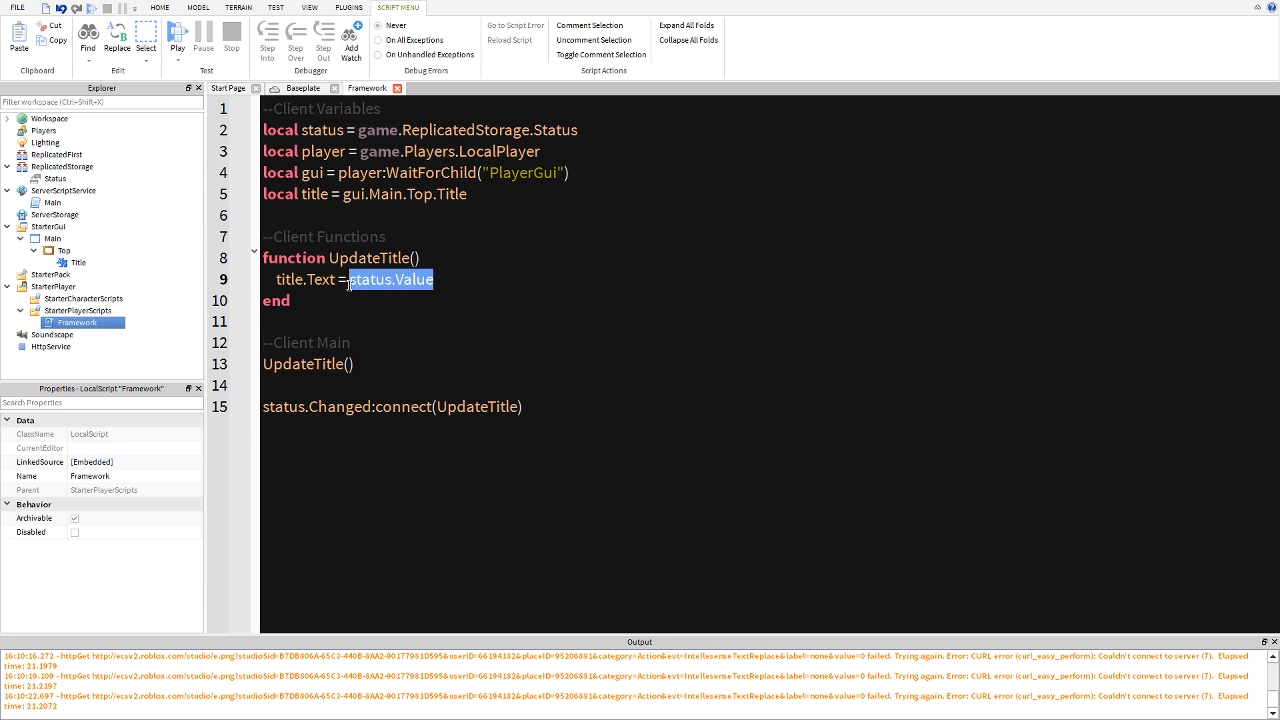
double_click(308, 363)
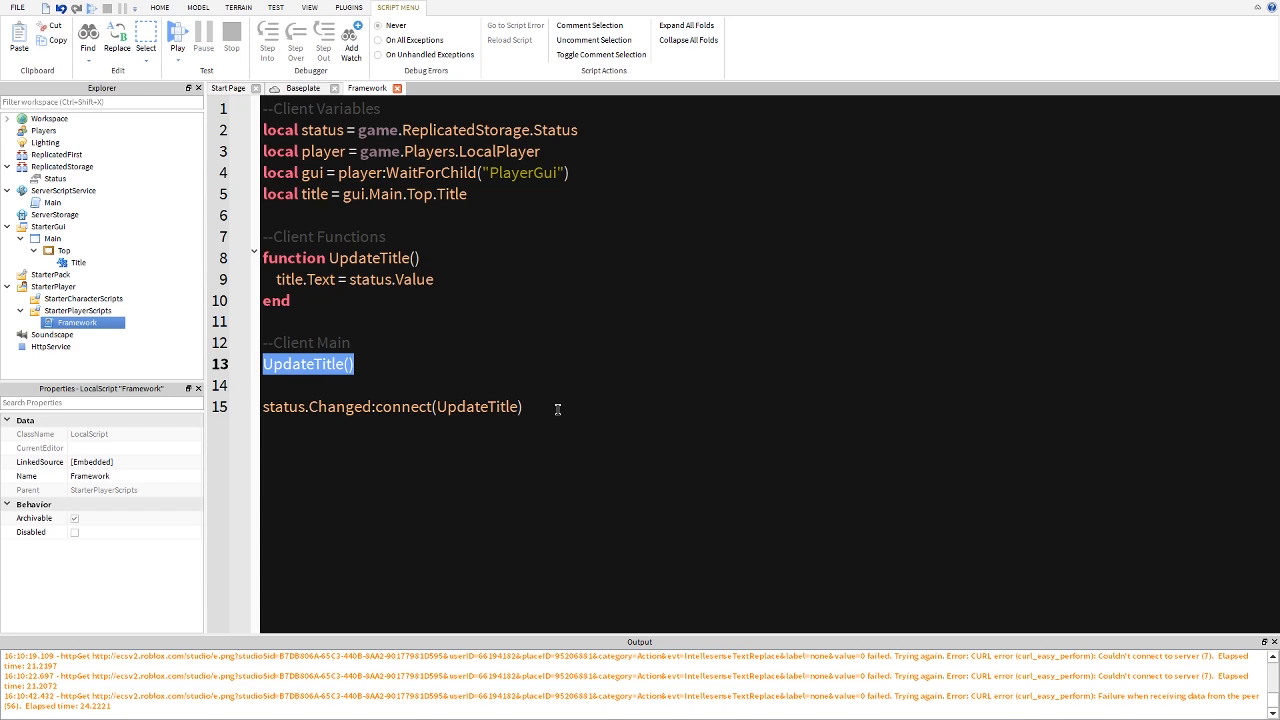
left_click(391, 406)
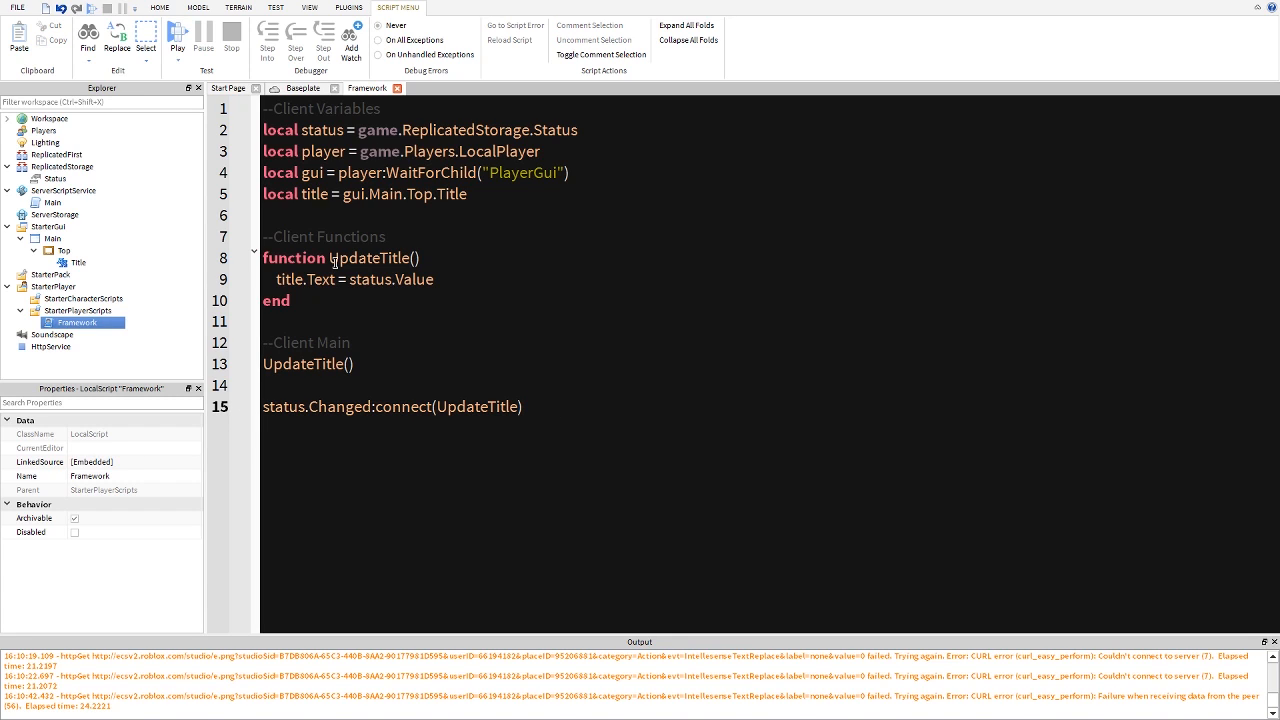
left_click(55, 178)
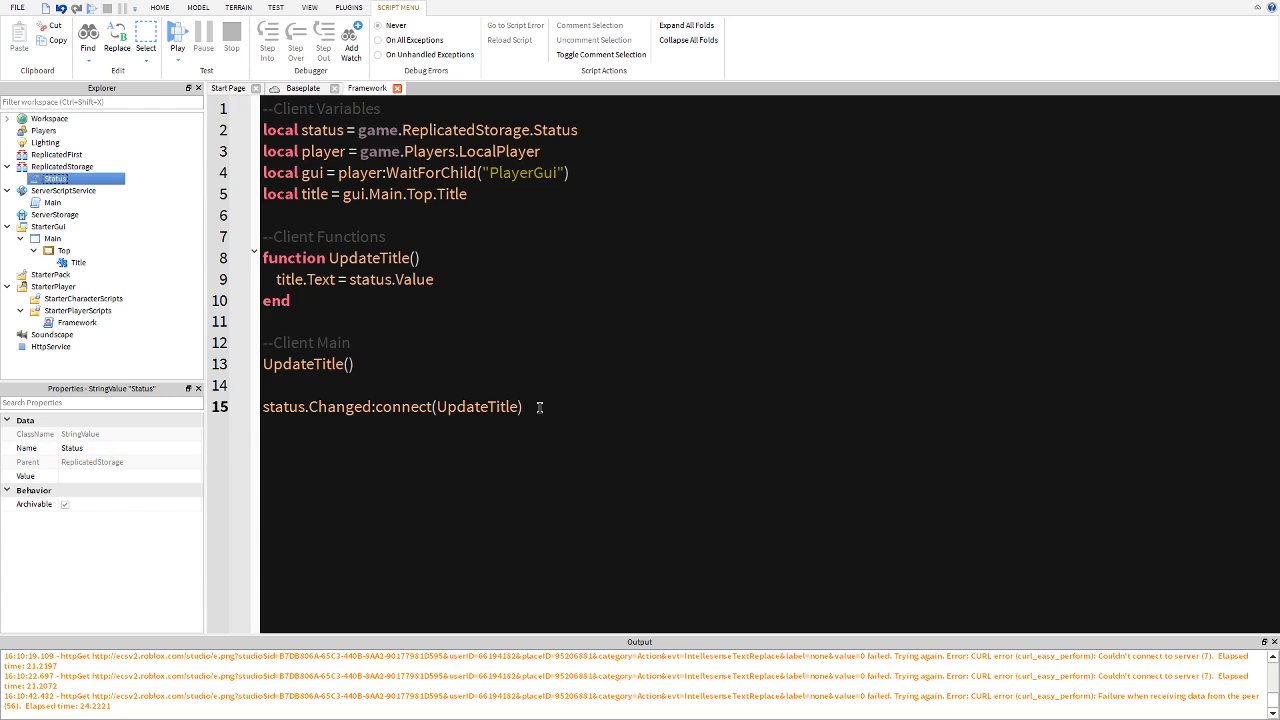
triple_click(350, 279)
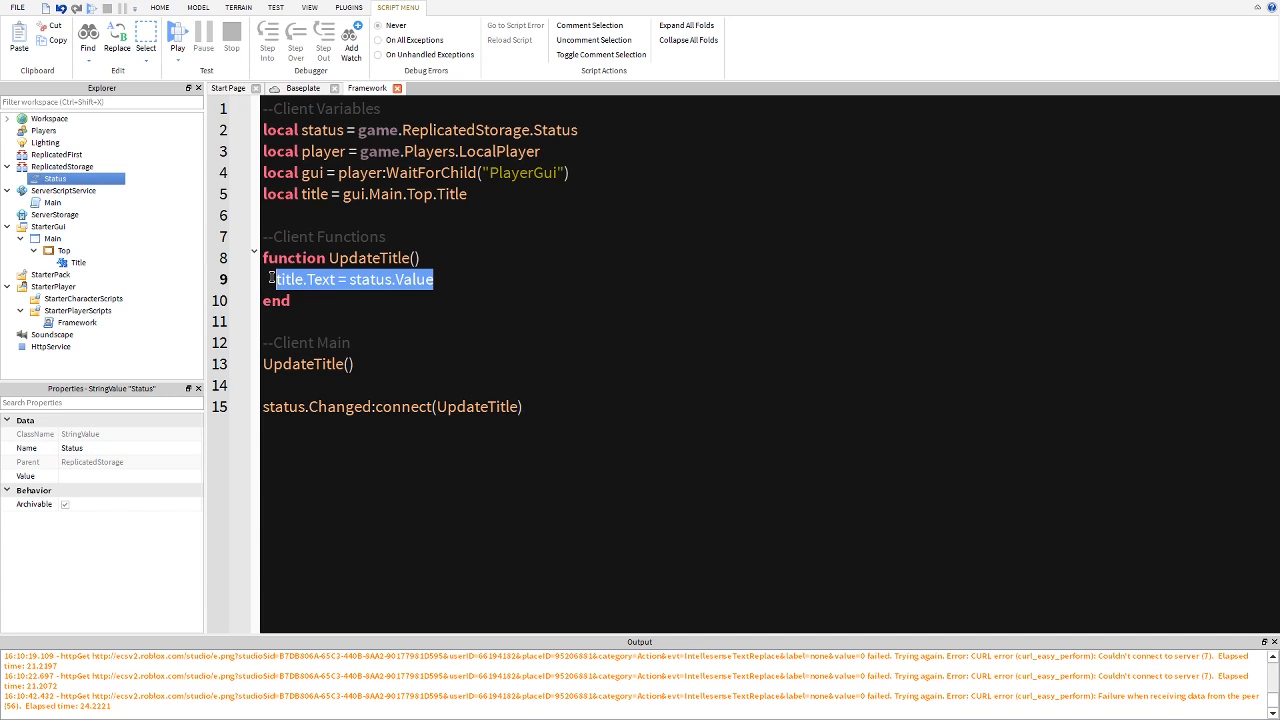
mouse_move(207, 238)
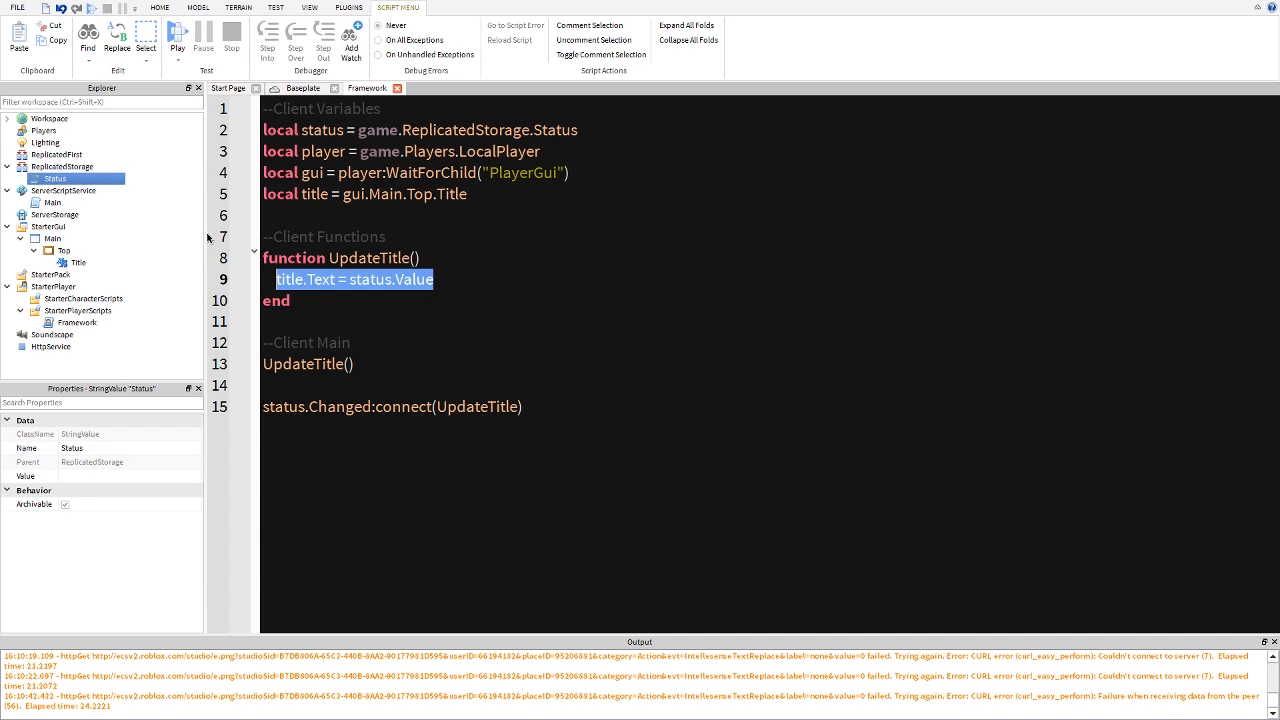
mouse_move(193, 186)
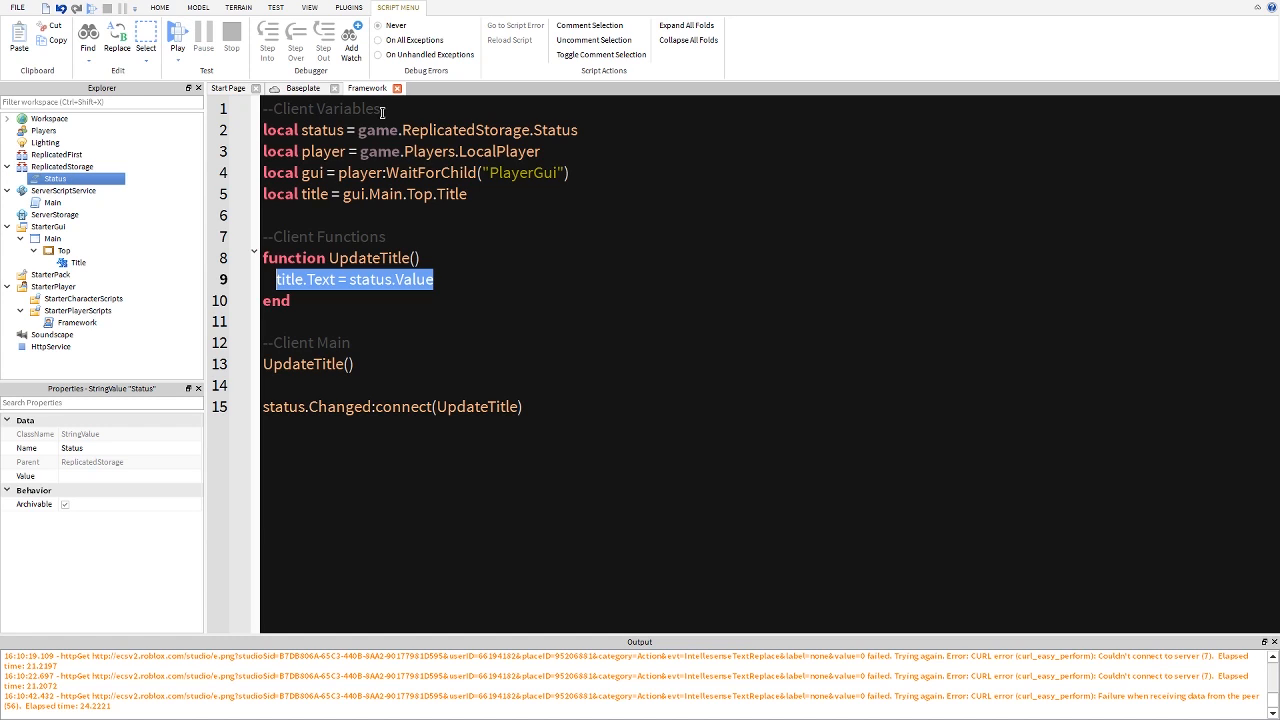
mouse_move(520, 388)
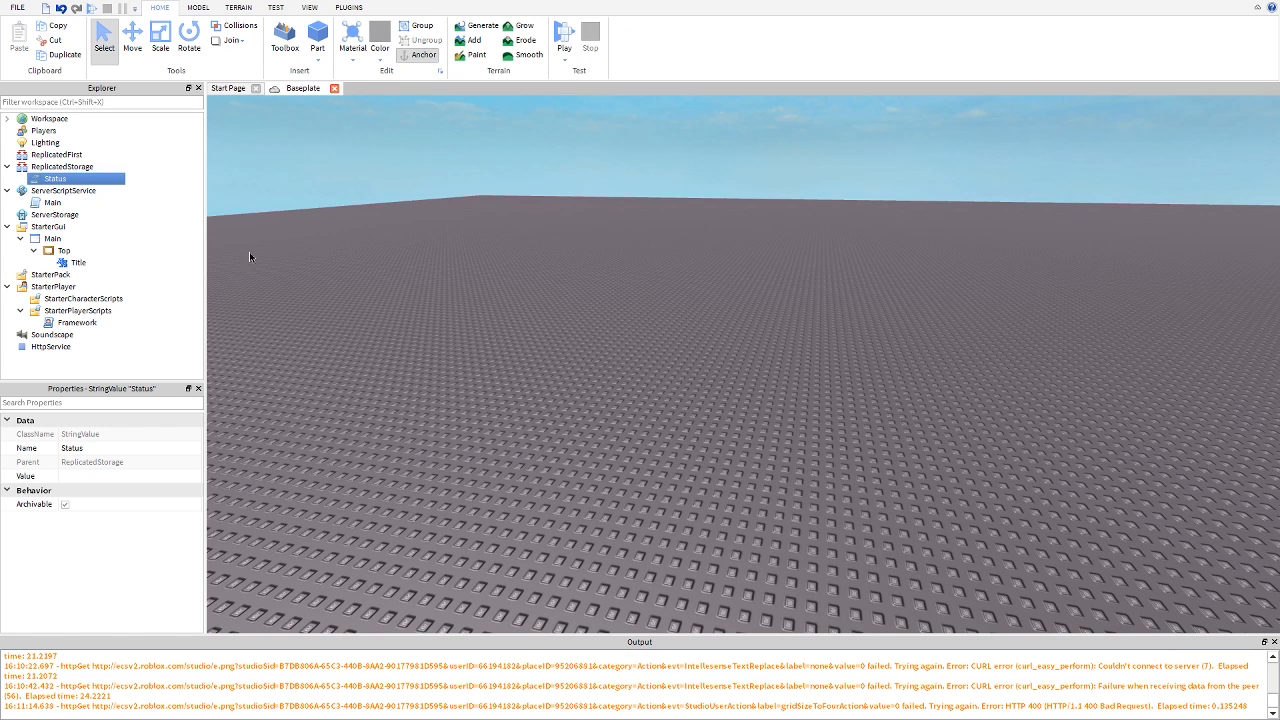
- Playtest the place and confirm the on-screen 'Intermission: 58 seconds' countdown
double_click(52, 202)
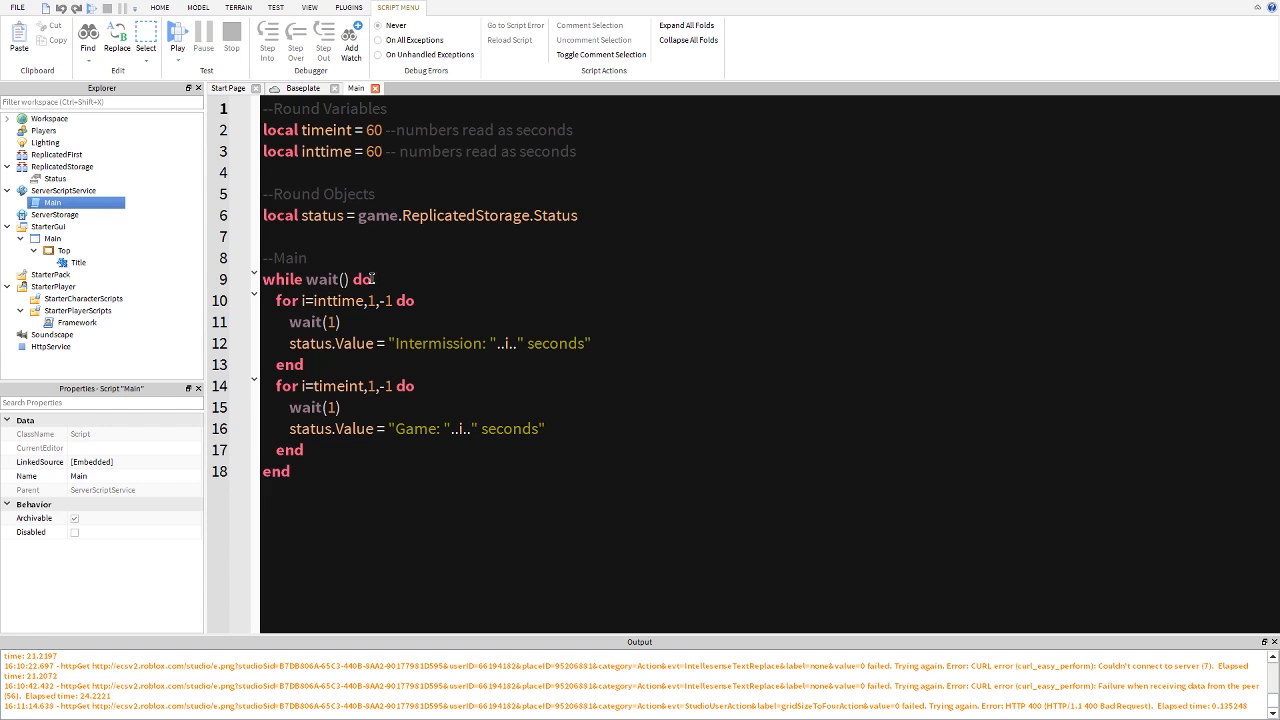
left_click(302, 88)
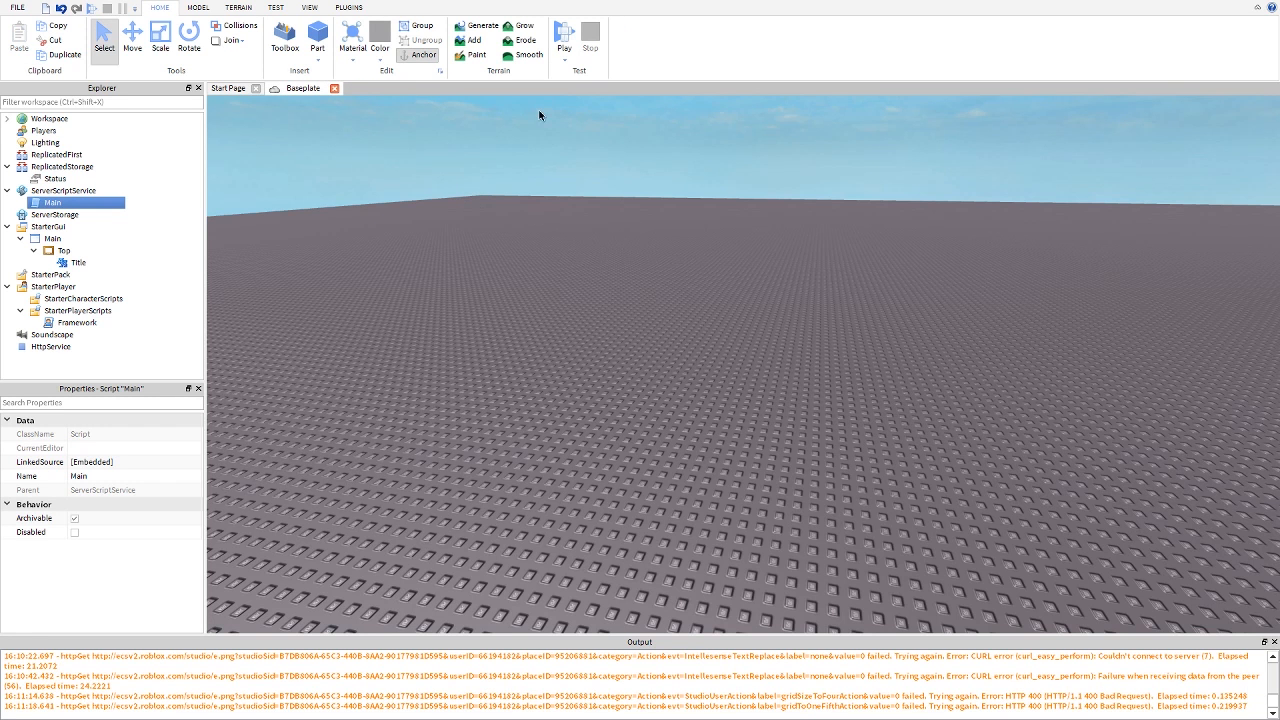
left_click(564, 40)
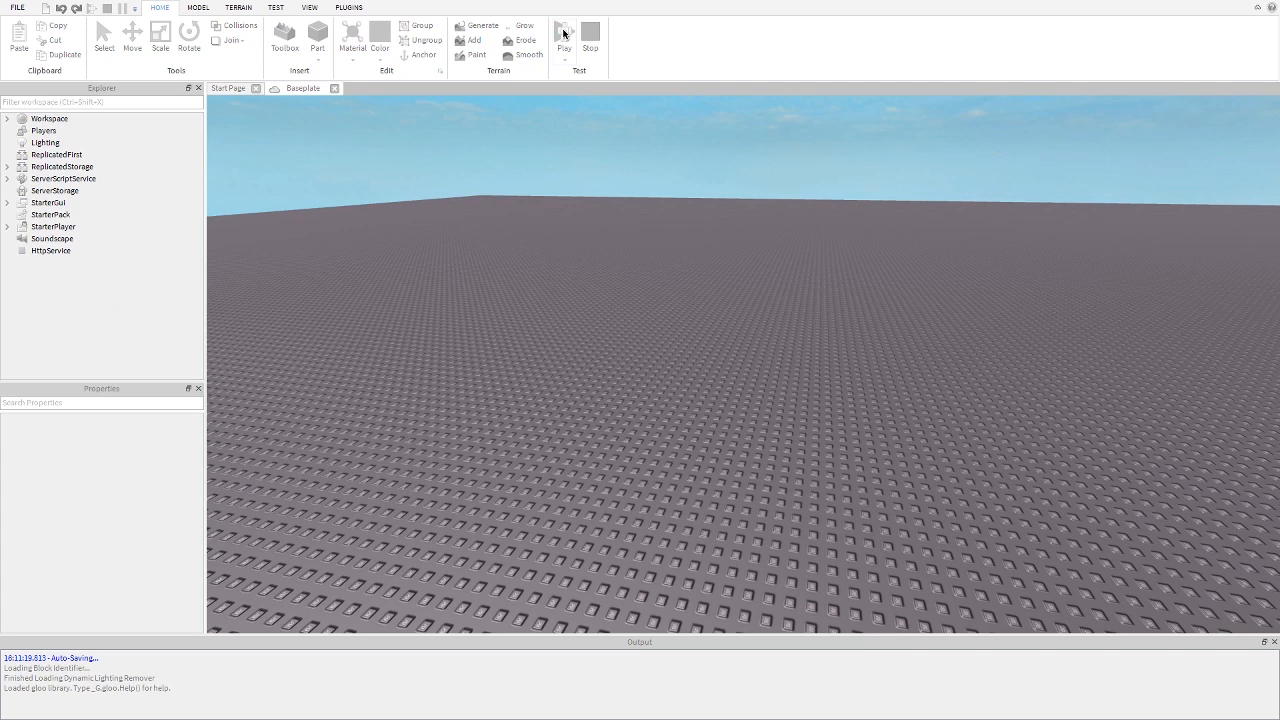
left_click(564, 34)
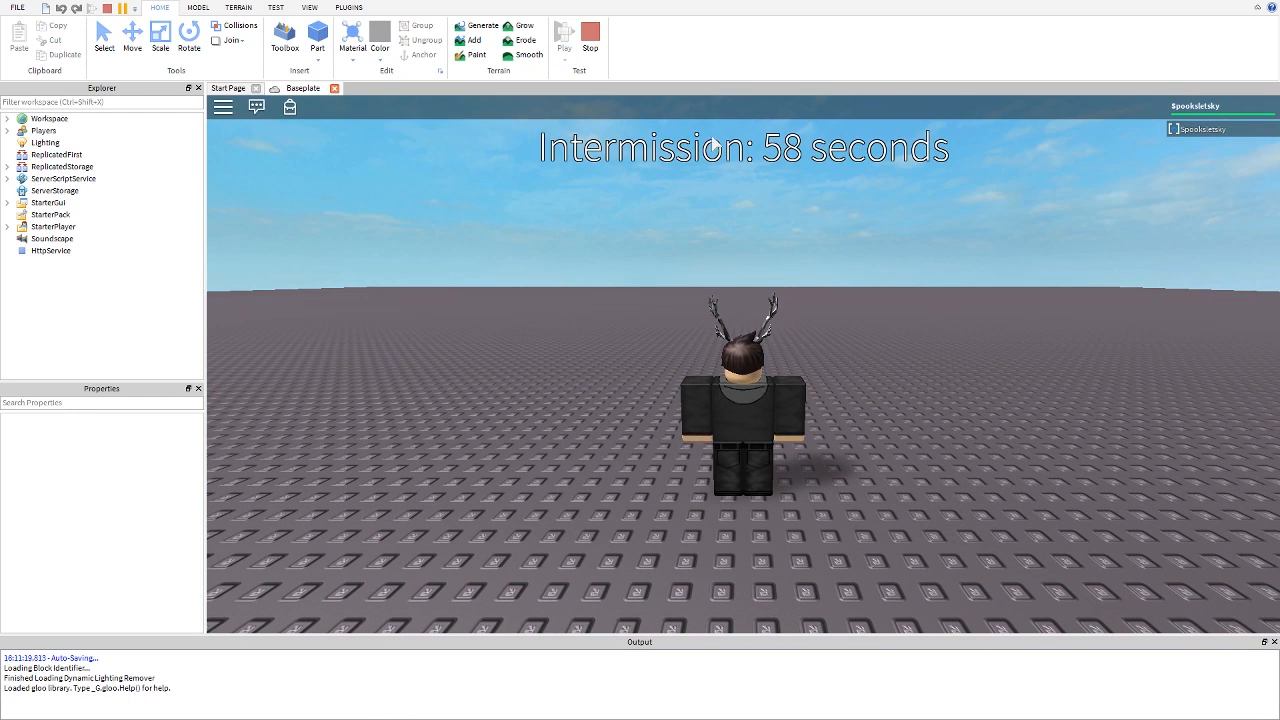
left_click(52, 202)
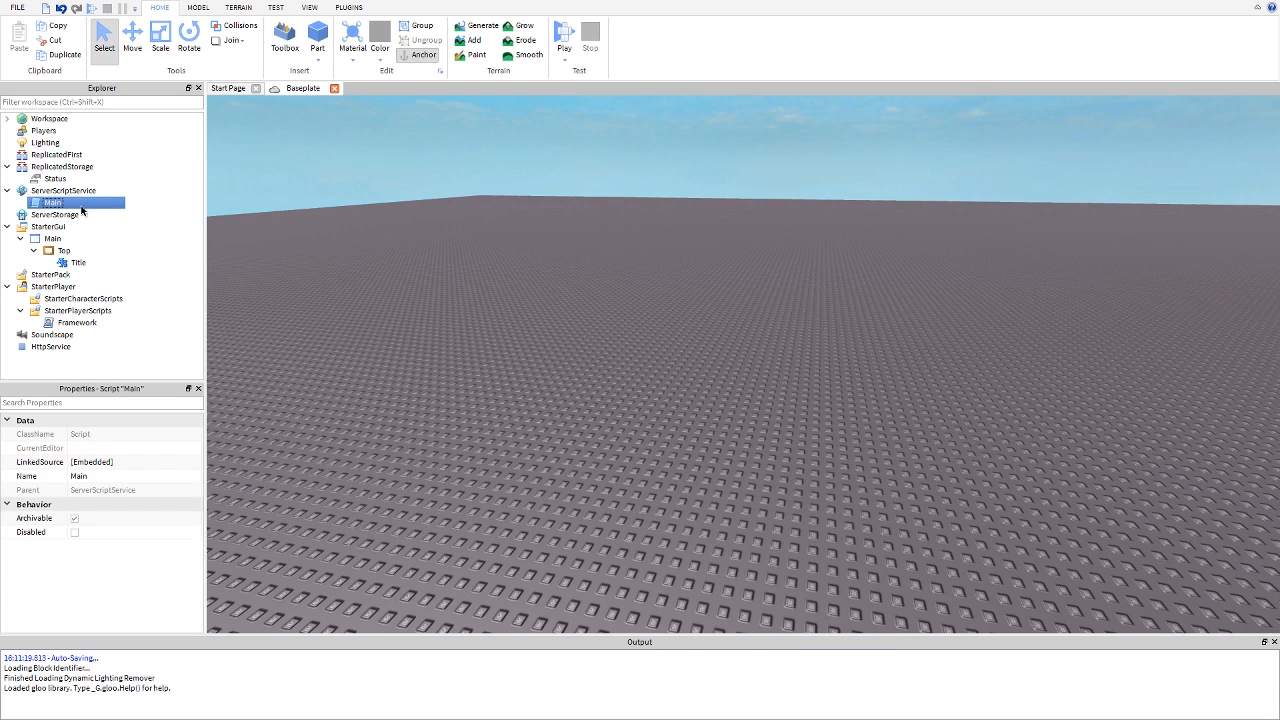
- Change the intermission time (inttime) in the Main script to 3
double_click(51, 202)
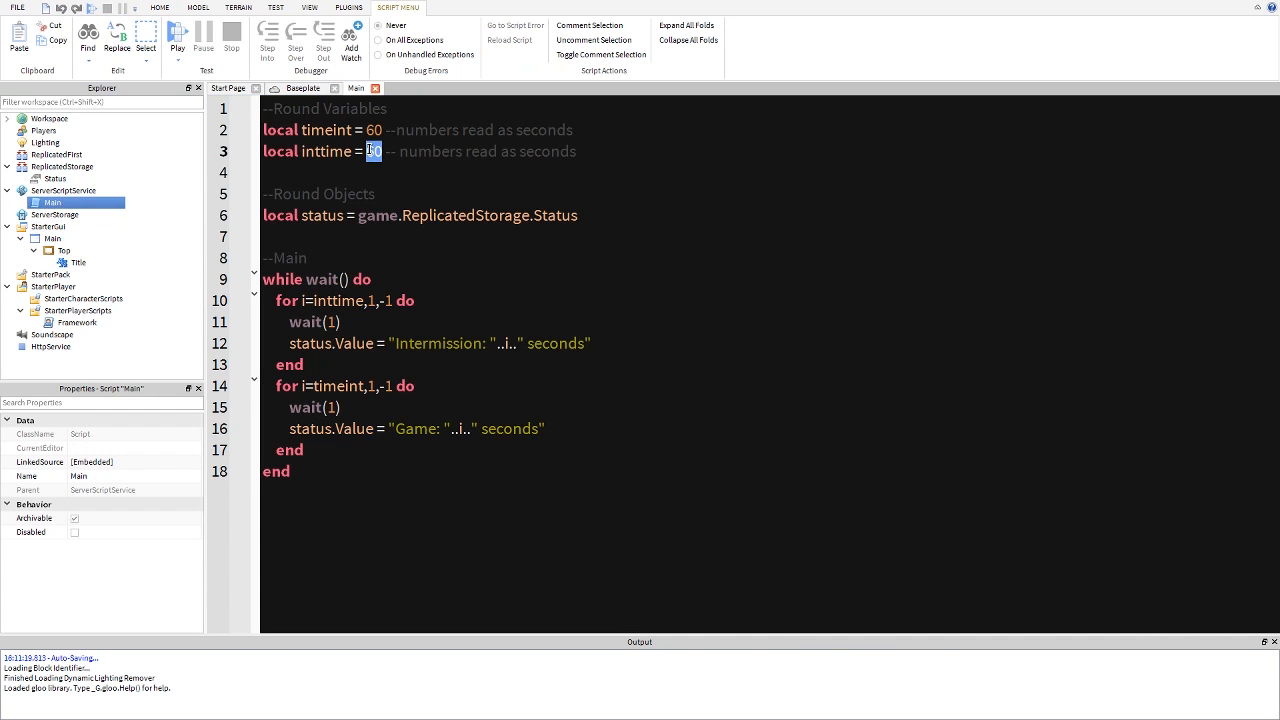
type("3")
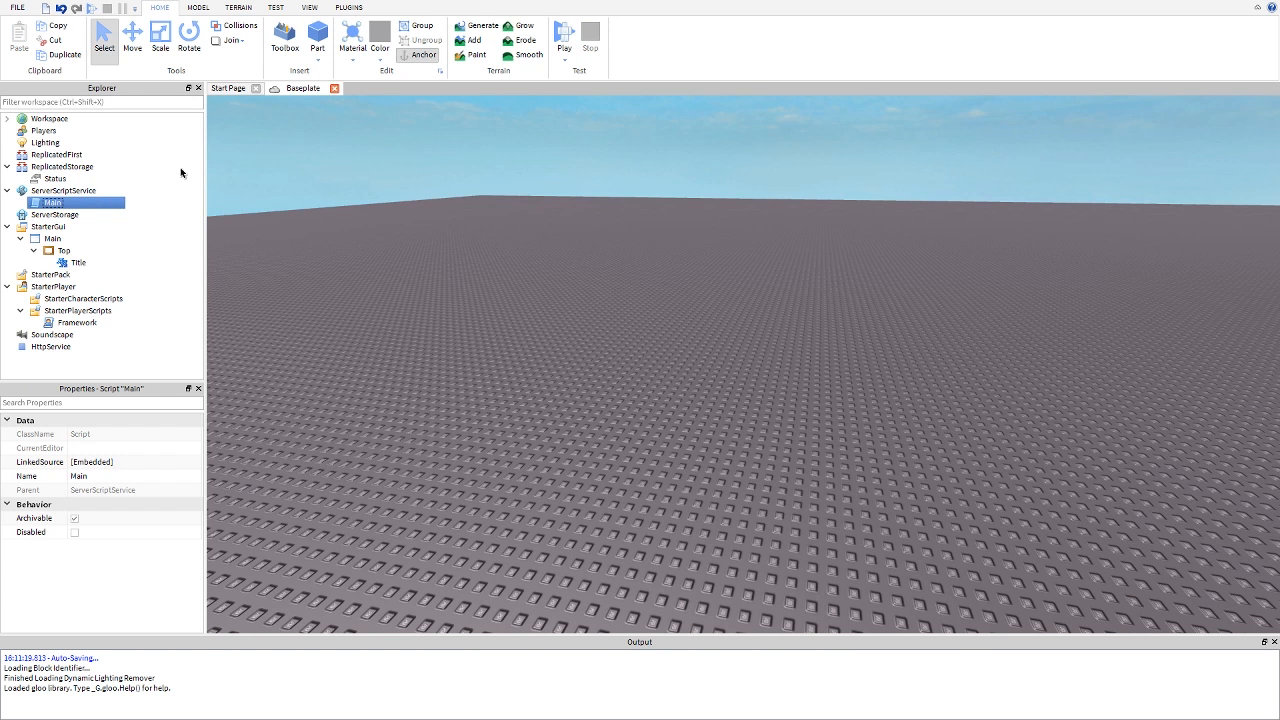
double_click(51, 202)
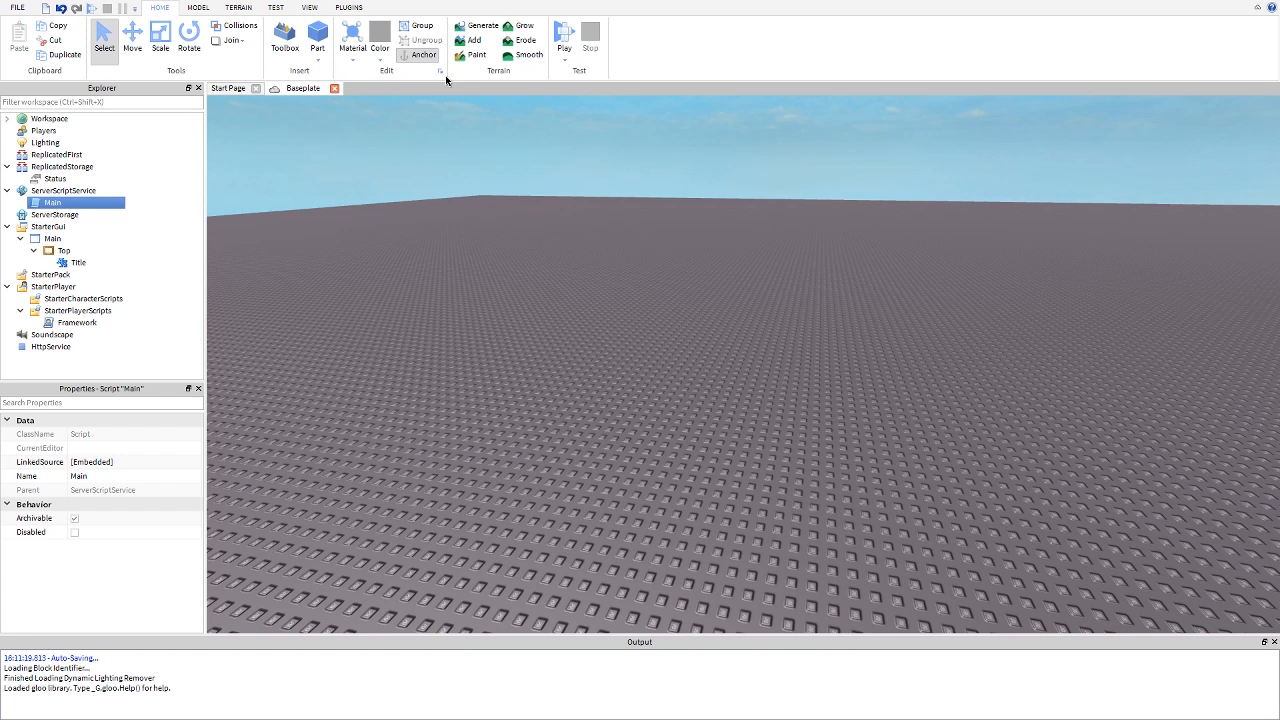
double_click(52, 202)
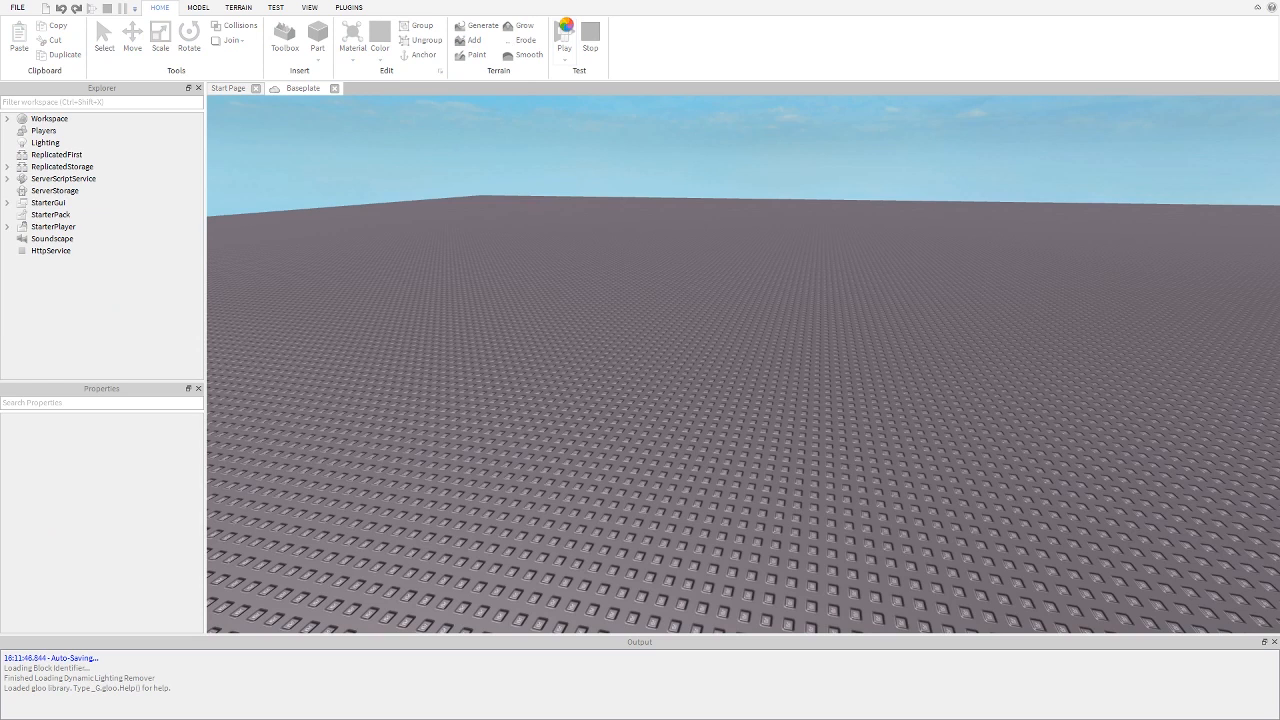
- Playtest to see the 'Game: 3 seconds' countdown, then review Main and open Framework
left_click(564, 33)
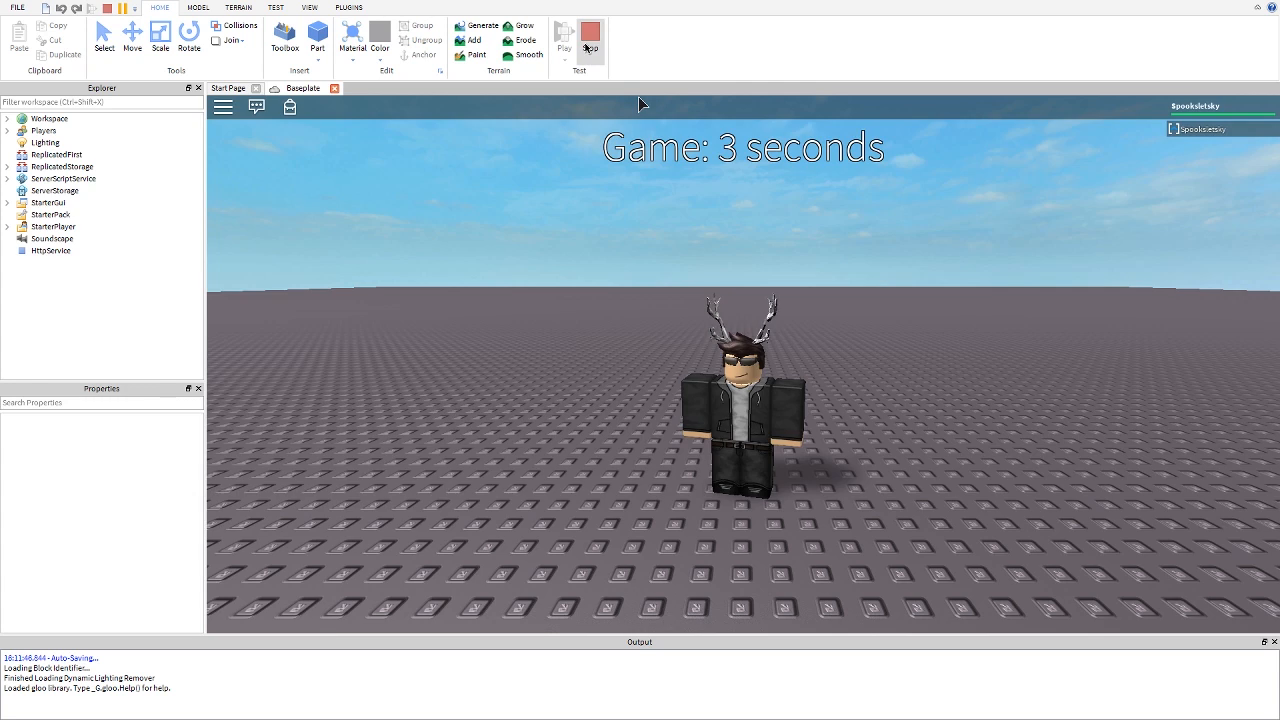
double_click(52, 203)
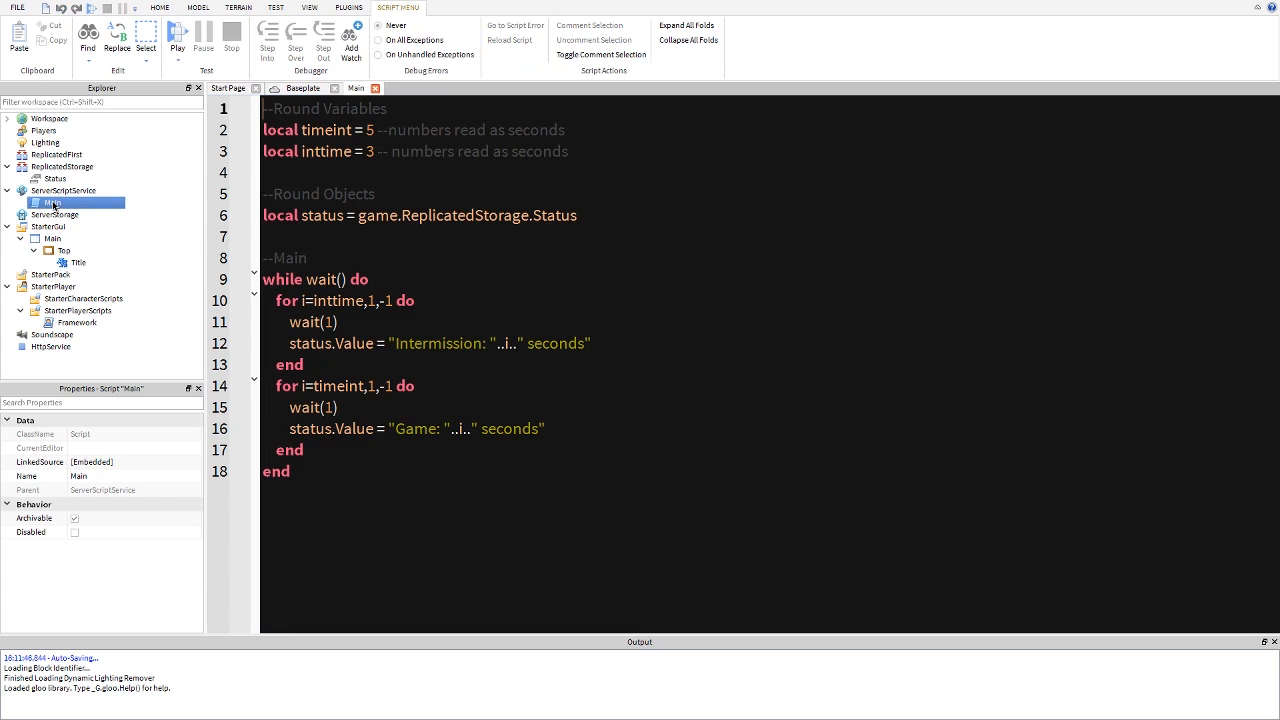
key("ctrl+a")
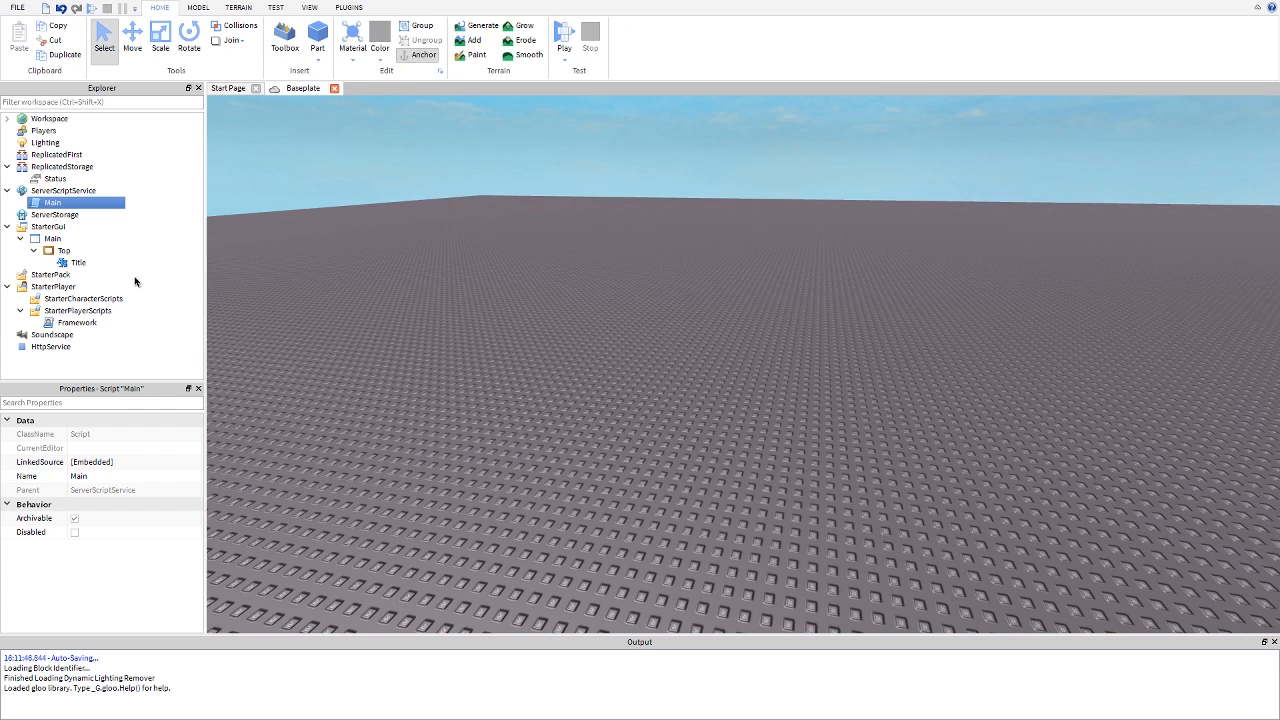
double_click(75, 322)
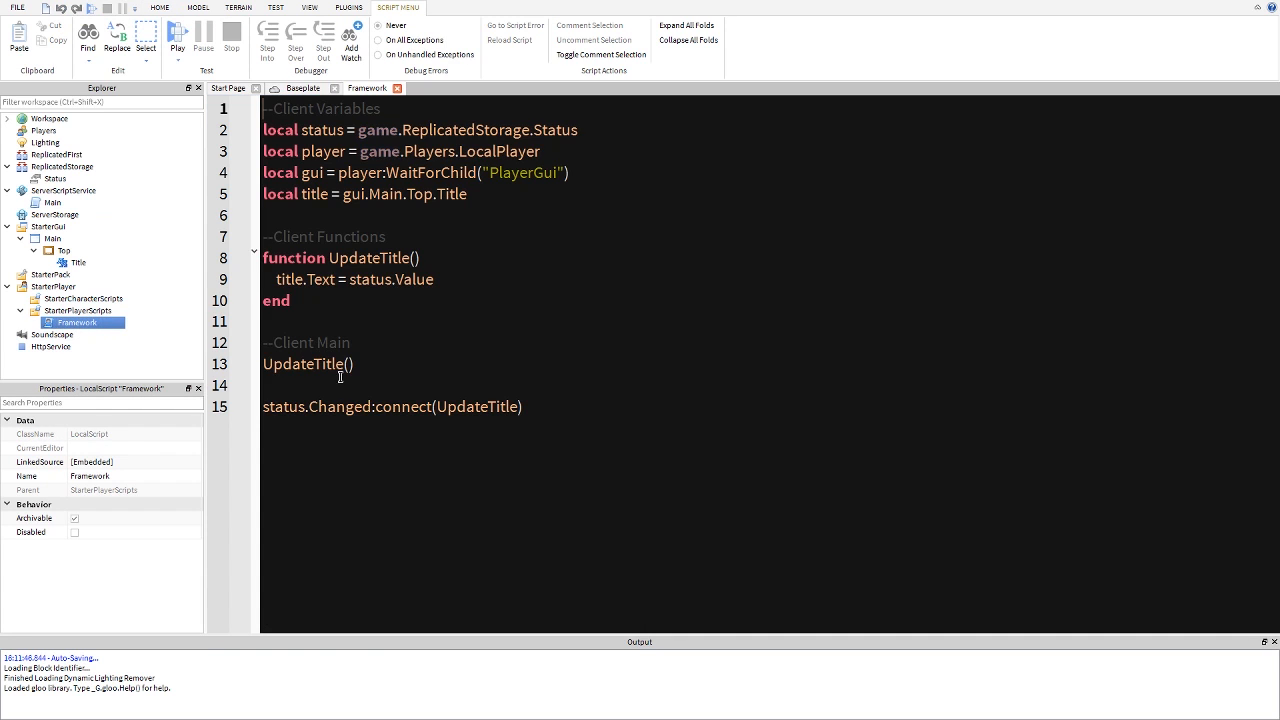